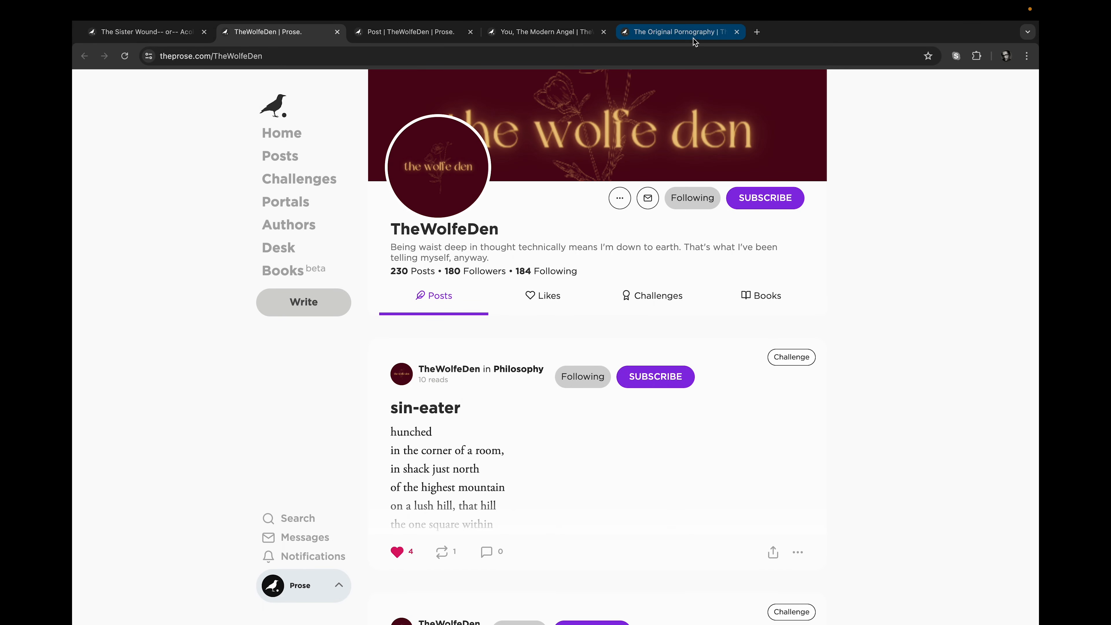
Switch to TheWolfeDen's post 'The Original Pornography' from the profile page
{"action": "left_click", "coordinate": [683, 32]}
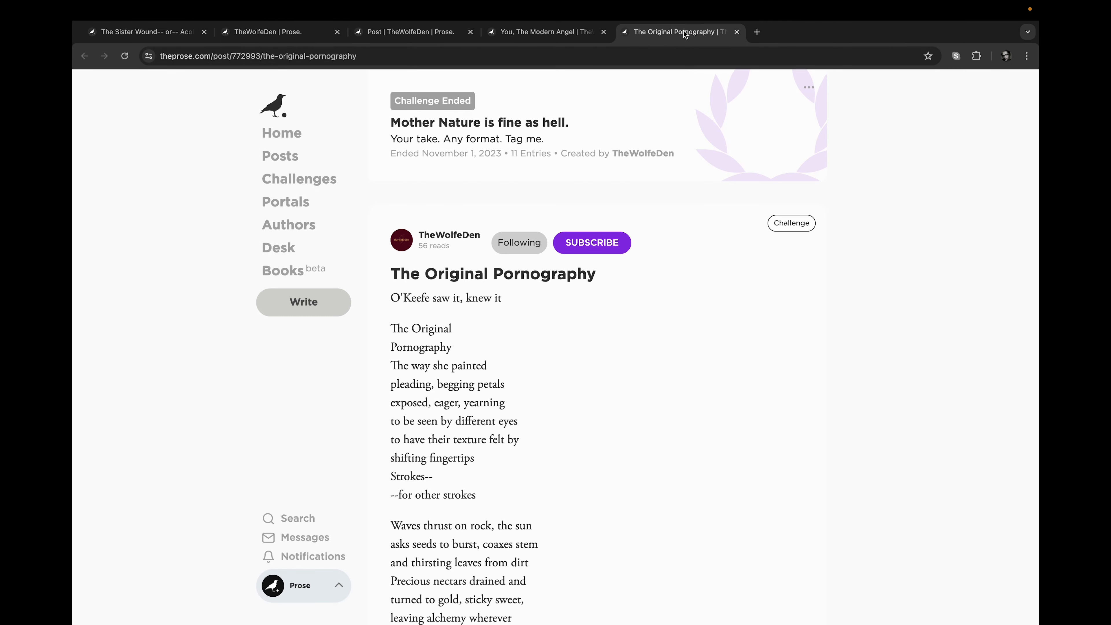
{"action": "scroll", "scroll_direction": "down", "scroll_amount": 3}
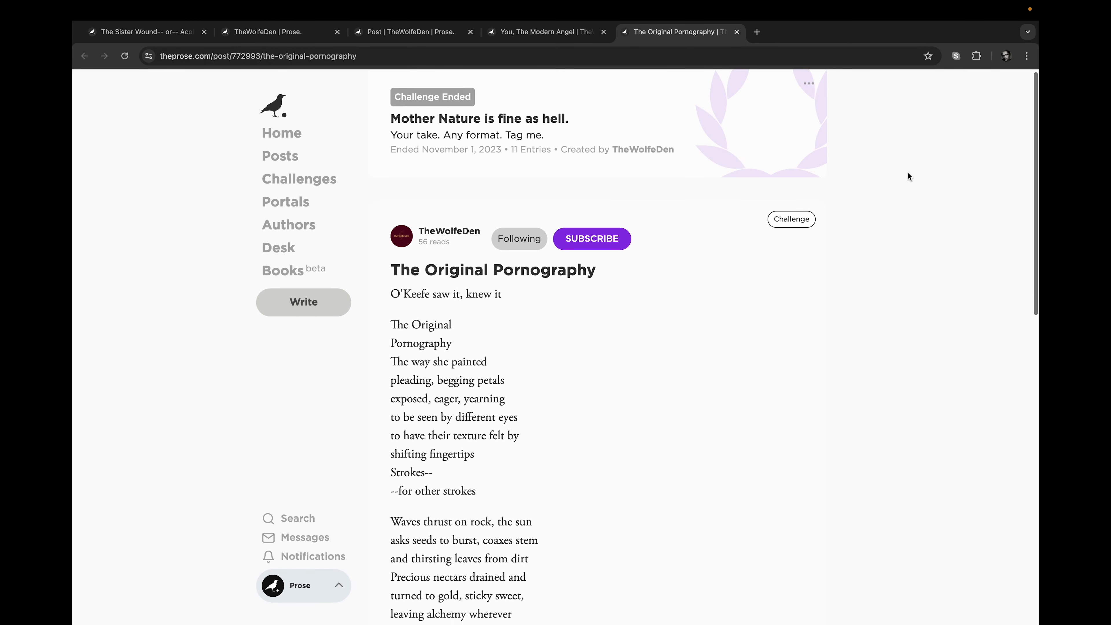
{"action": "scroll", "scroll_direction": "down", "scroll_amount": 3}
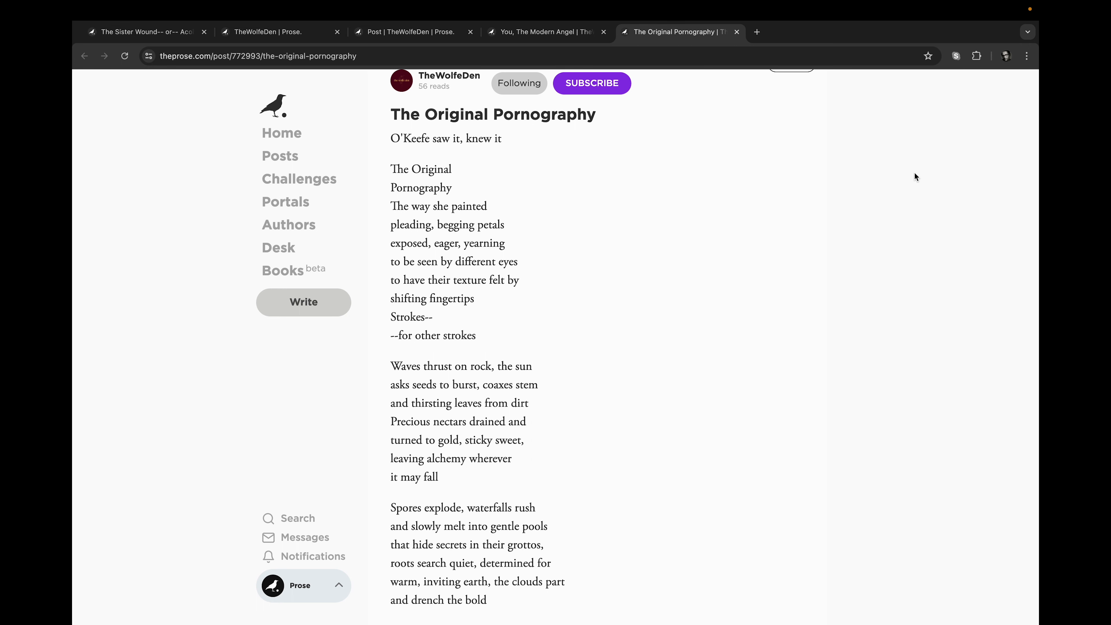
{"action": "scroll", "scroll_direction": "down", "scroll_amount": 3}
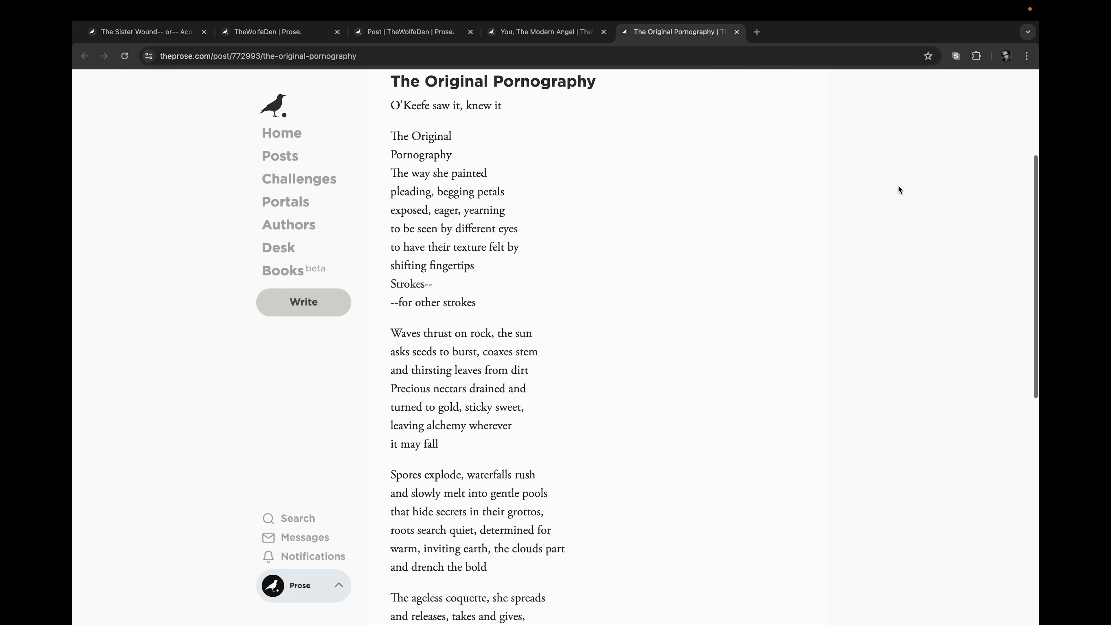
{"action": "scroll", "scroll_direction": "down", "scroll_amount": 3}
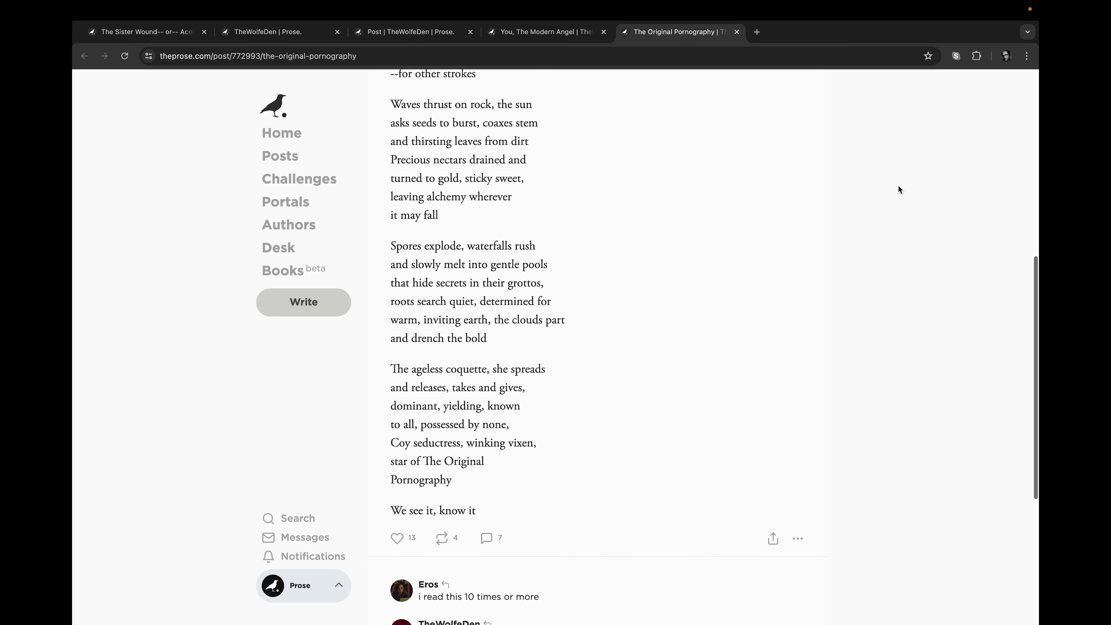
{"action": "mouse_move", "coordinate": [902, 189]}
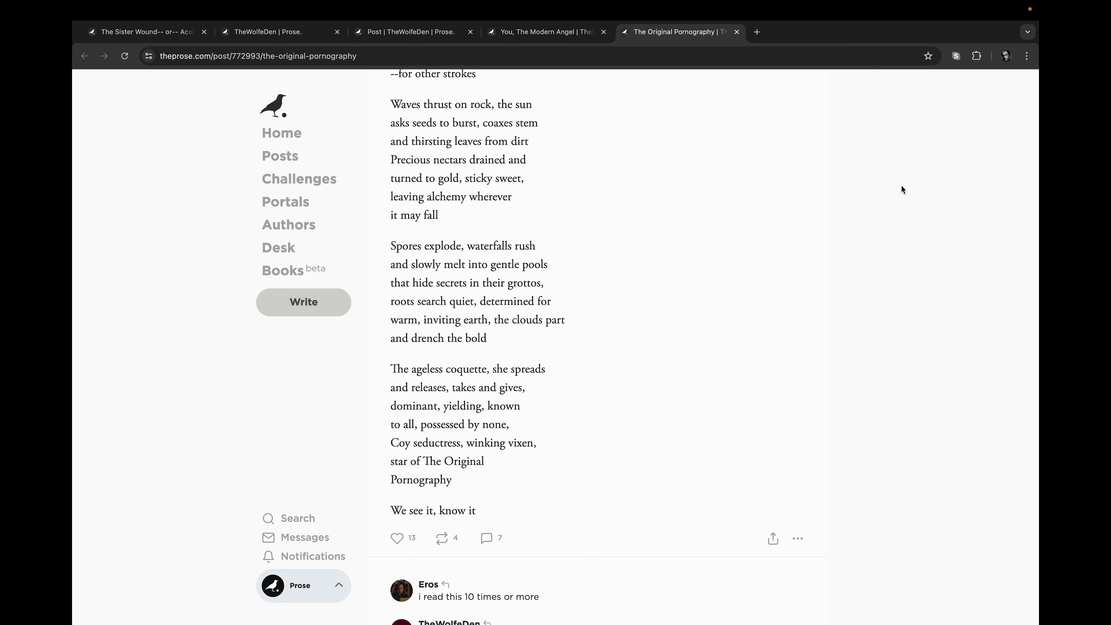
{"action": "mouse_move", "coordinate": [871, 212]}
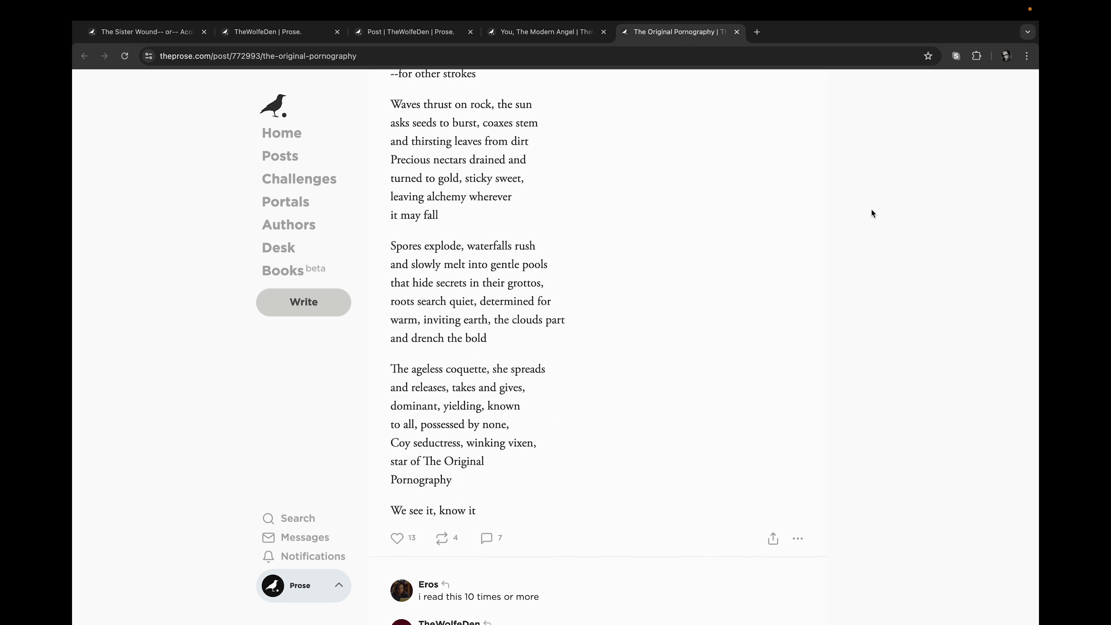
{"action": "mouse_move", "coordinate": [854, 214]}
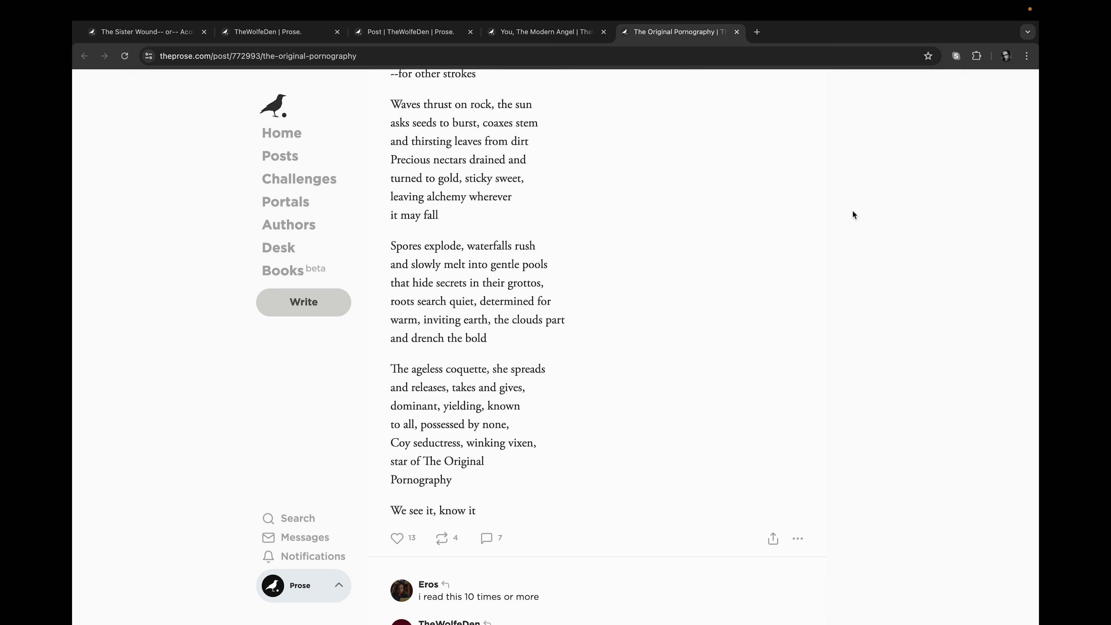
{"action": "scroll", "scroll_direction": "down", "scroll_amount": 3}
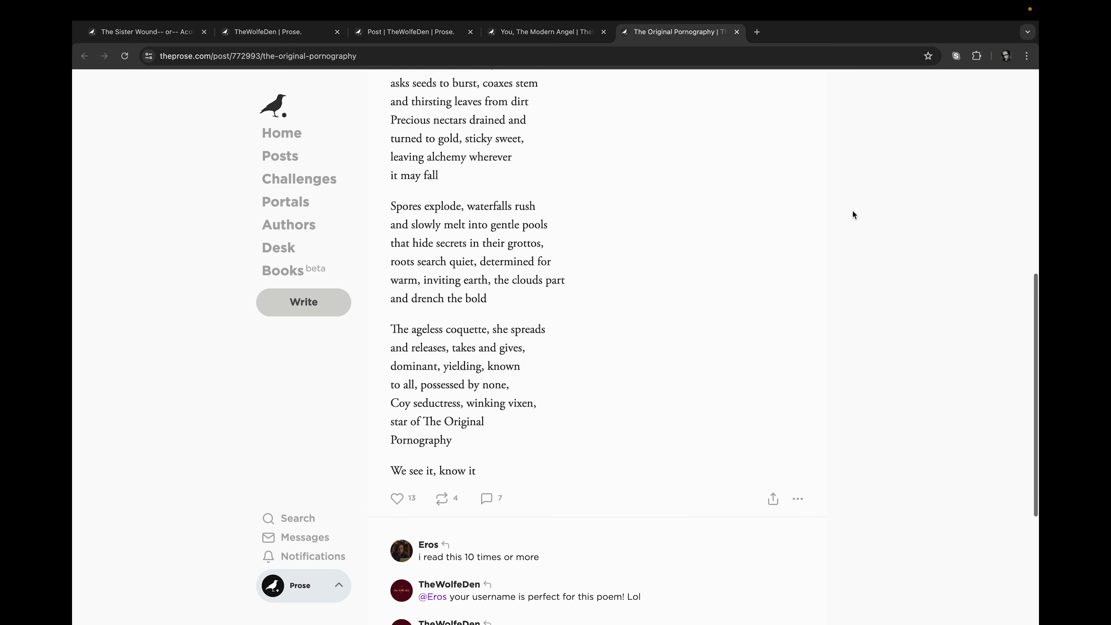
{"action": "scroll", "scroll_direction": "down", "scroll_amount": 3}
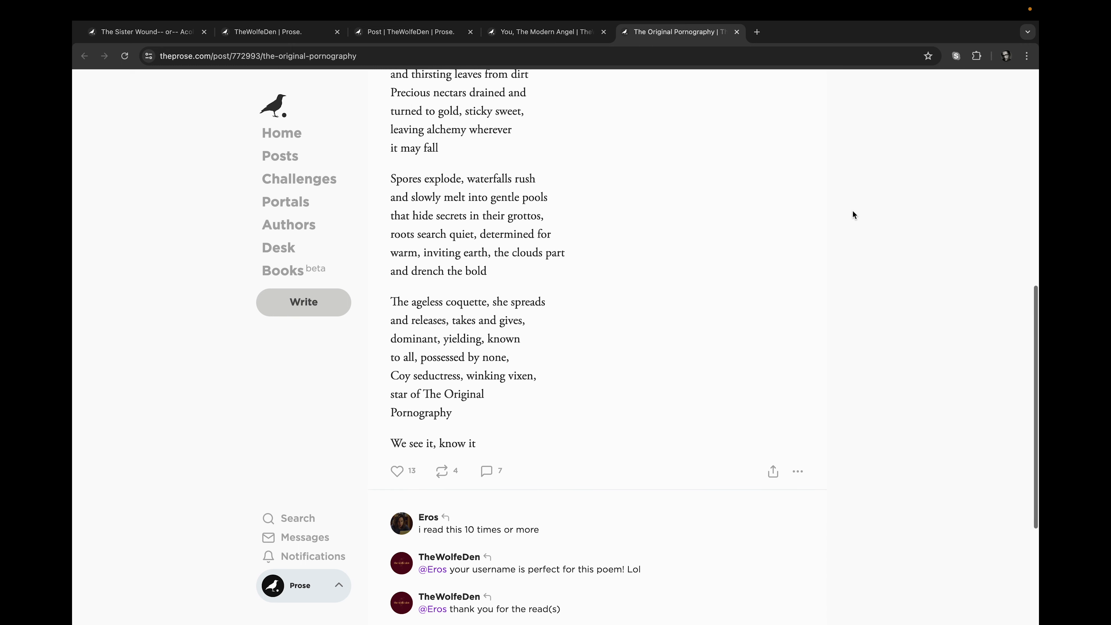
{"action": "scroll", "scroll_direction": "down", "scroll_amount": 3}
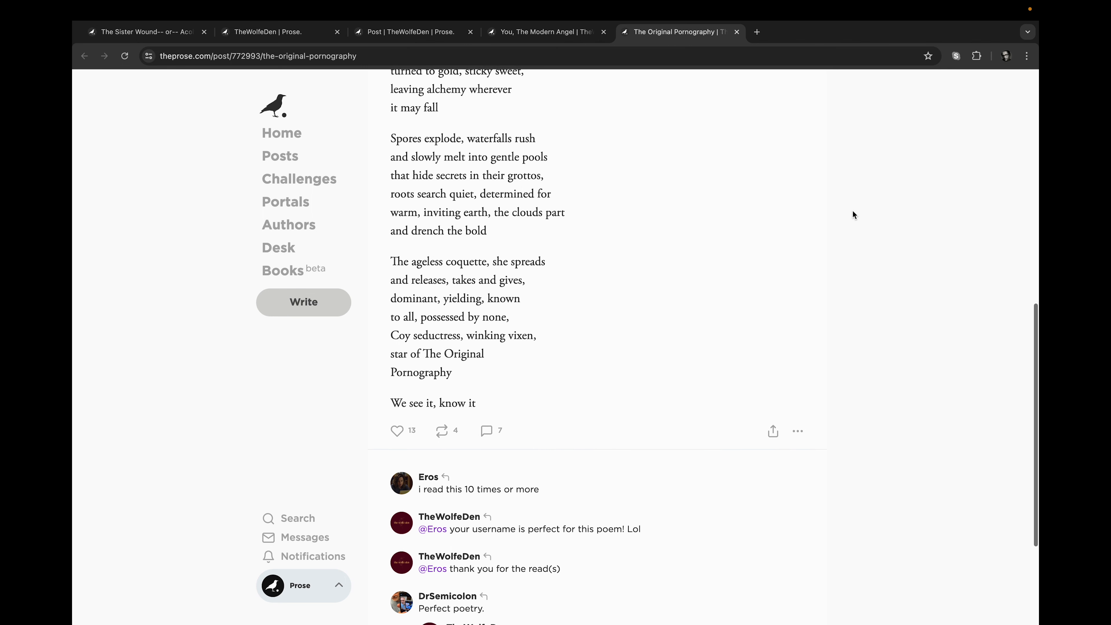
{"action": "scroll", "scroll_direction": "down", "scroll_amount": 3}
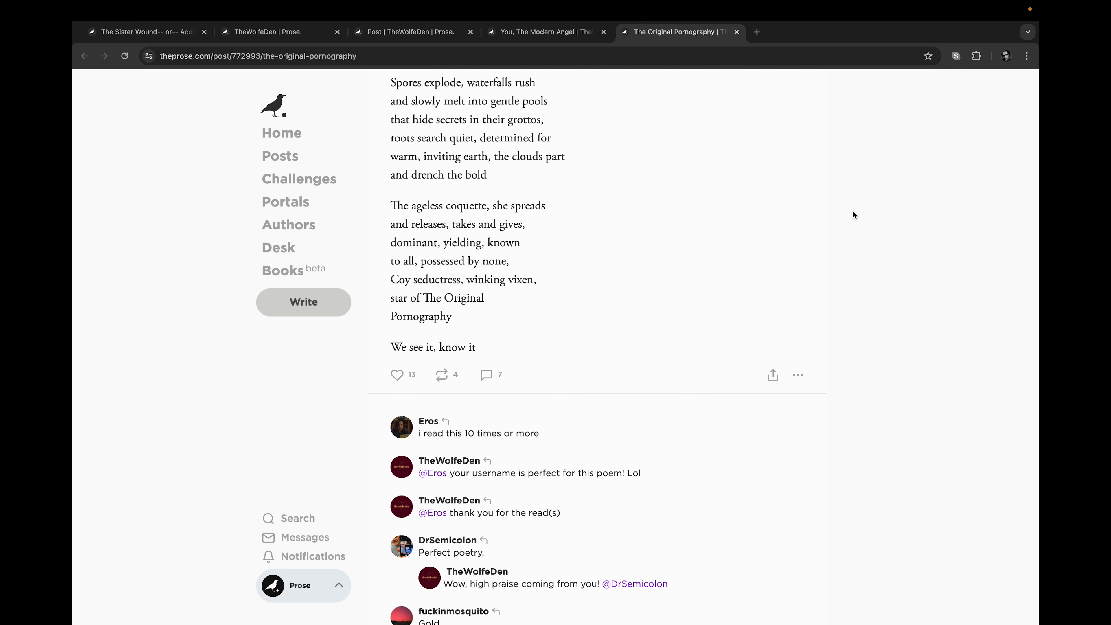
Like 'The Original Pornography', raising its like count from 13 to 14
{"action": "scroll", "scroll_direction": "down", "scroll_amount": 3}
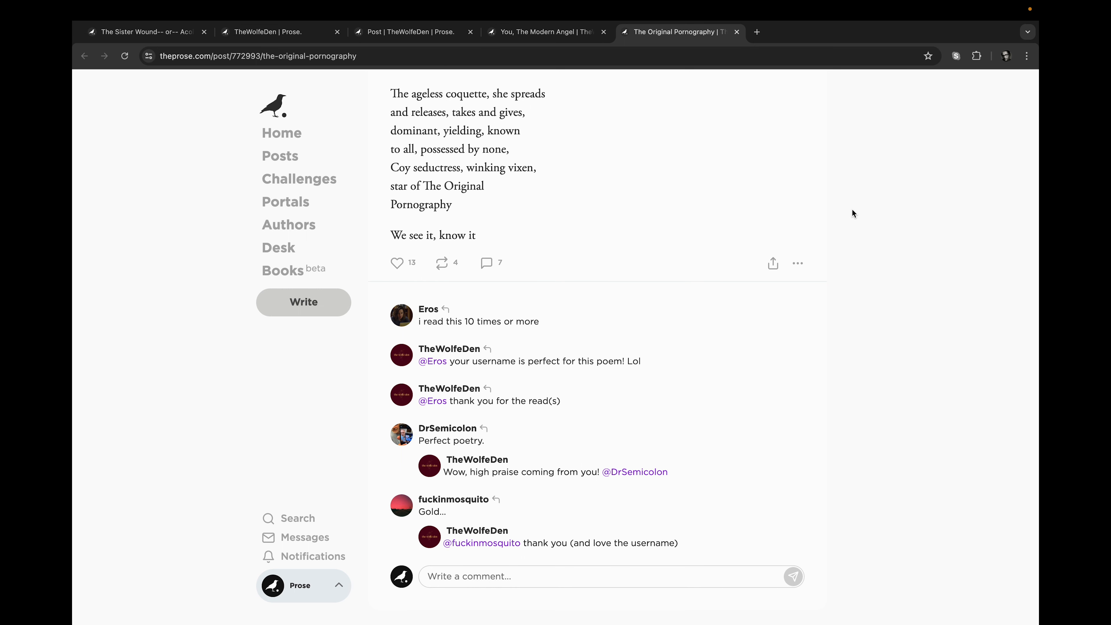
{"action": "mouse_move", "coordinate": [857, 212]}
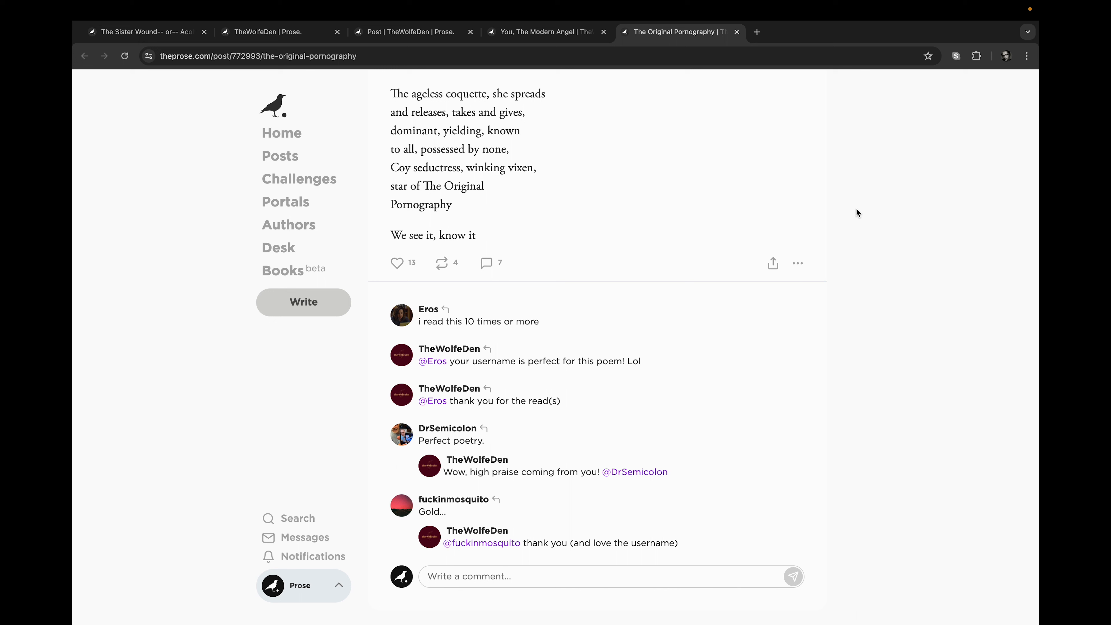
{"action": "mouse_move", "coordinate": [492, 287]}
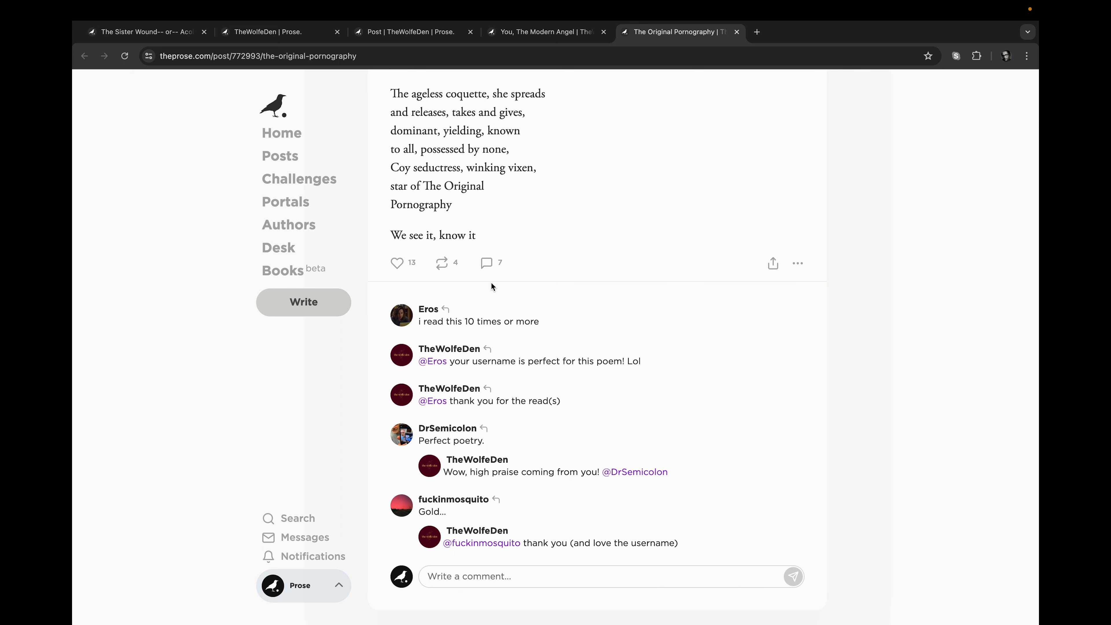
{"action": "left_click", "coordinate": [397, 263]}
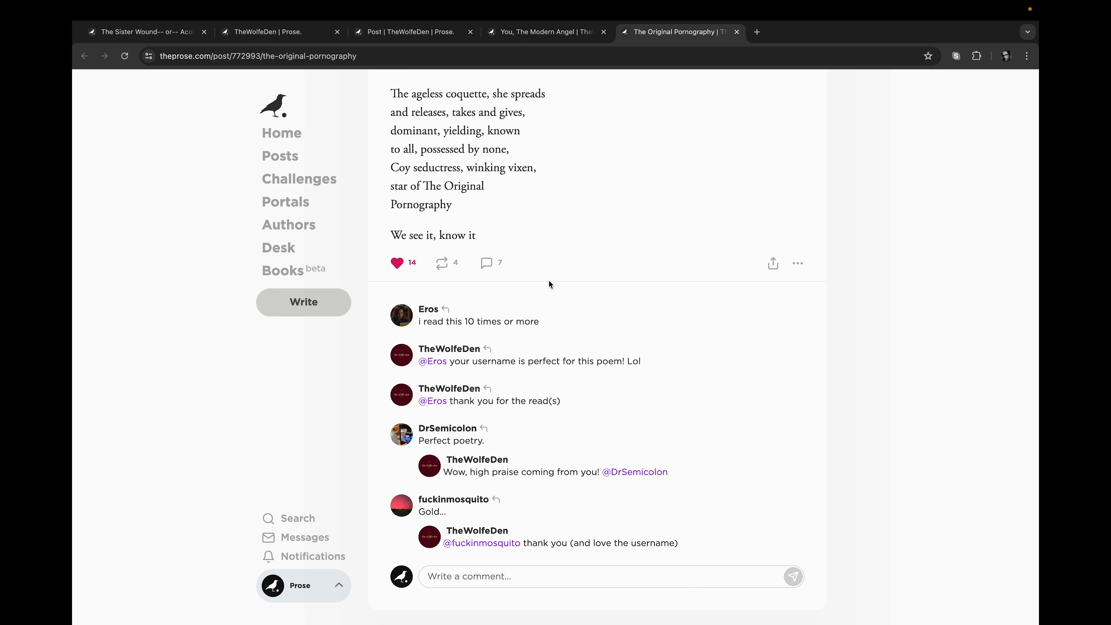
{"action": "mouse_move", "coordinate": [884, 220]}
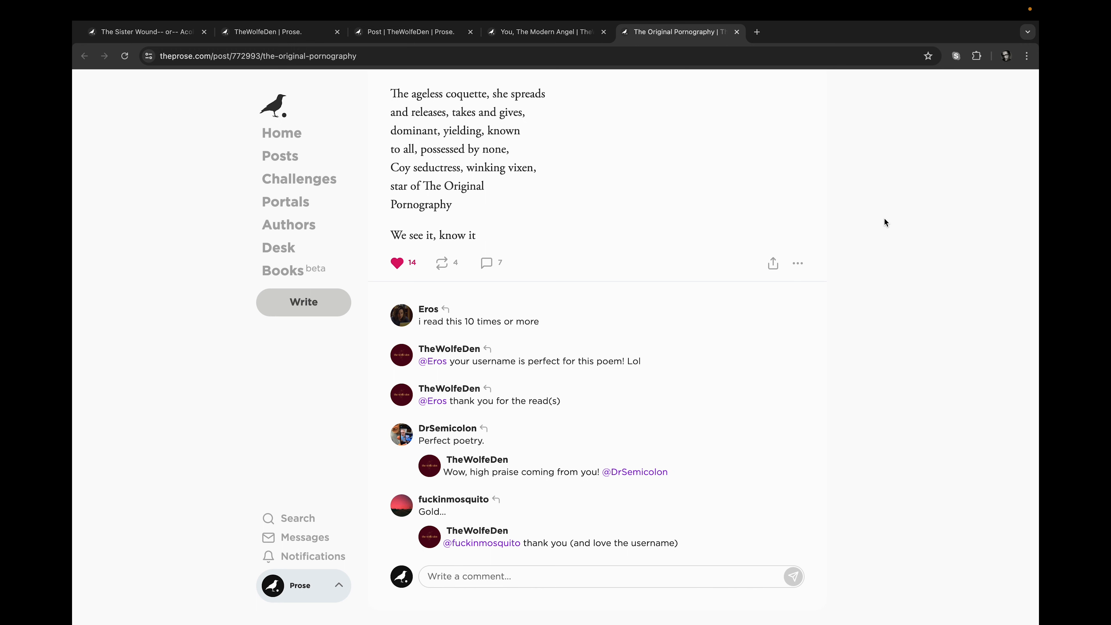
{"action": "mouse_move", "coordinate": [722, 161]}
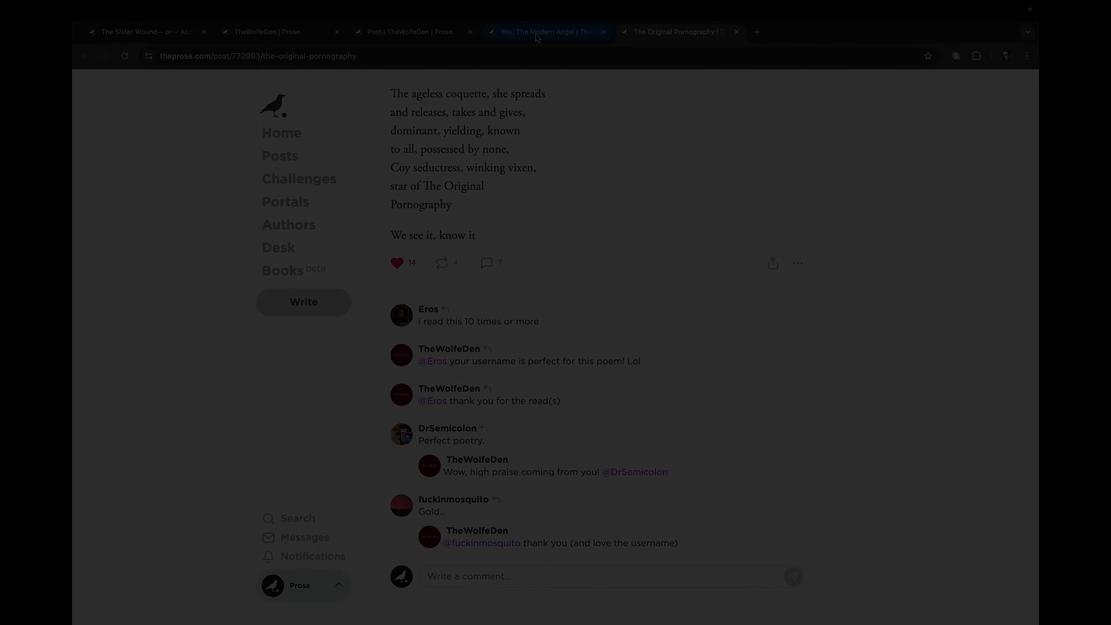
Switch to 'You, The Modern Angel' and read down to 'You're denying this. Aren't you?'
{"action": "left_click", "coordinate": [539, 32]}
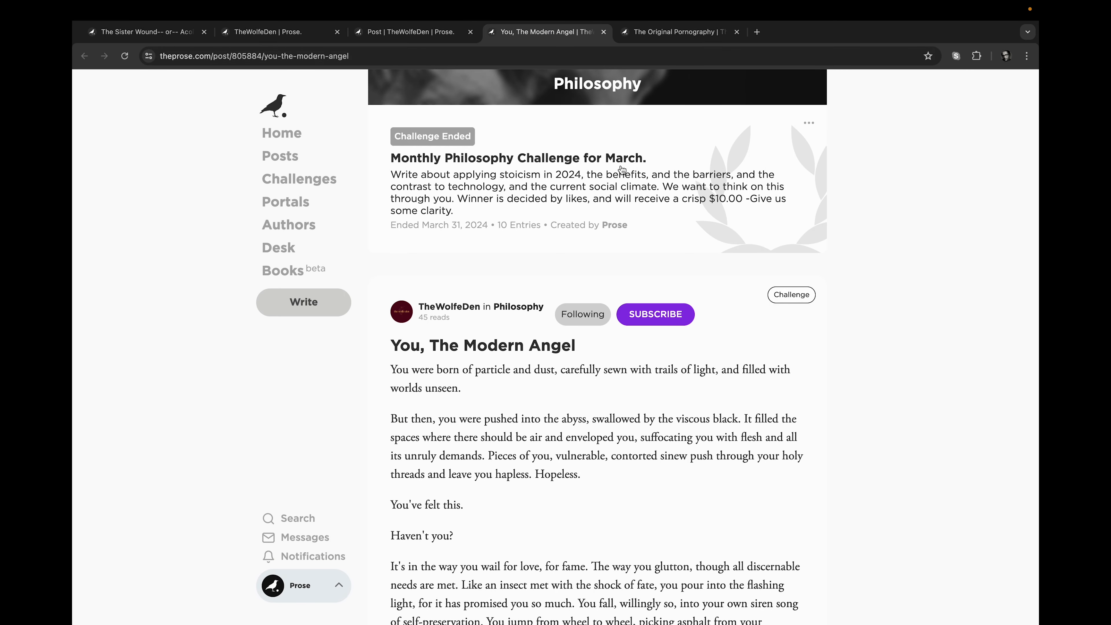
{"action": "scroll", "scroll_direction": "down", "scroll_amount": 3}
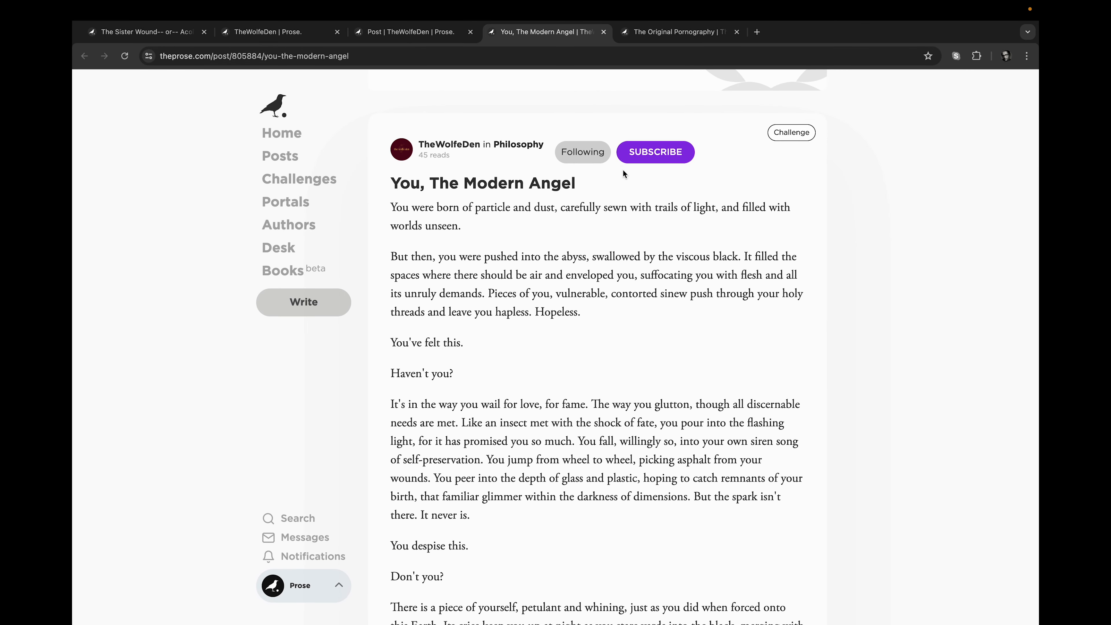
{"action": "scroll", "scroll_direction": "down", "scroll_amount": 3}
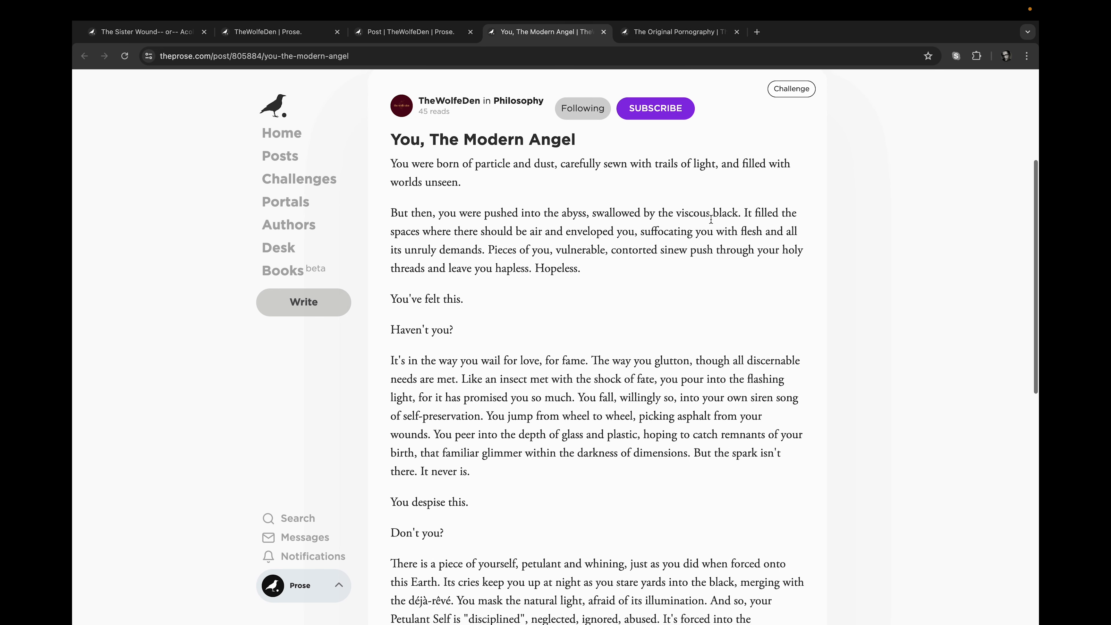
{"action": "scroll", "scroll_direction": "down", "scroll_amount": 3}
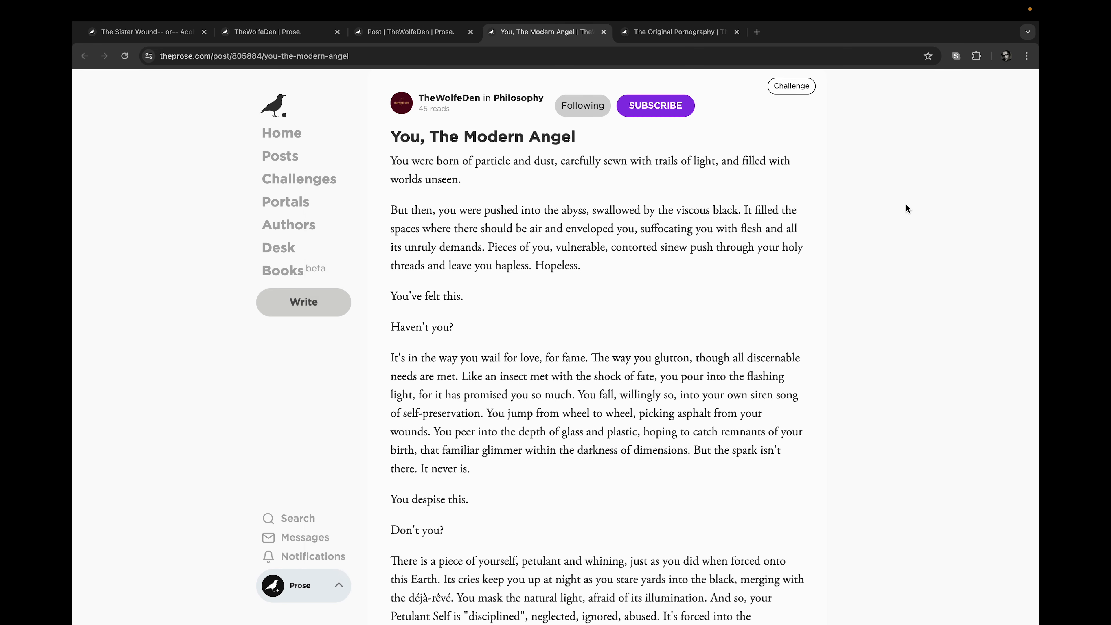
{"action": "mouse_move", "coordinate": [926, 189]}
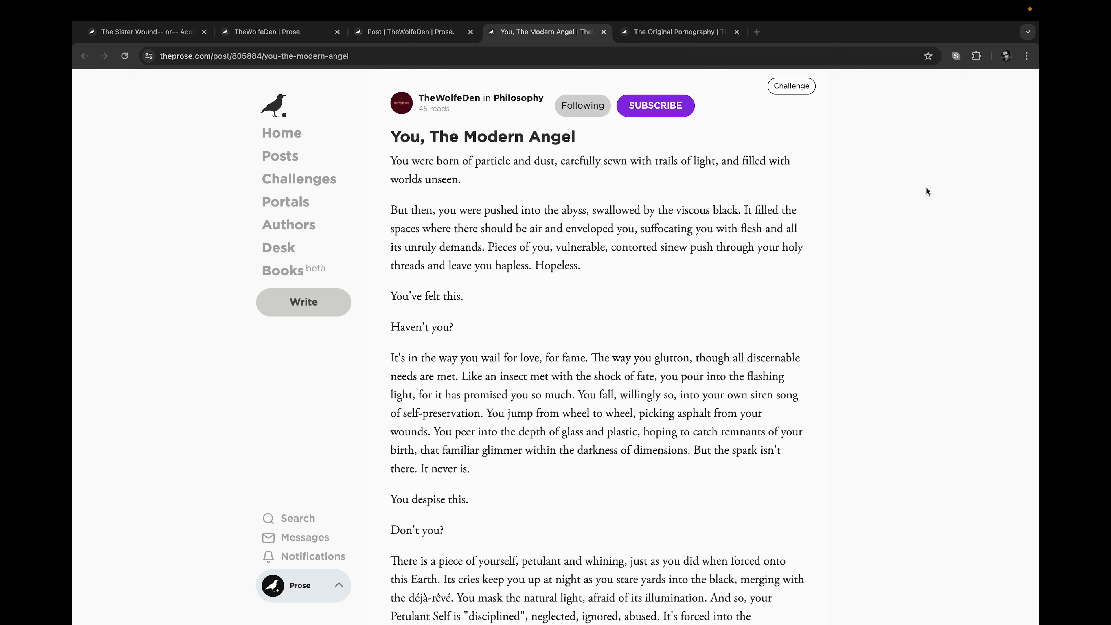
{"action": "scroll", "scroll_direction": "down", "scroll_amount": 3}
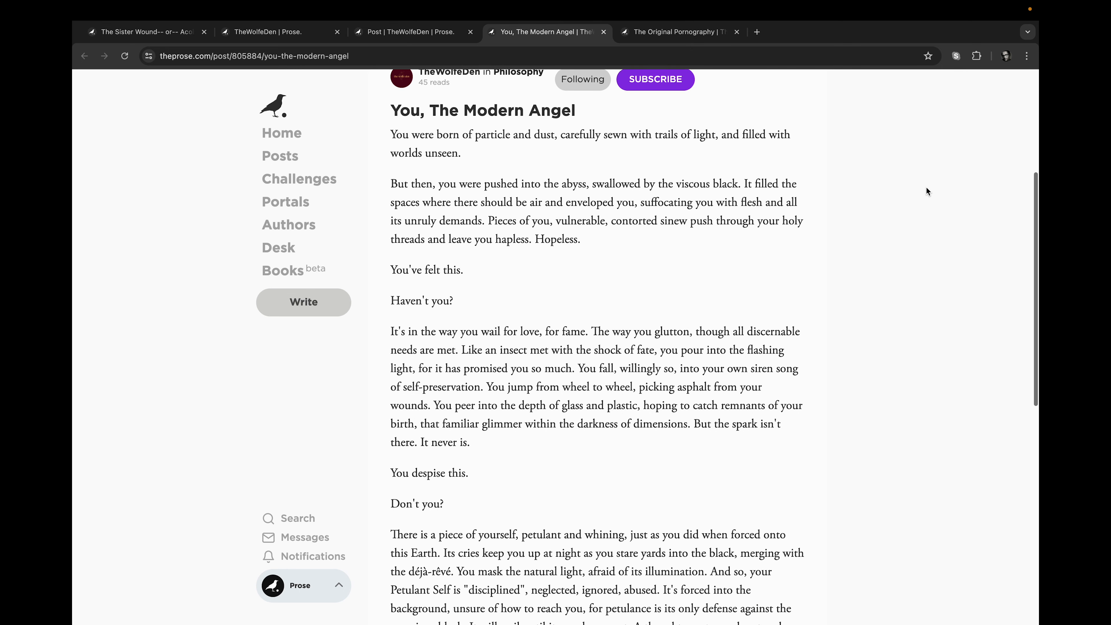
{"action": "scroll", "scroll_direction": "down", "scroll_amount": 3}
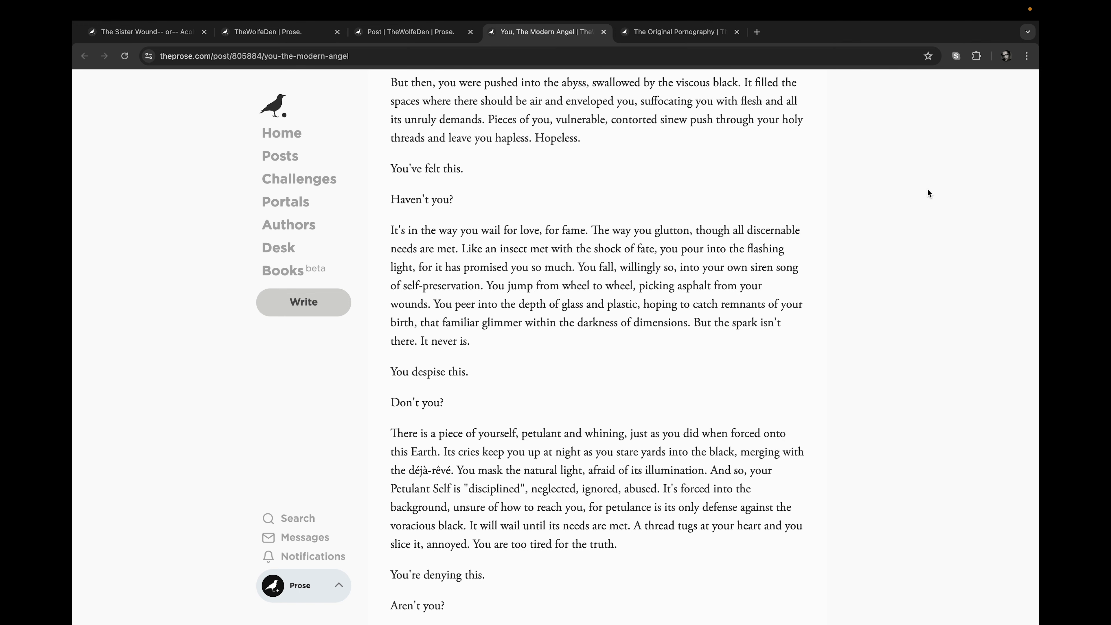
{"action": "scroll", "scroll_direction": "down", "scroll_amount": 3}
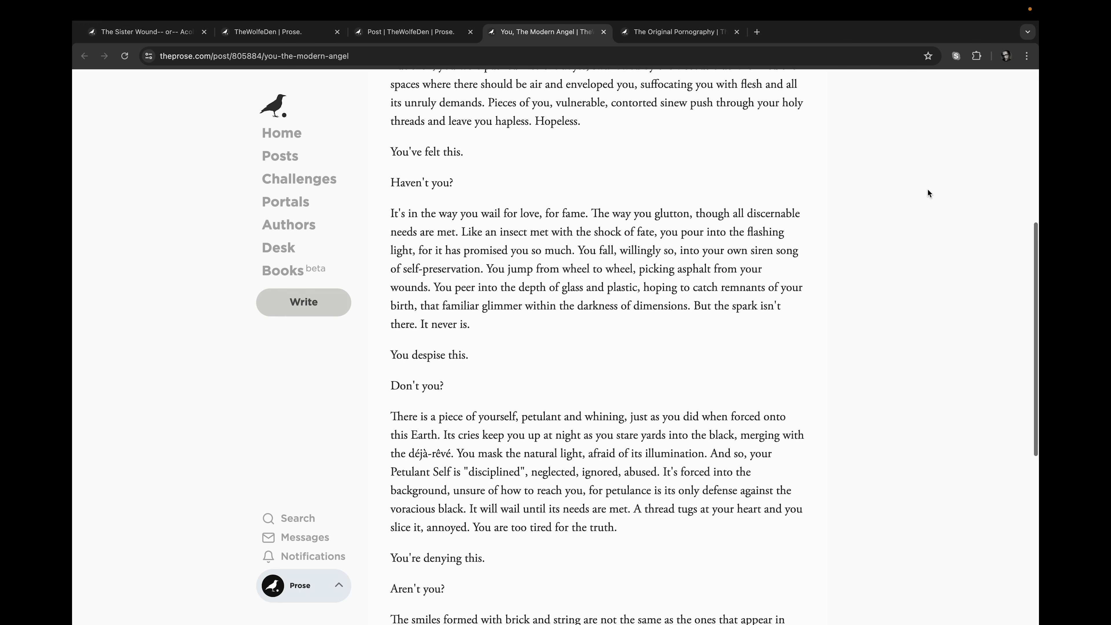
{"action": "scroll", "scroll_direction": "down", "scroll_amount": 3}
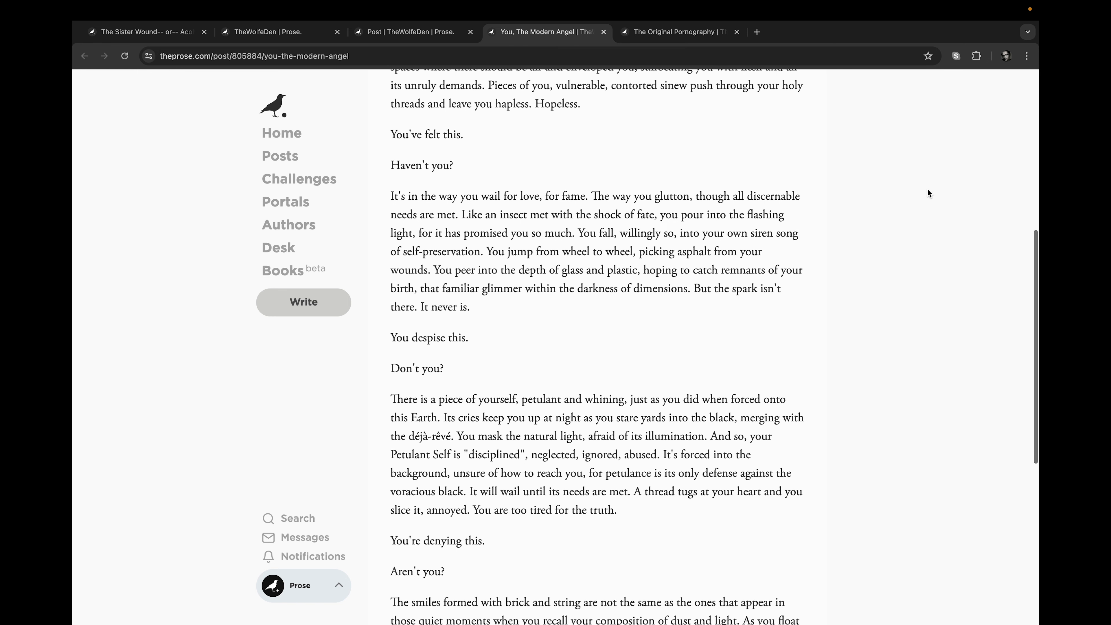
{"action": "scroll", "scroll_direction": "down", "scroll_amount": 3}
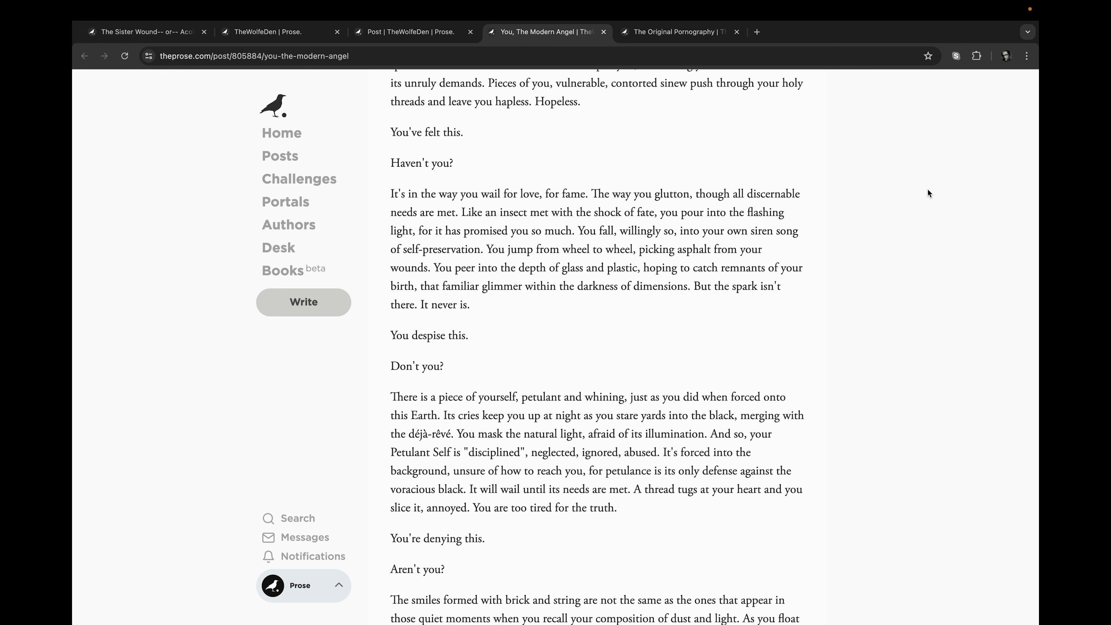
{"action": "scroll", "scroll_direction": "down", "scroll_amount": 3}
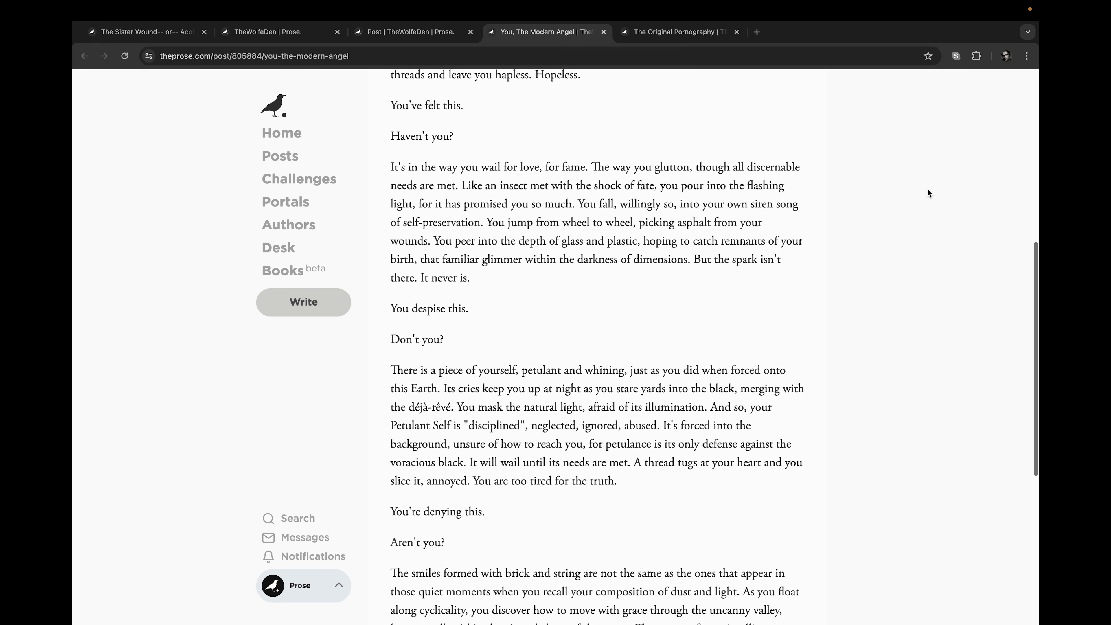
{"action": "scroll", "scroll_direction": "down", "scroll_amount": 3}
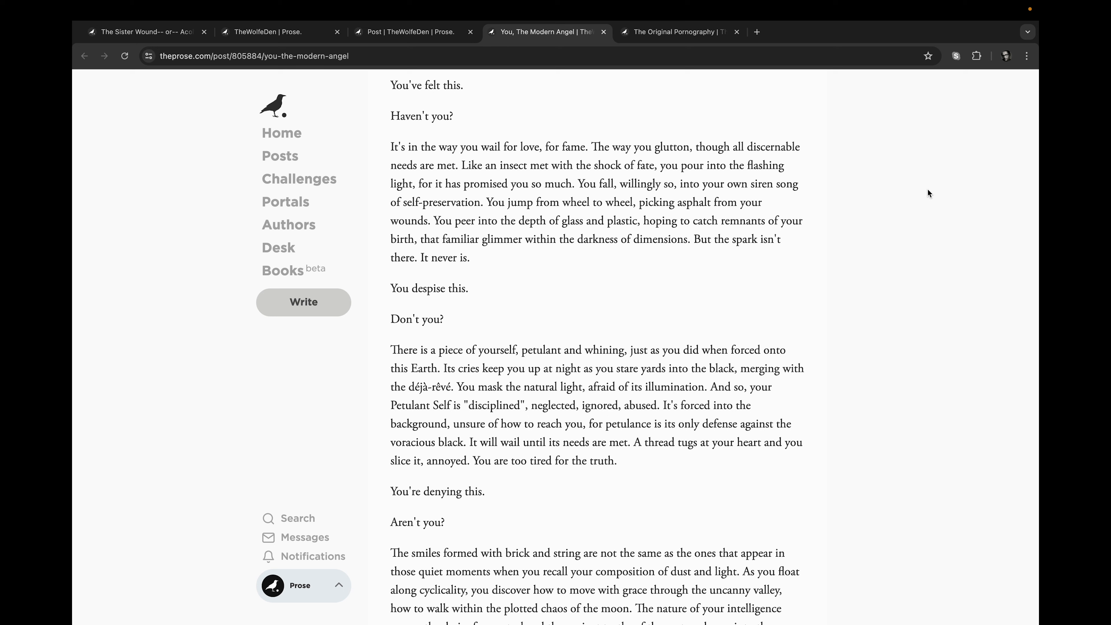
{"action": "mouse_move", "coordinate": [925, 222]}
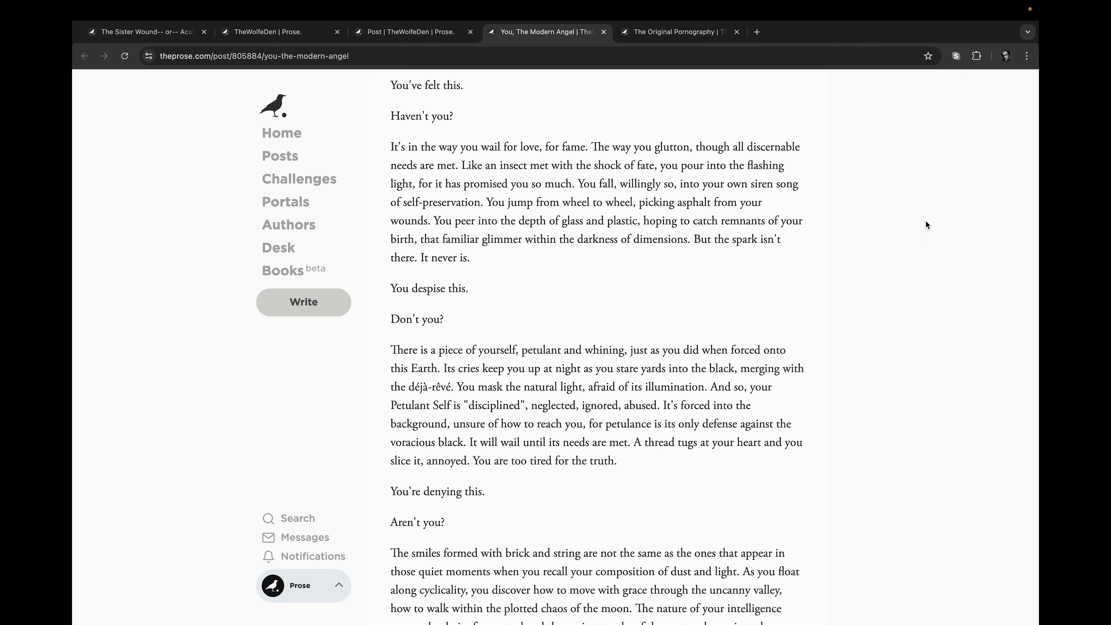
Read the rest of 'You, The Modern Angel' down to its ending 'Didn't you?'
{"action": "scroll", "scroll_direction": "down", "scroll_amount": 3}
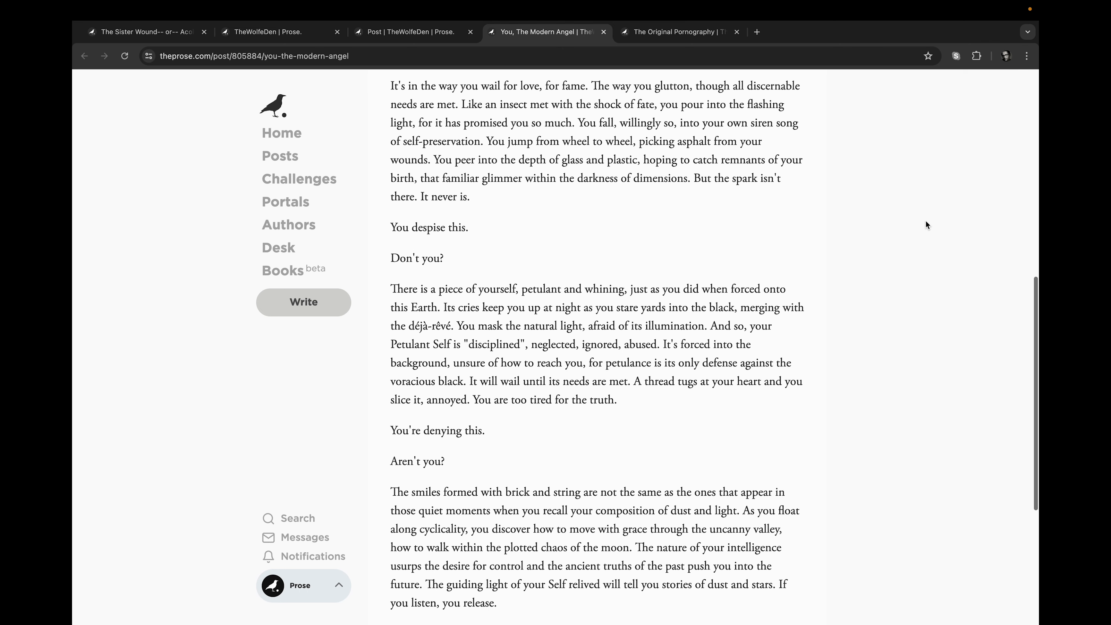
{"action": "scroll", "scroll_direction": "down", "scroll_amount": 3}
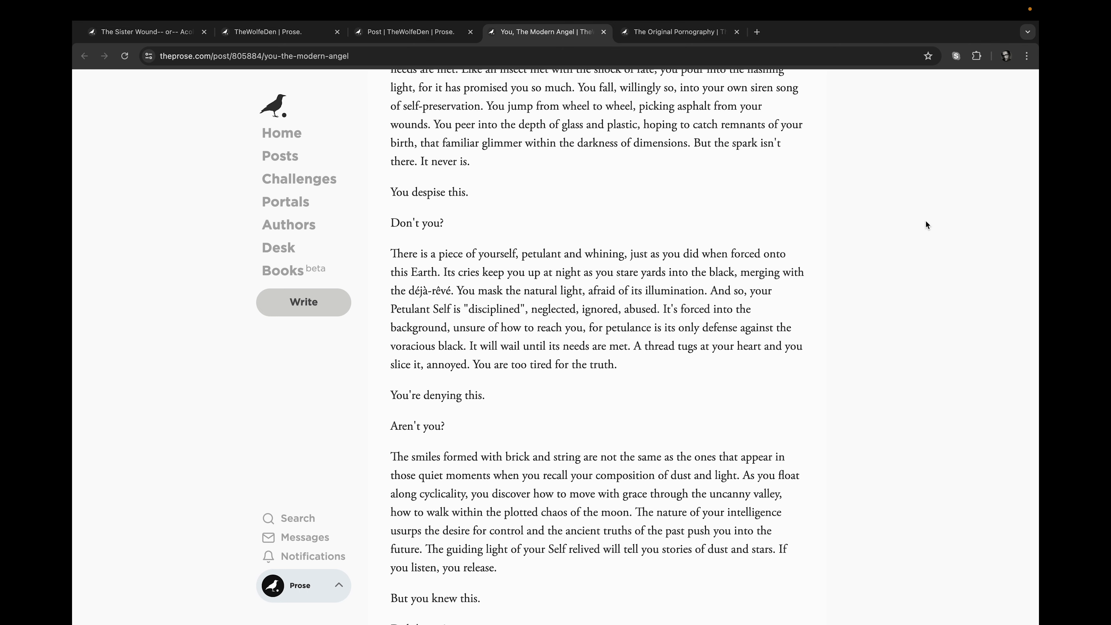
{"action": "scroll", "scroll_direction": "down", "scroll_amount": 3}
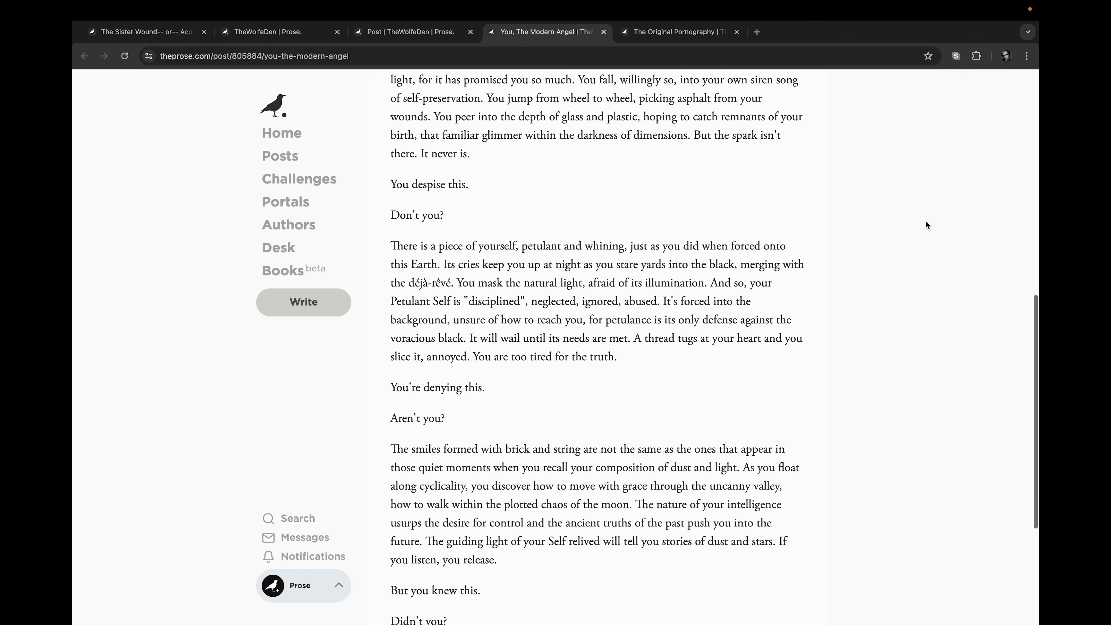
{"action": "scroll", "scroll_direction": "down", "scroll_amount": 3}
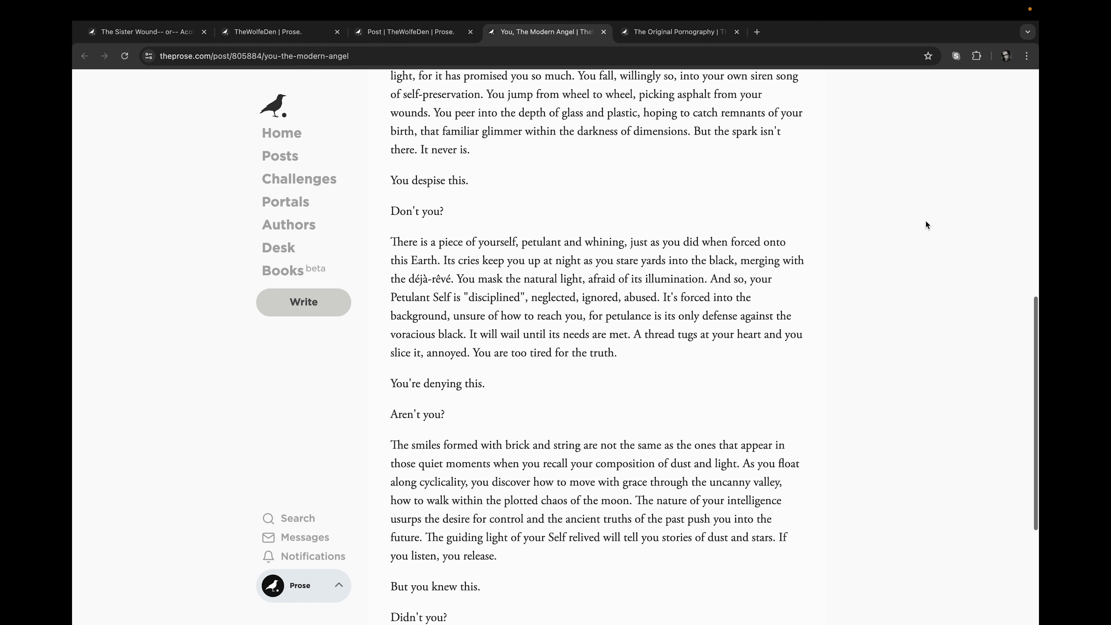
{"action": "scroll", "scroll_direction": "down", "scroll_amount": 3}
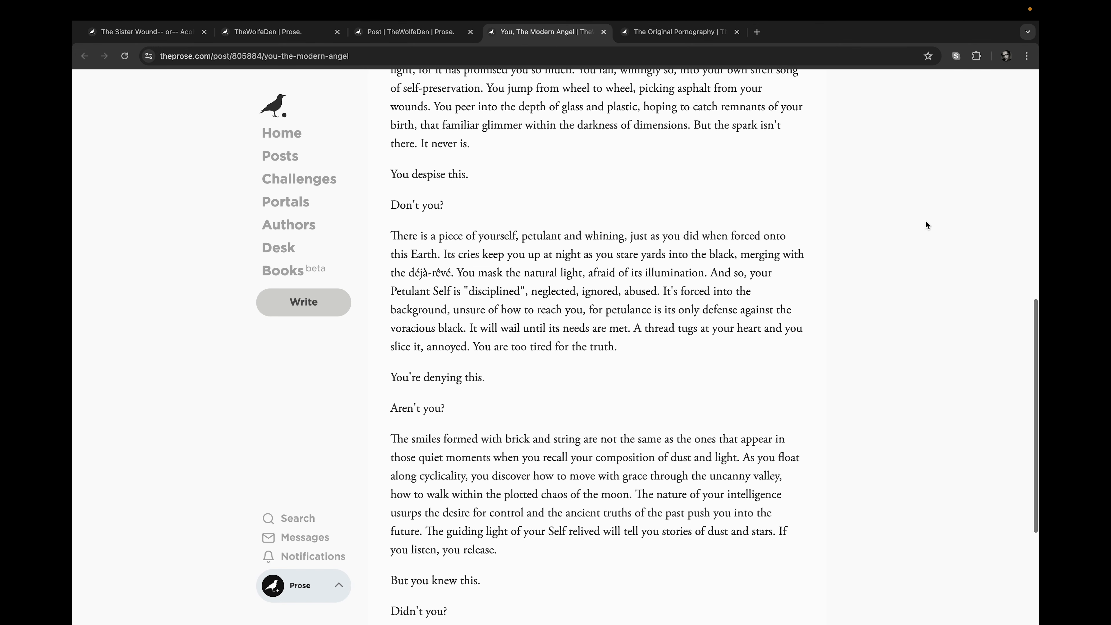
{"action": "scroll", "scroll_direction": "down", "scroll_amount": 3}
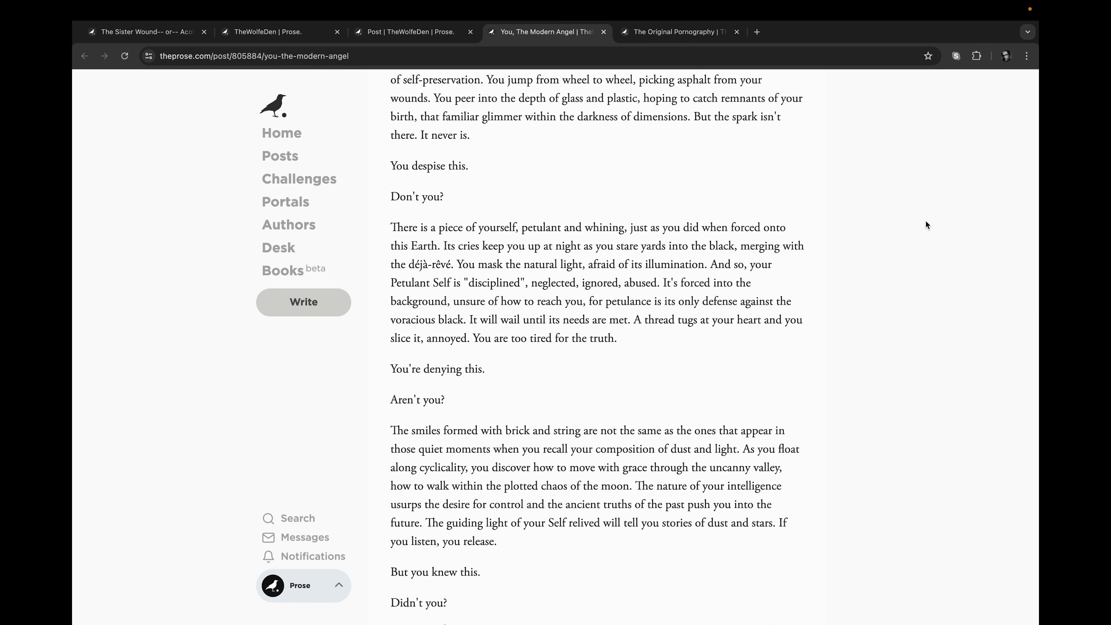
{"action": "scroll", "scroll_direction": "down", "scroll_amount": 3}
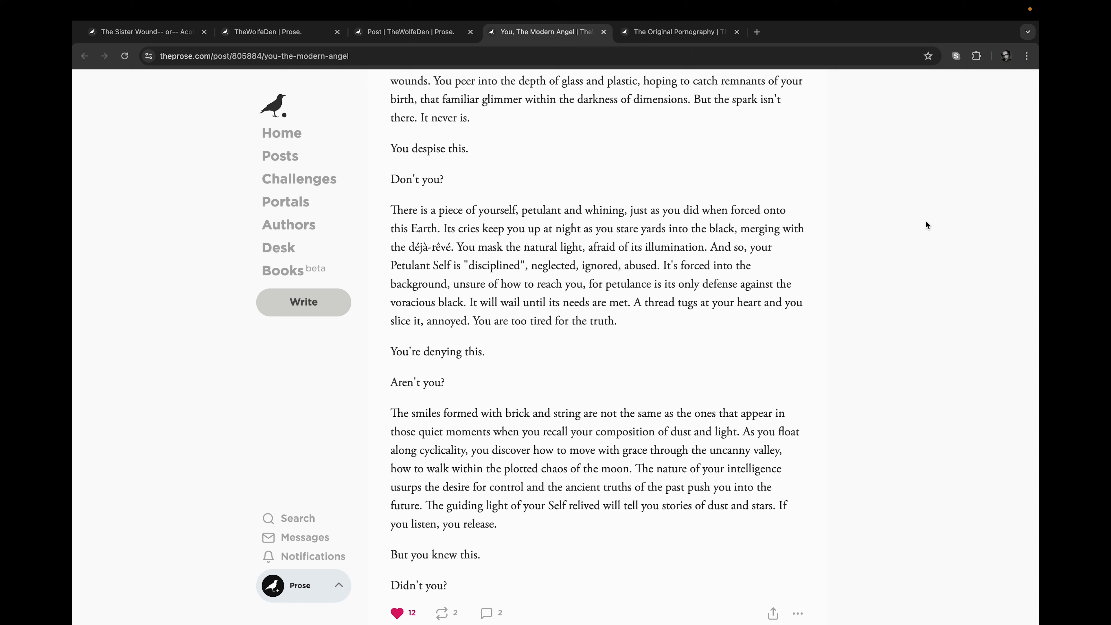
{"action": "scroll", "scroll_direction": "down", "scroll_amount": 3}
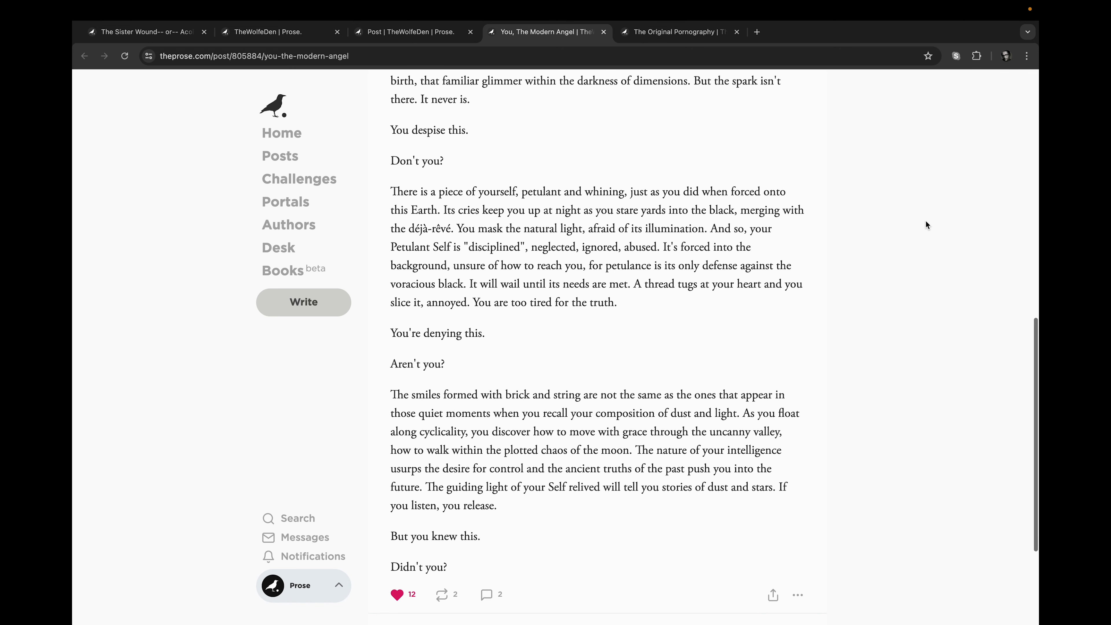
{"action": "scroll", "scroll_direction": "down", "scroll_amount": 3}
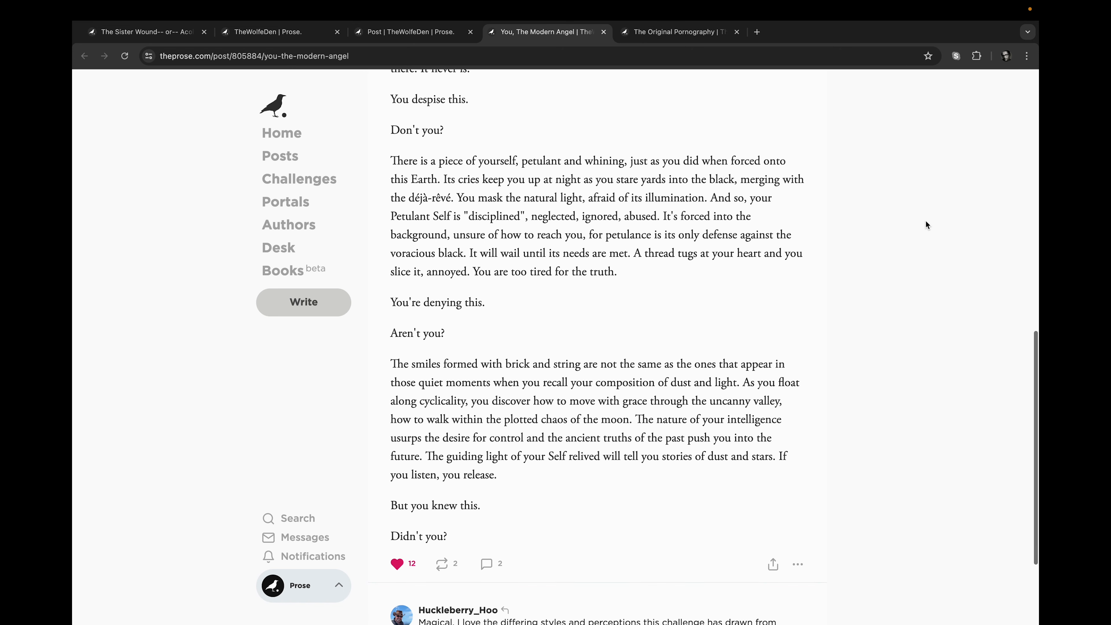
{"action": "scroll", "scroll_direction": "down", "scroll_amount": 3}
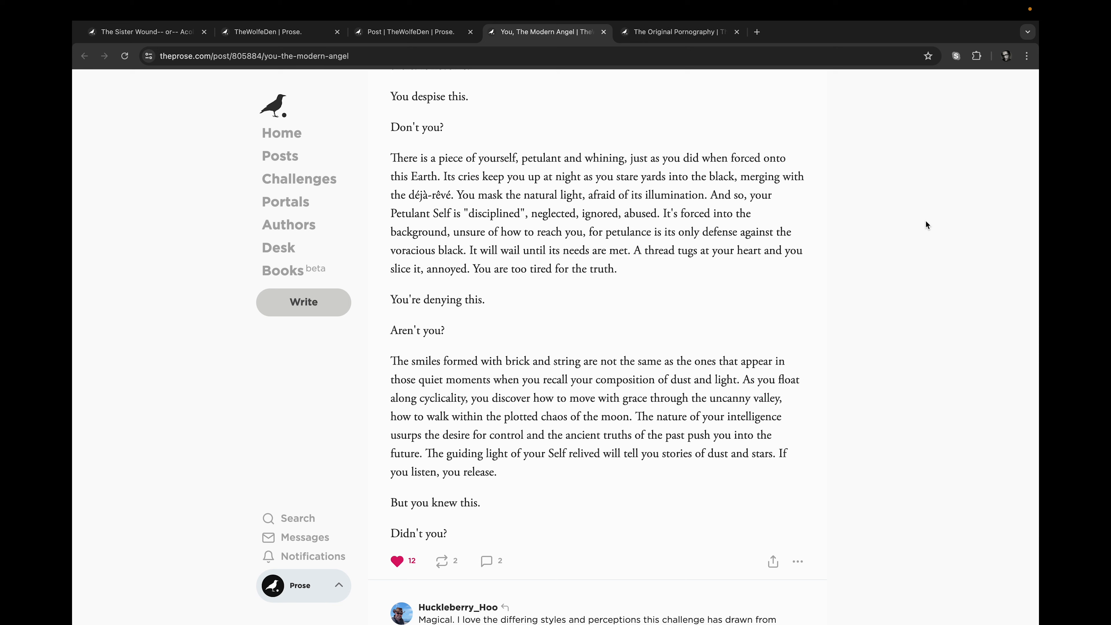
{"action": "scroll", "scroll_direction": "down", "scroll_amount": 3}
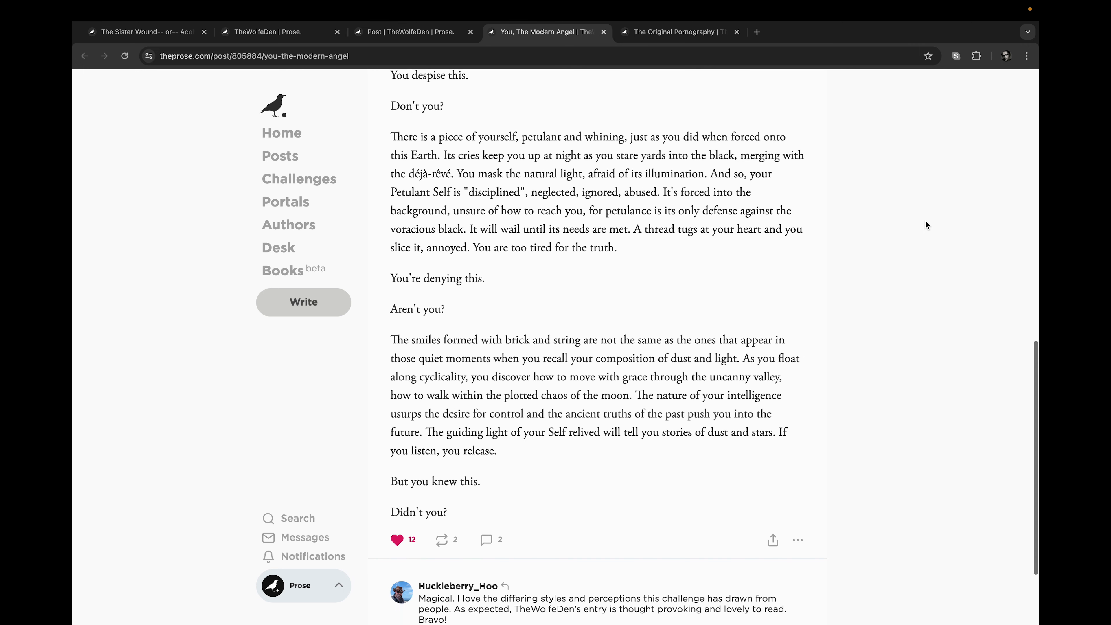
{"action": "scroll", "scroll_direction": "down", "scroll_amount": 3}
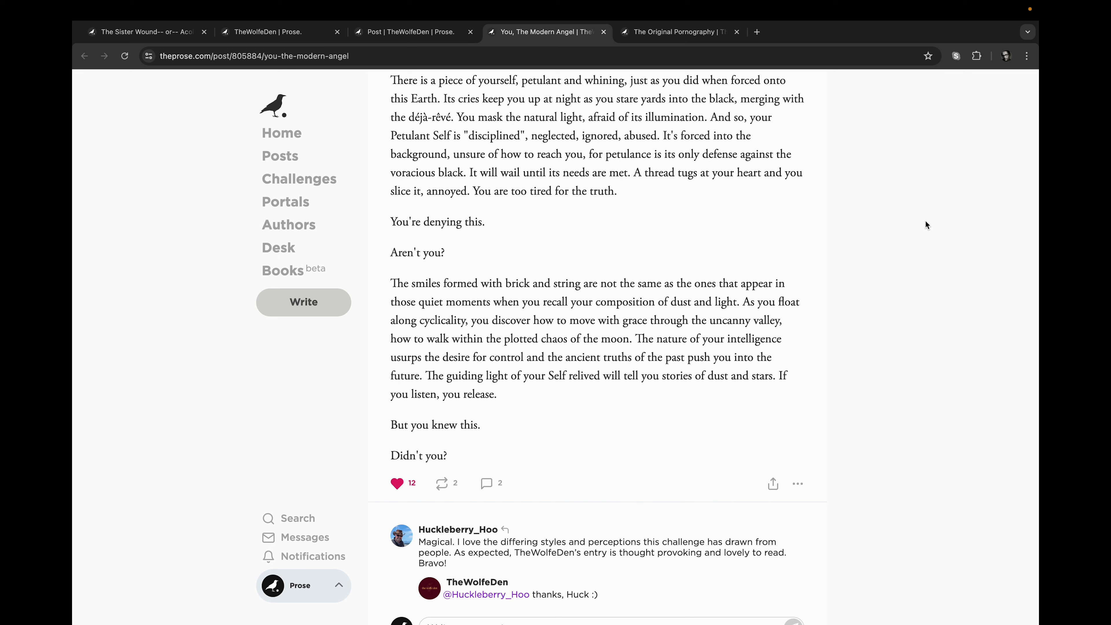
{"action": "scroll", "scroll_direction": "down", "scroll_amount": 3}
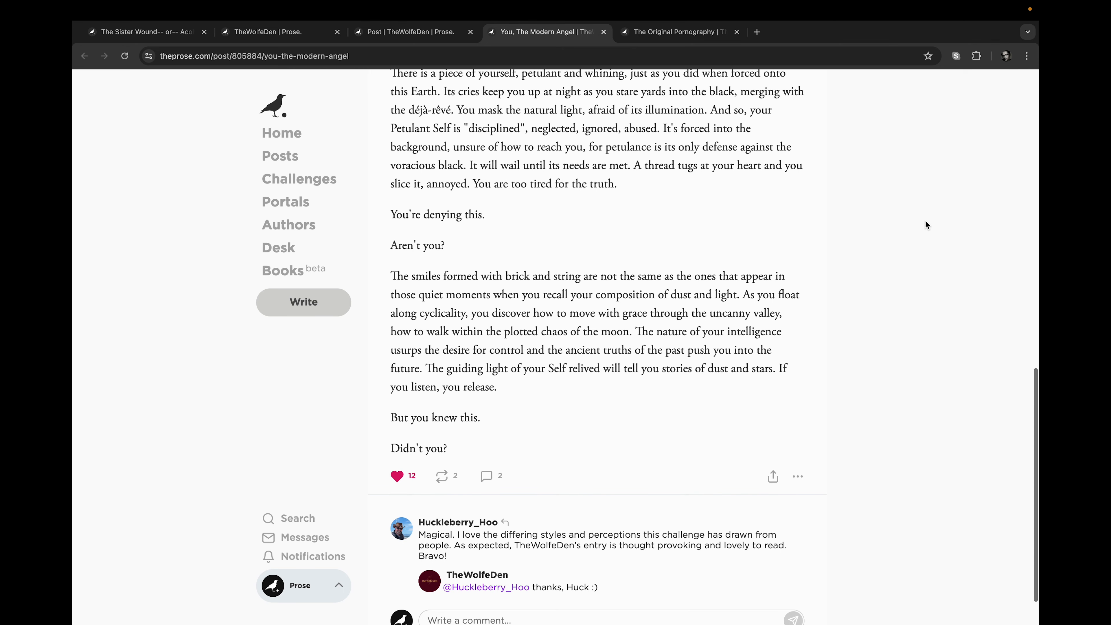
{"action": "scroll", "scroll_direction": "down", "scroll_amount": 3}
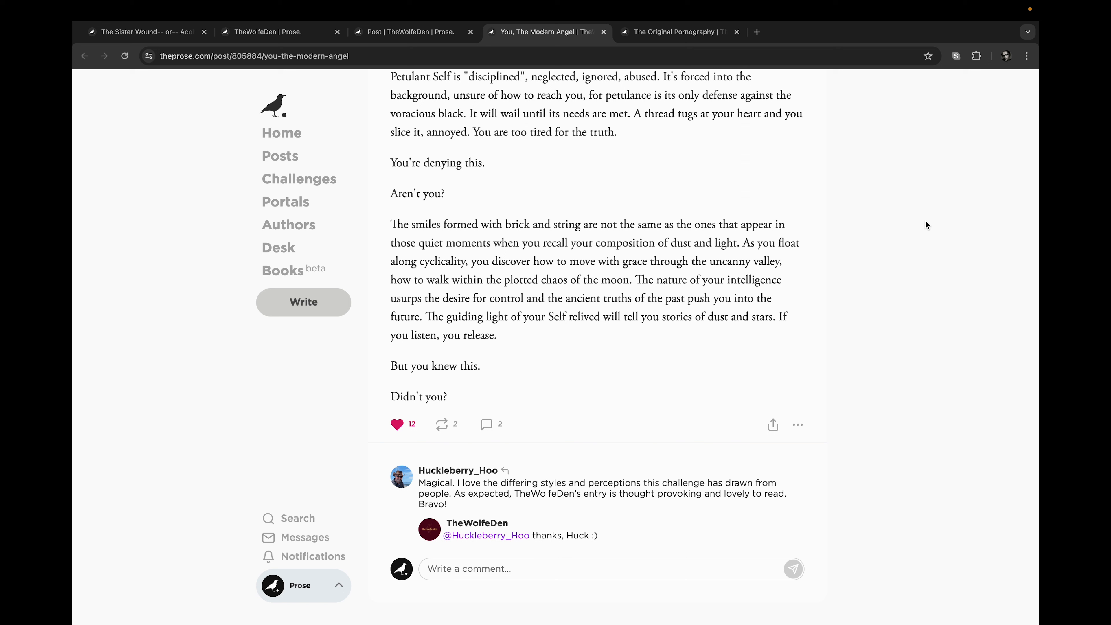
{"action": "mouse_move", "coordinate": [914, 140]}
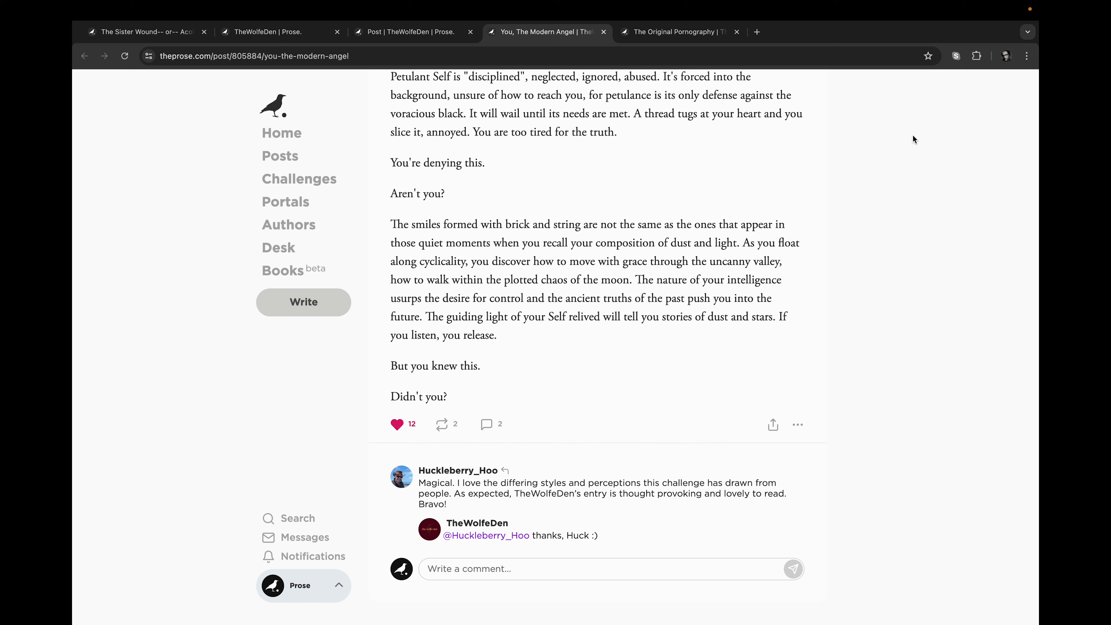
{"action": "mouse_move", "coordinate": [917, 148]}
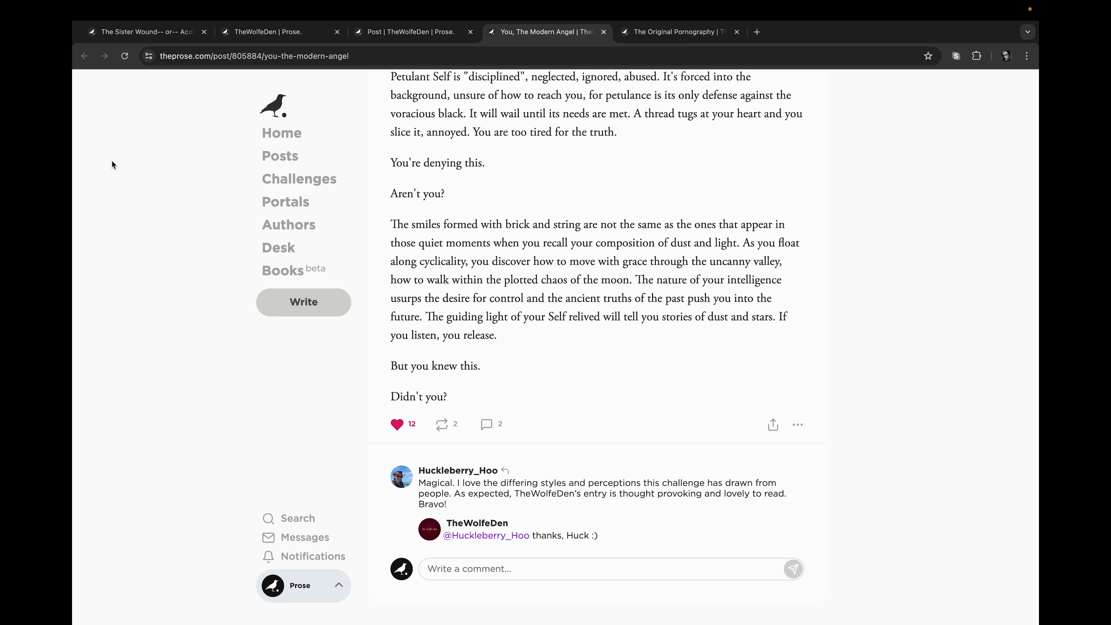
{"action": "mouse_move", "coordinate": [119, 110]}
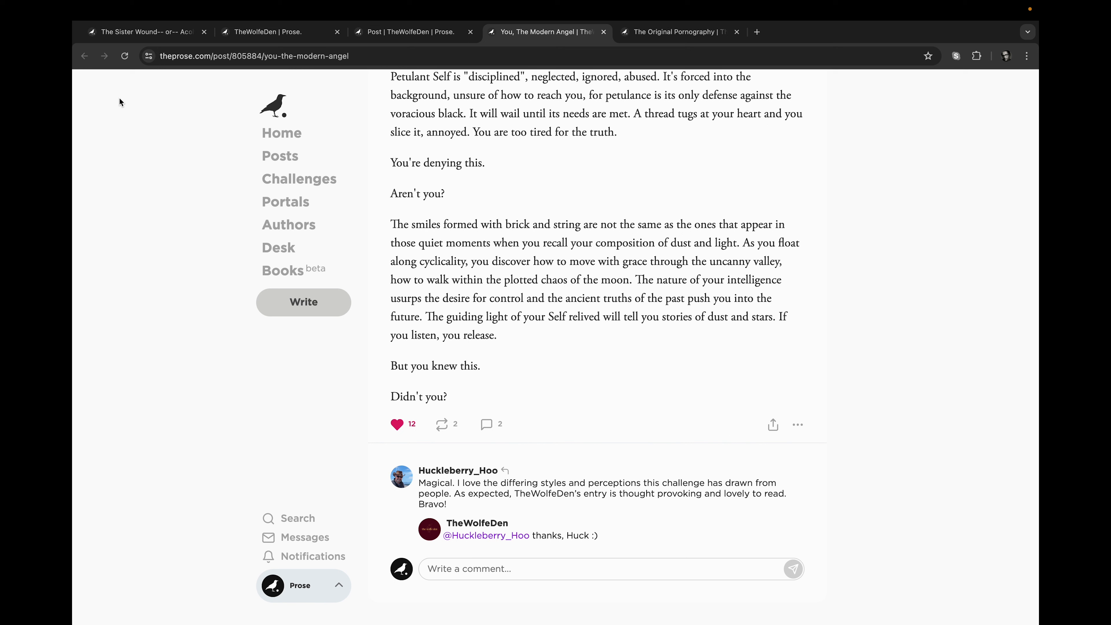
{"action": "mouse_move", "coordinate": [117, 78]}
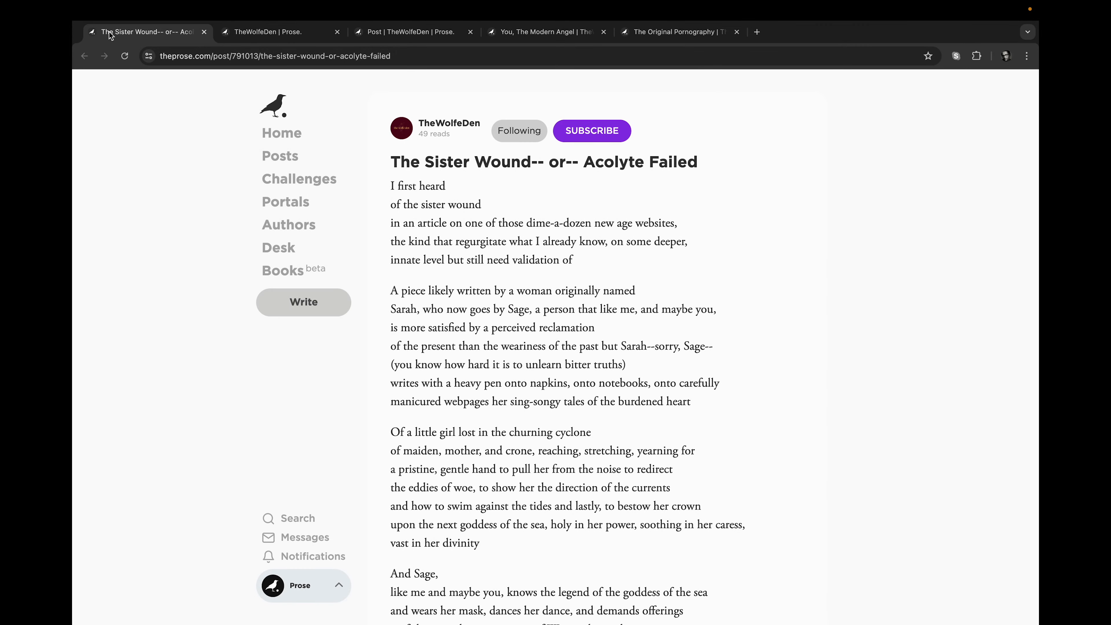
{"action": "mouse_move", "coordinate": [143, 105]}
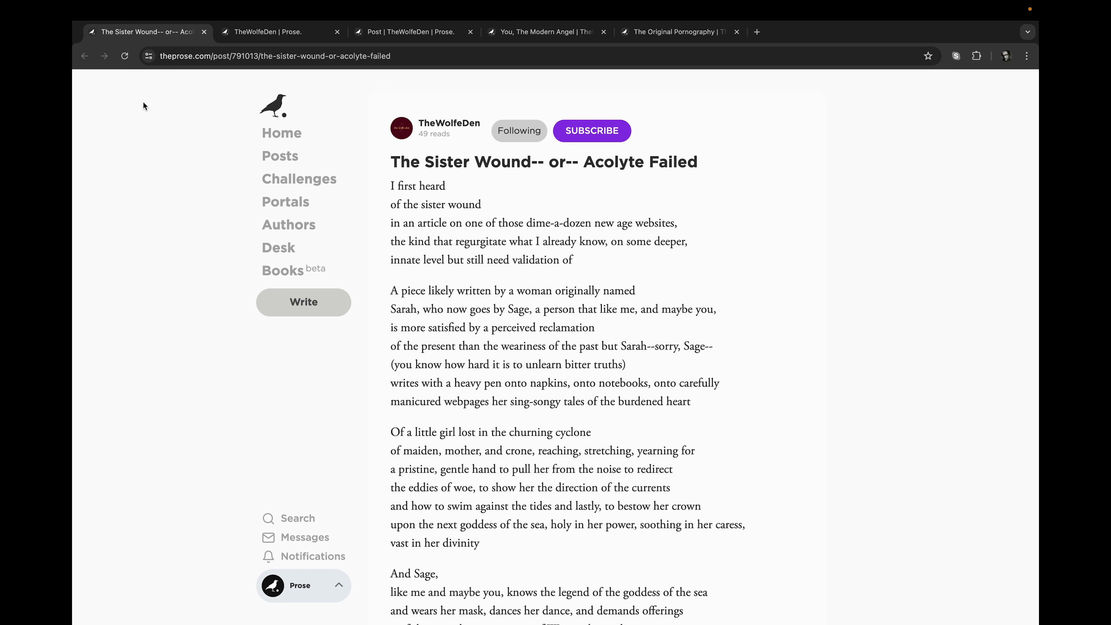
{"action": "mouse_move", "coordinate": [813, 322]}
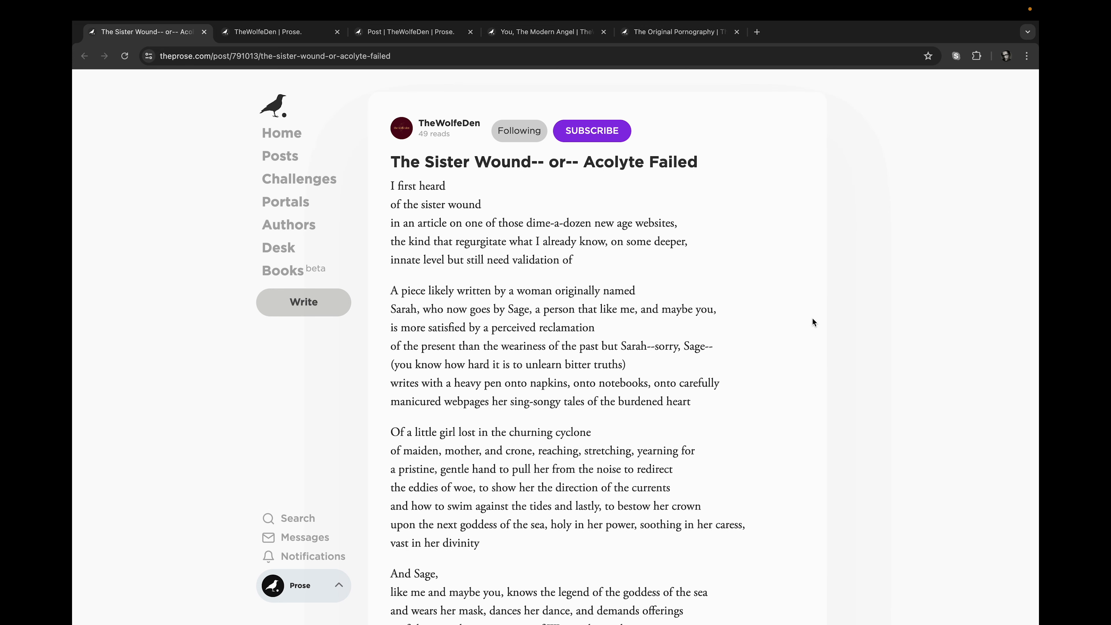
Read 'The Sister Wound' down to 'Sarah-Sage caresses her freshly-struck face.'
{"action": "scroll", "scroll_direction": "down", "scroll_amount": 3}
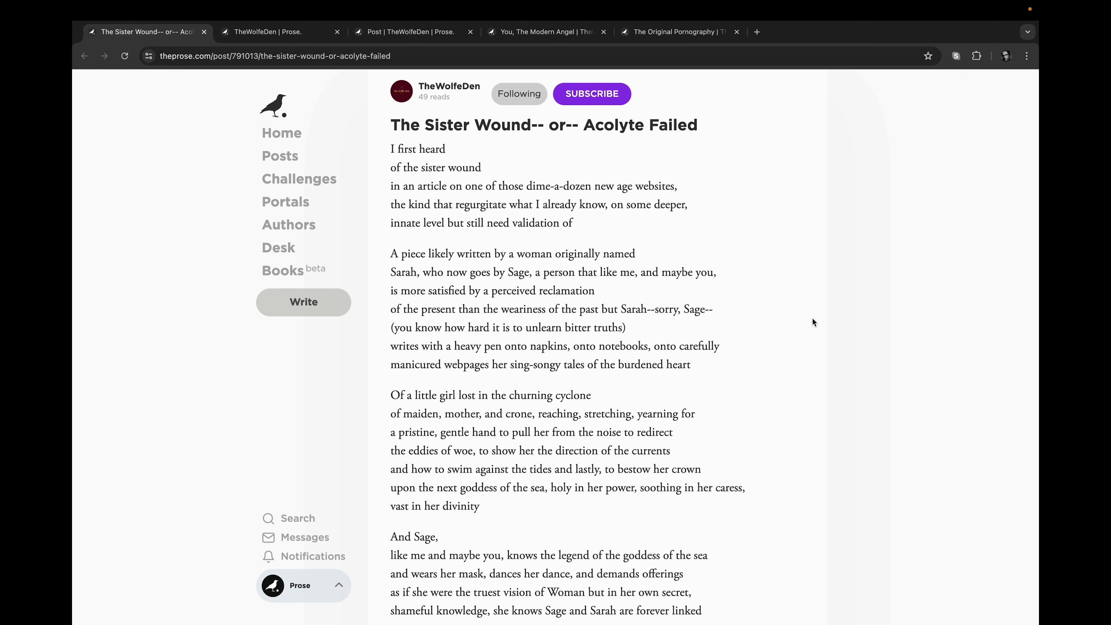
{"action": "scroll", "scroll_direction": "down", "scroll_amount": 3}
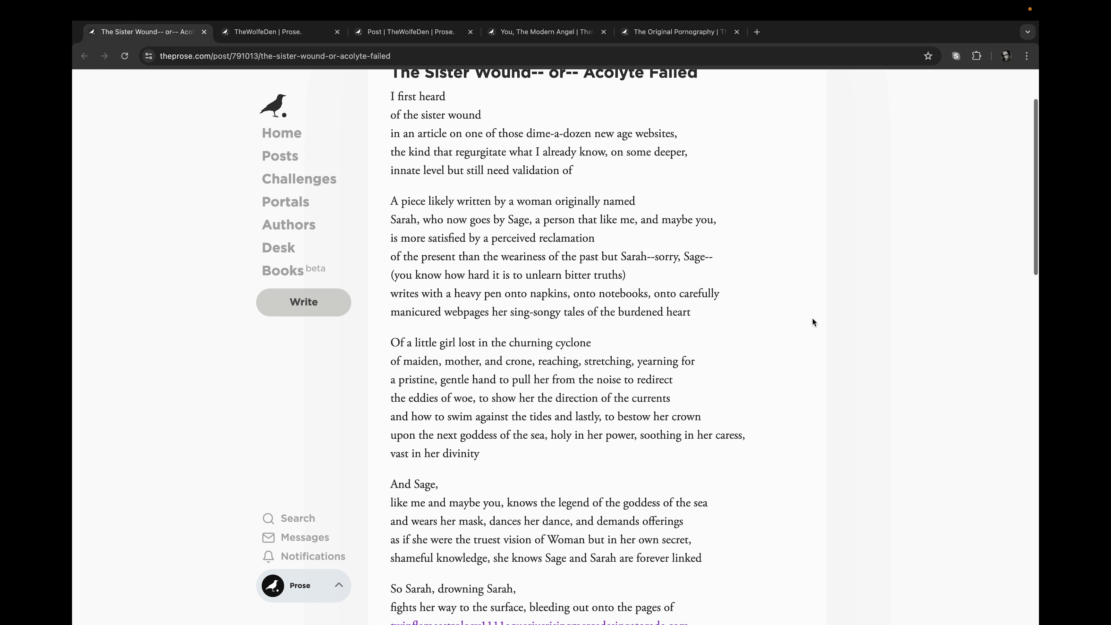
{"action": "scroll", "scroll_direction": "down", "scroll_amount": 3}
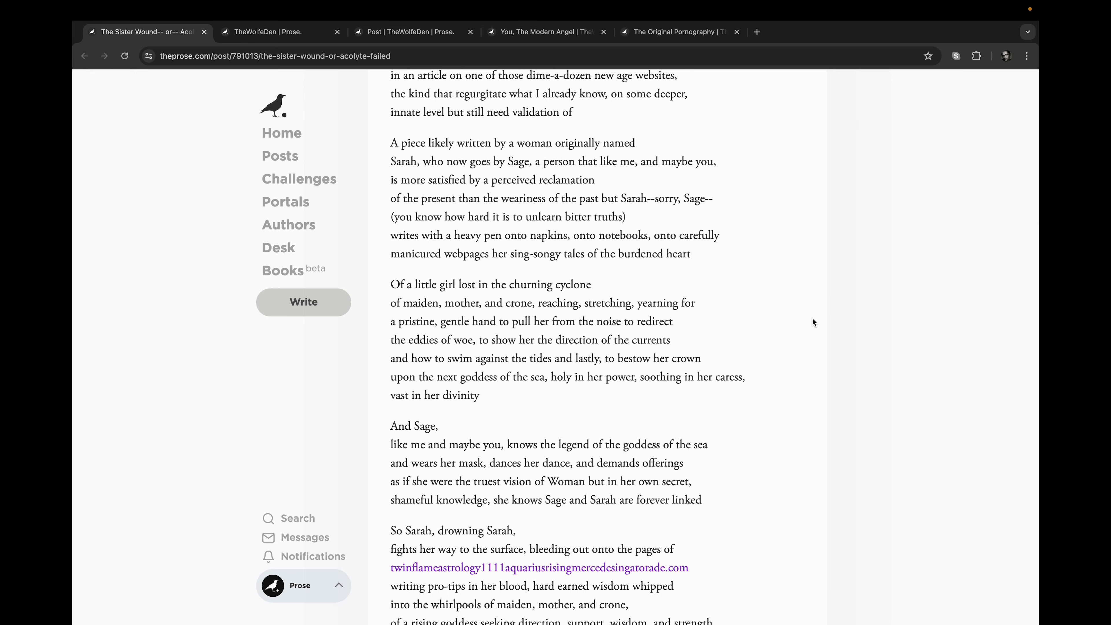
{"action": "scroll", "scroll_direction": "down", "scroll_amount": 3}
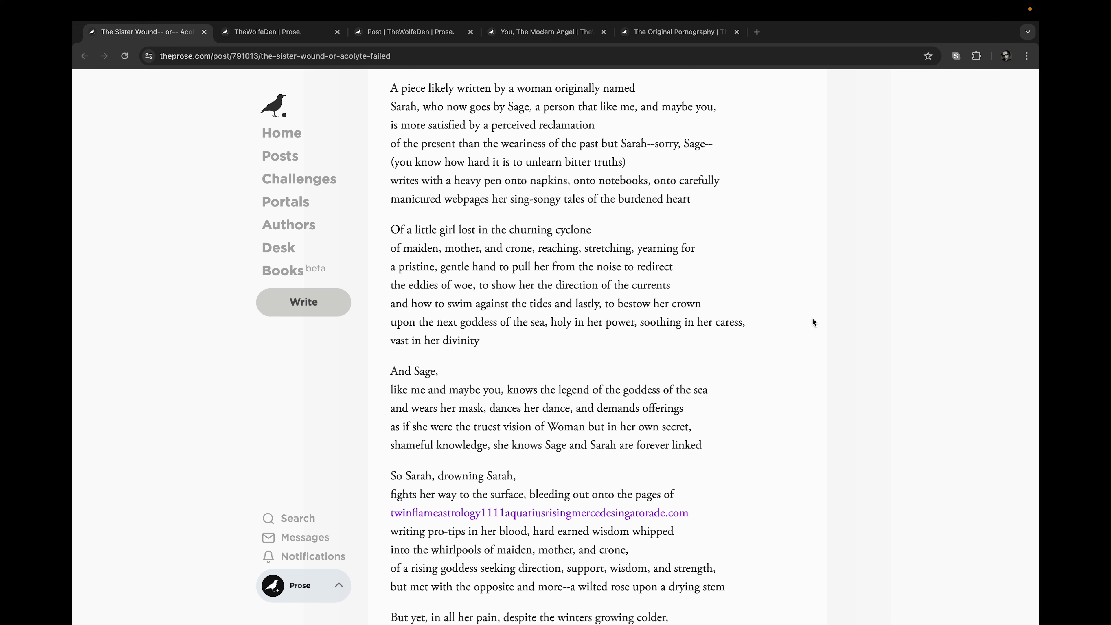
{"action": "scroll", "scroll_direction": "down", "scroll_amount": 3}
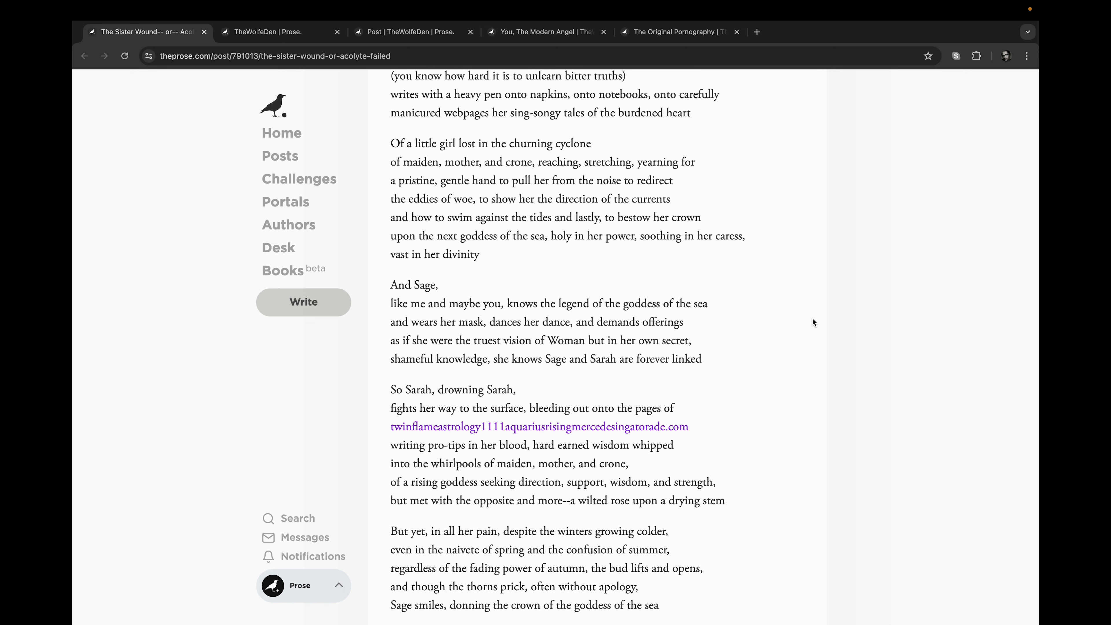
{"action": "scroll", "scroll_direction": "down", "scroll_amount": 3}
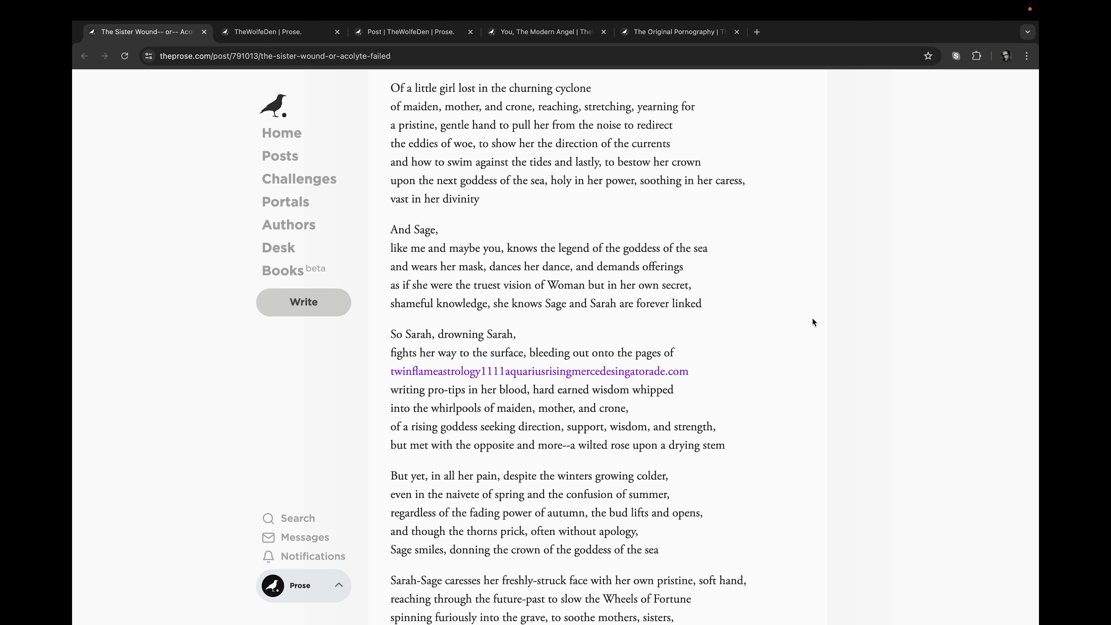
Read the poem to its final line 'I will learn to swim', reaching its 13 likes and 10 comments
{"action": "scroll", "scroll_direction": "down", "scroll_amount": 3}
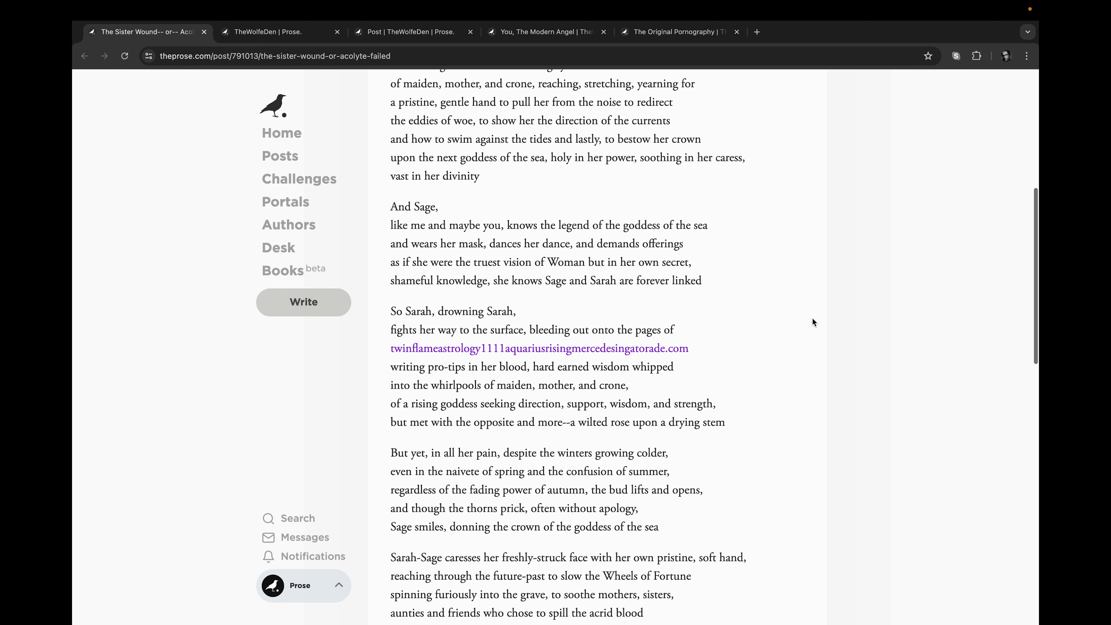
{"action": "scroll", "scroll_direction": "down", "scroll_amount": 3}
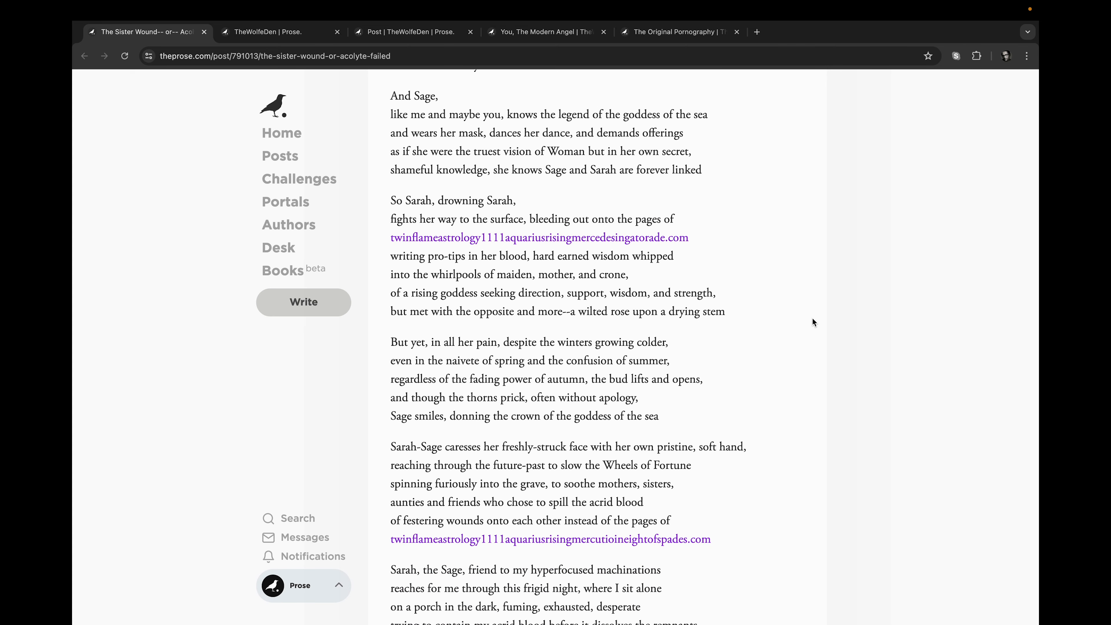
{"action": "scroll", "scroll_direction": "down", "scroll_amount": 3}
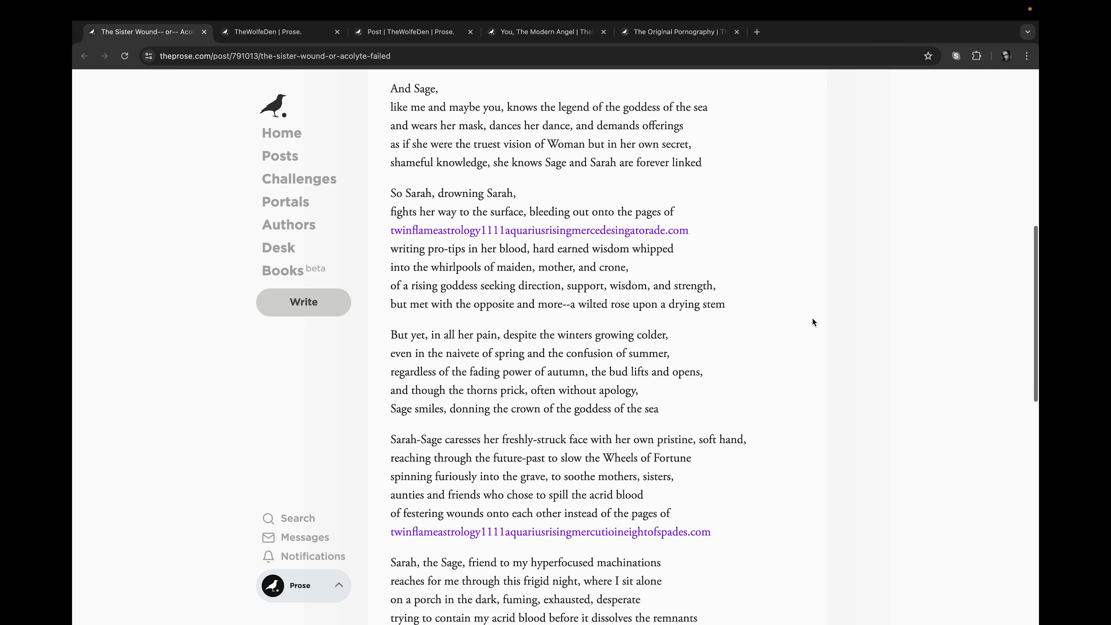
{"action": "scroll", "scroll_direction": "down", "scroll_amount": 3}
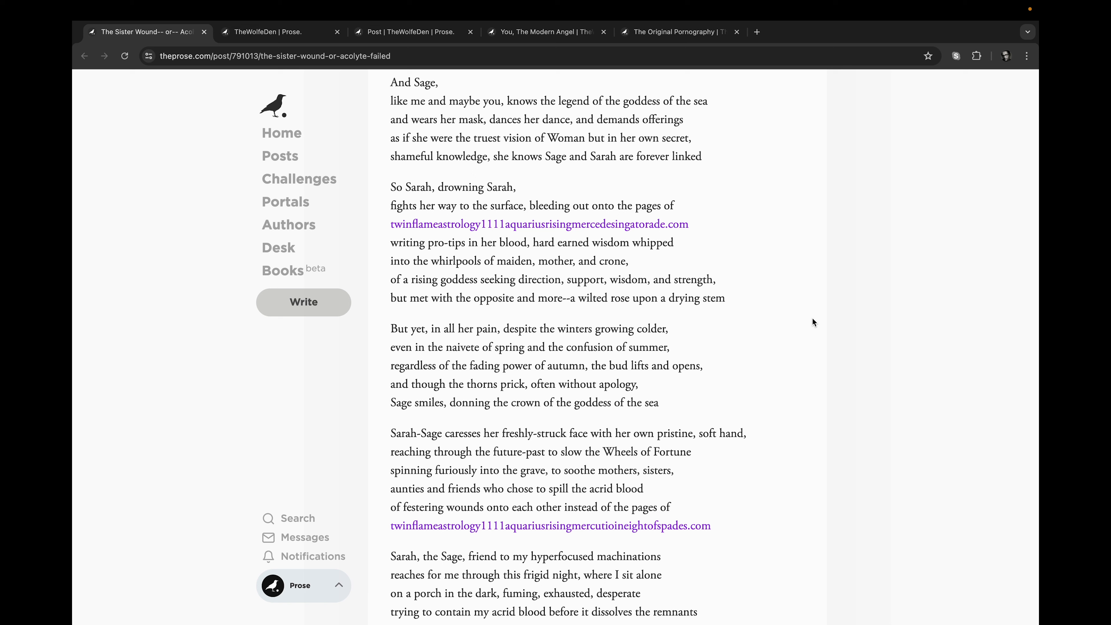
{"action": "mouse_move", "coordinate": [806, 320]}
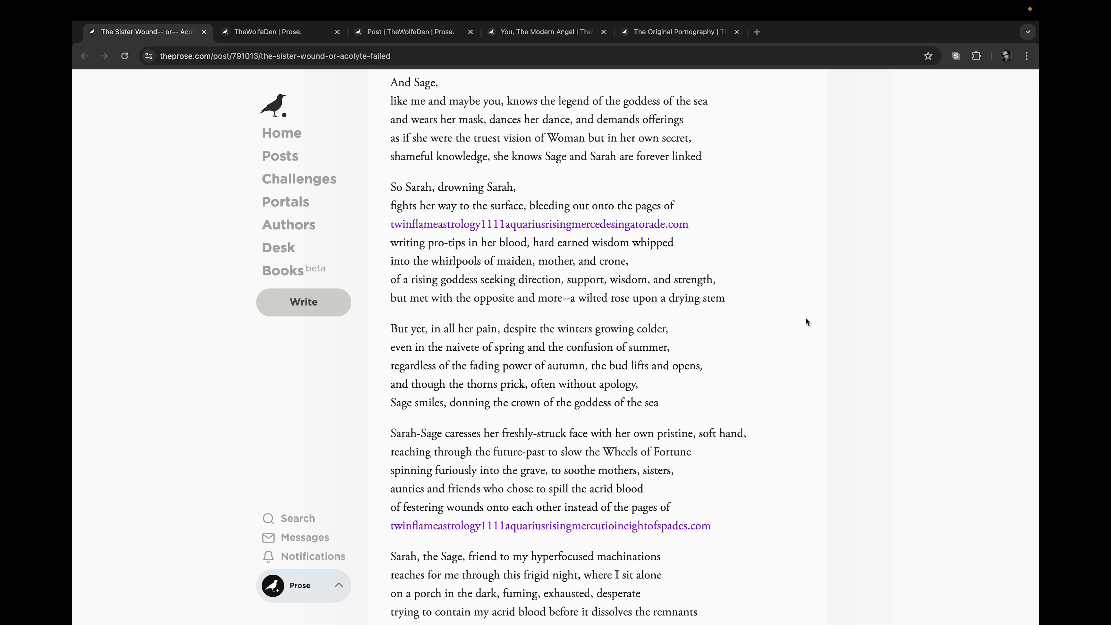
{"action": "scroll", "scroll_direction": "down", "scroll_amount": 3}
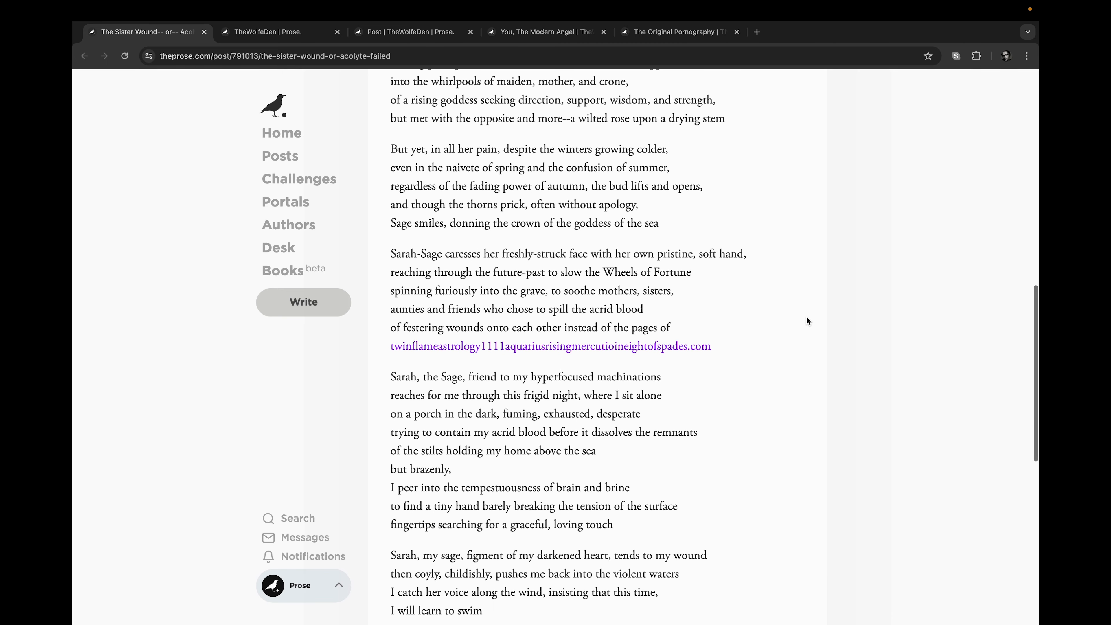
{"action": "scroll", "scroll_direction": "down", "scroll_amount": 3}
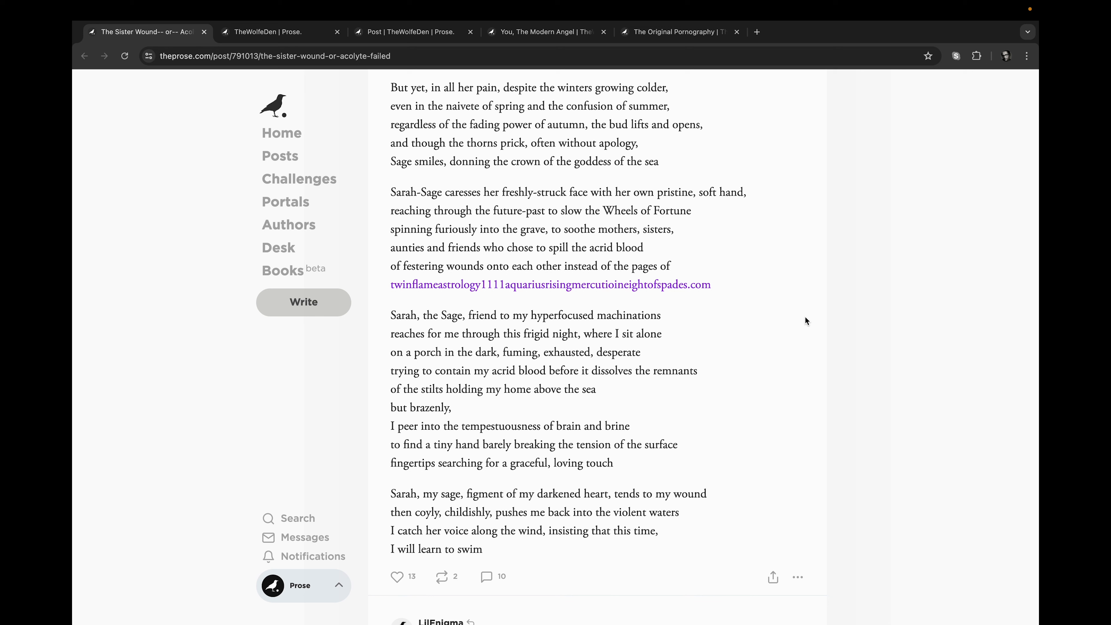
{"action": "mouse_move", "coordinate": [808, 329]}
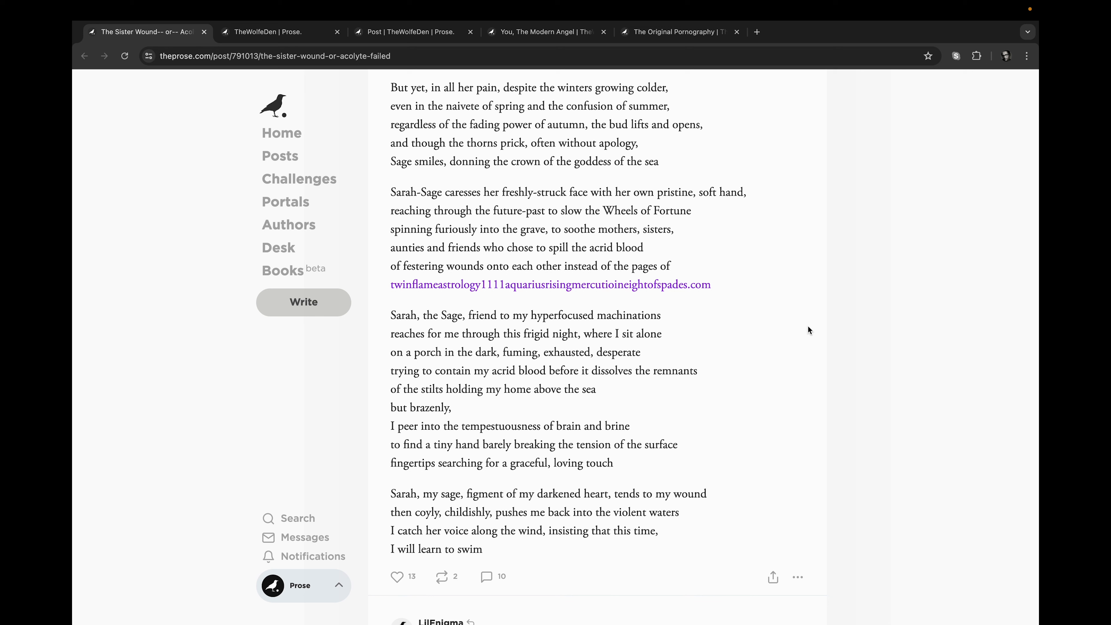
{"action": "mouse_move", "coordinate": [593, 572]}
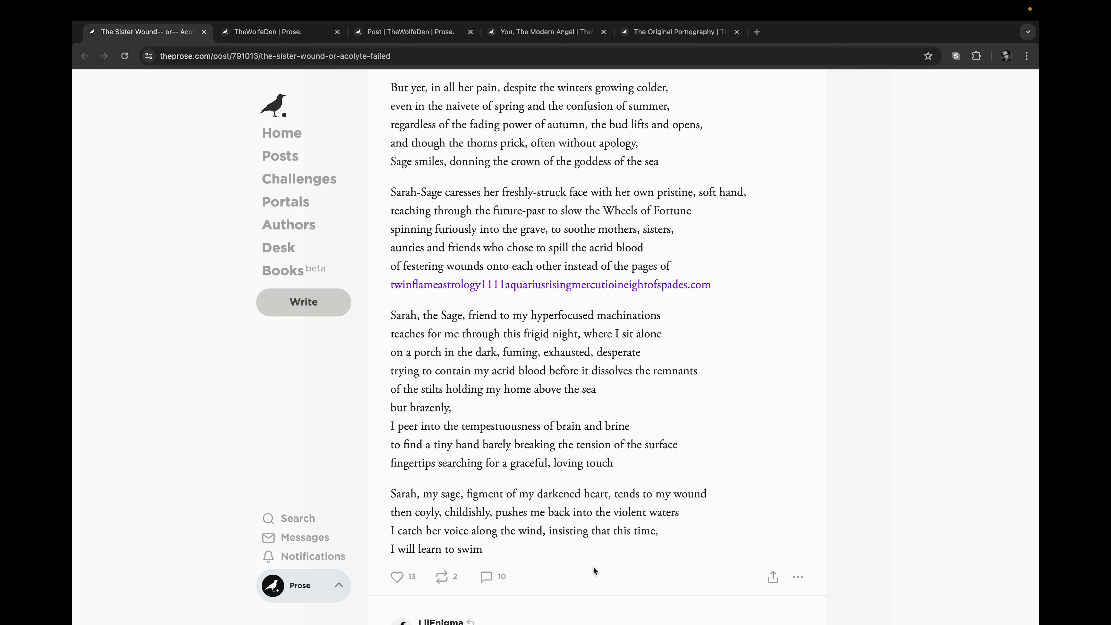
{"action": "mouse_move", "coordinate": [587, 577]}
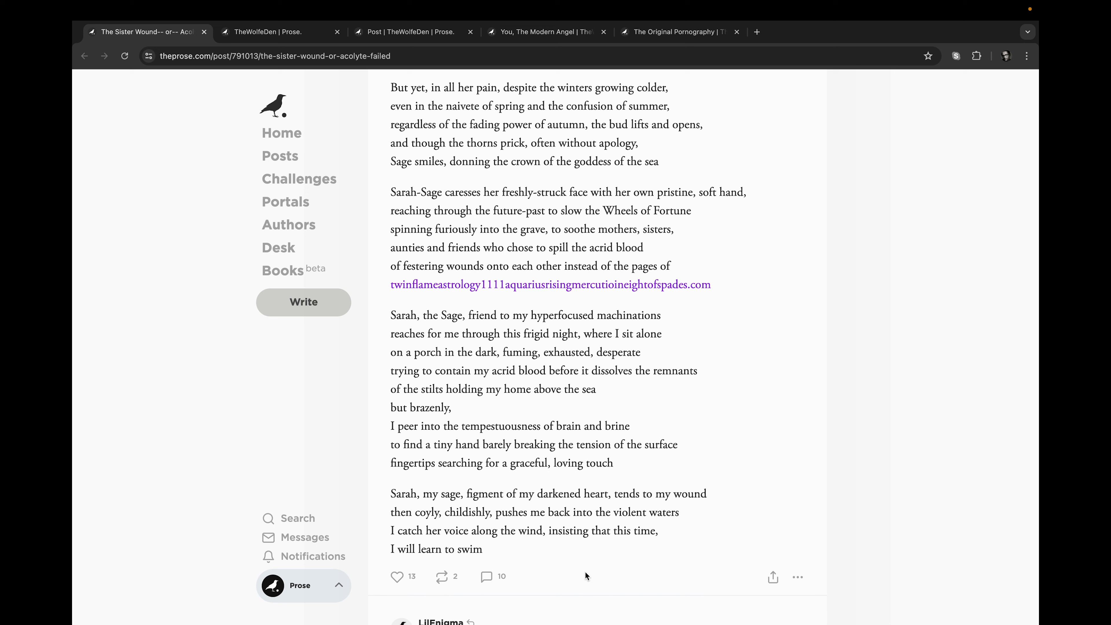
{"action": "mouse_move", "coordinate": [409, 597]}
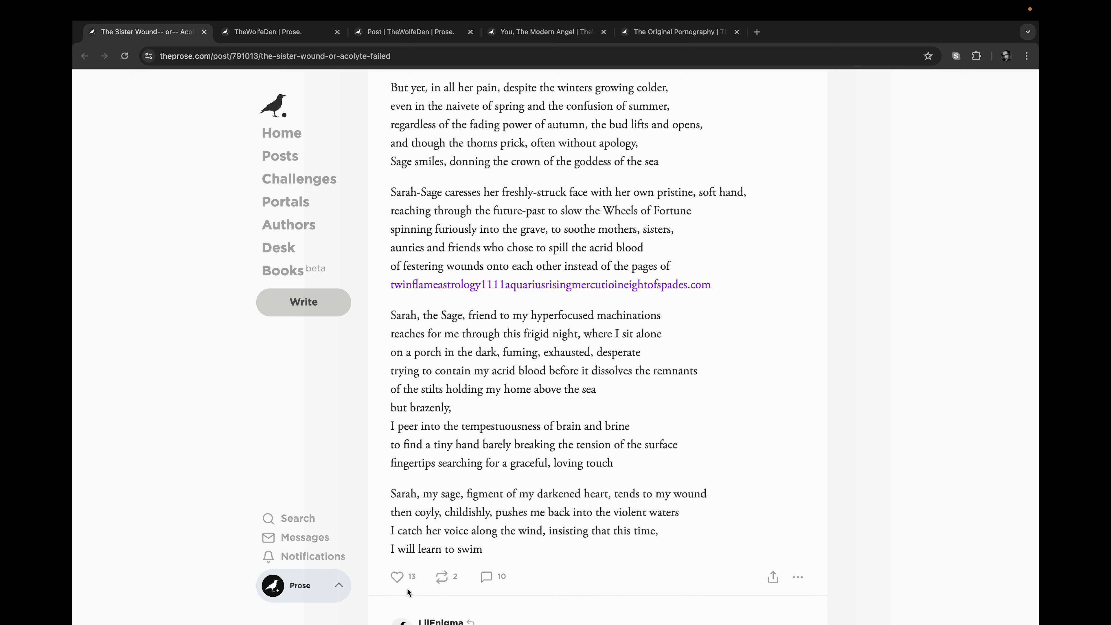
Like 'The Sister Wound' poem, raising its like count from 13 to 14
{"action": "left_click", "coordinate": [397, 577]}
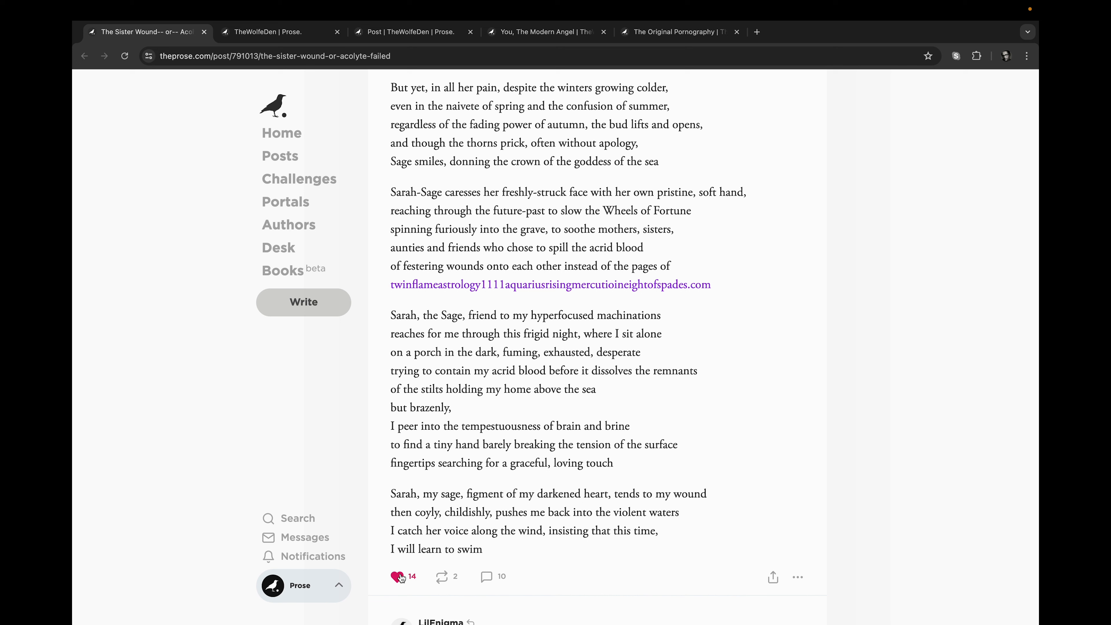
{"action": "left_click", "coordinate": [397, 576]}
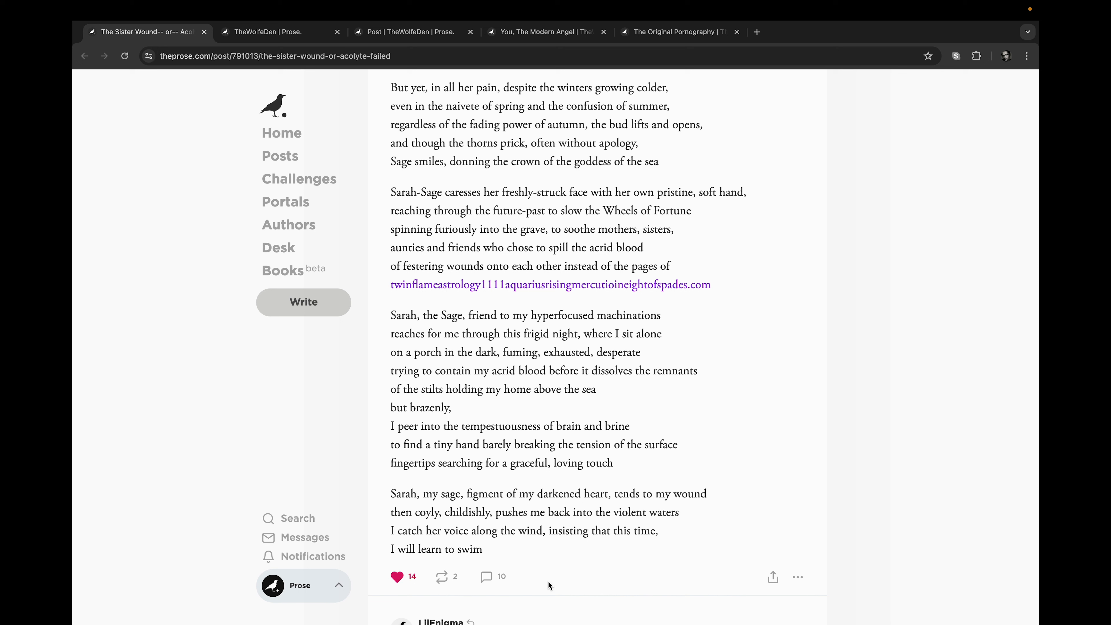
{"action": "mouse_move", "coordinate": [766, 504]}
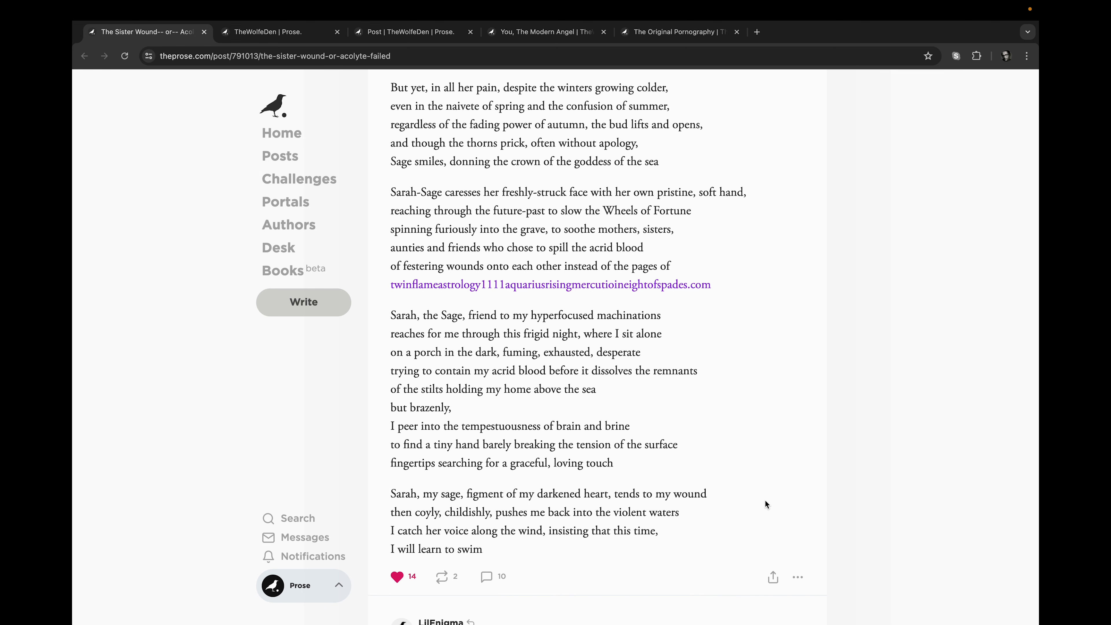
Read through the Sister Wound poem's comment thread beneath the post
{"action": "scroll", "scroll_direction": "down", "scroll_amount": 3}
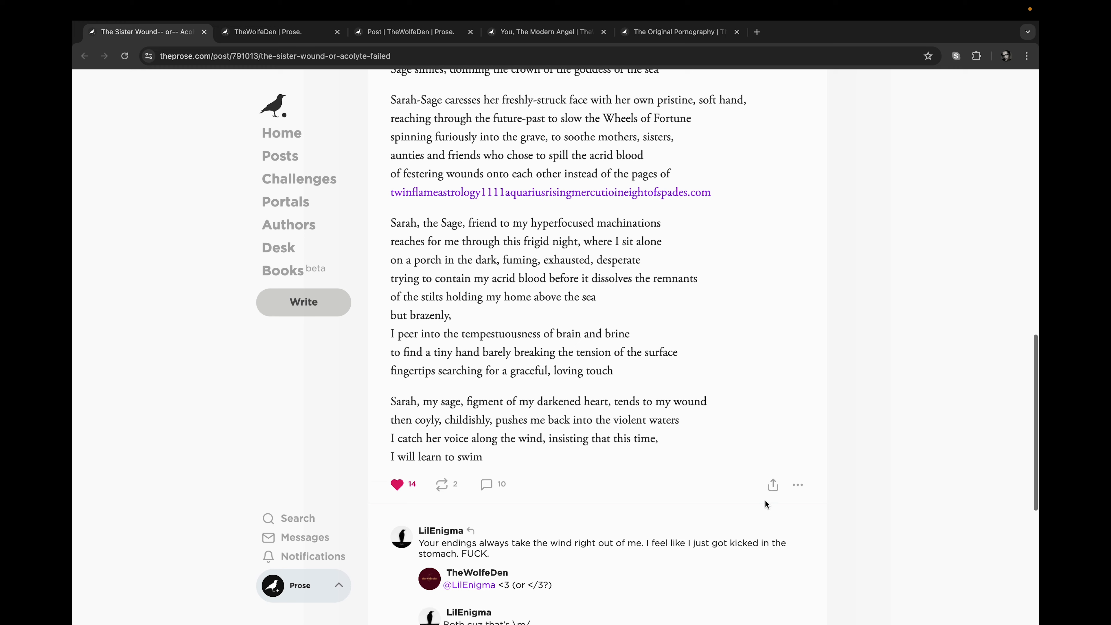
{"action": "scroll", "scroll_direction": "down", "scroll_amount": 3}
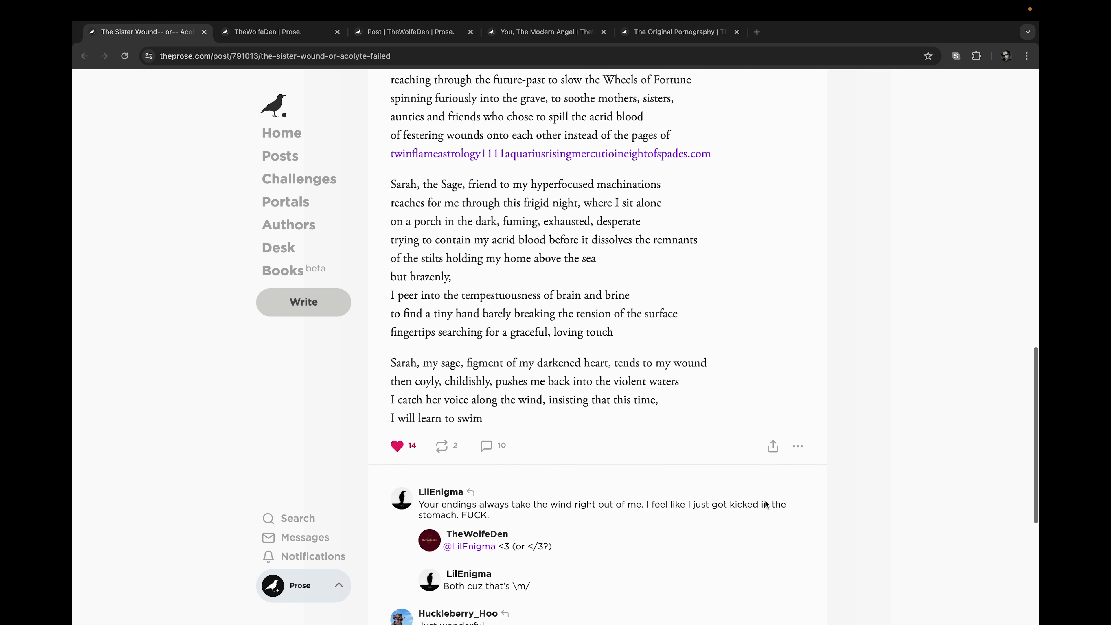
{"action": "scroll", "scroll_direction": "down", "scroll_amount": 3}
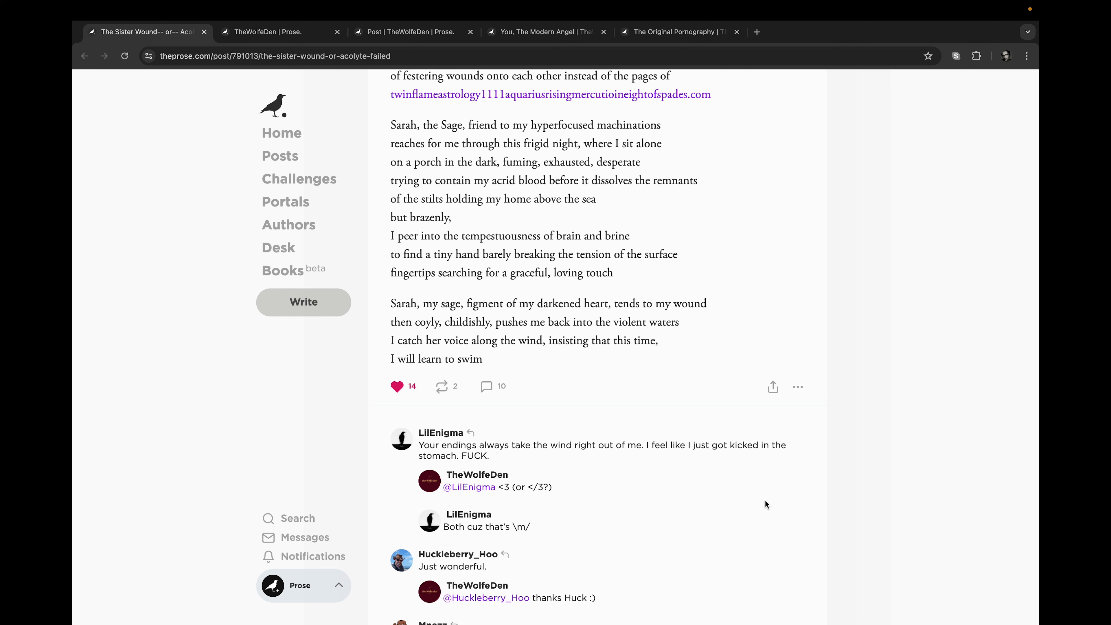
{"action": "scroll", "scroll_direction": "down", "scroll_amount": 3}
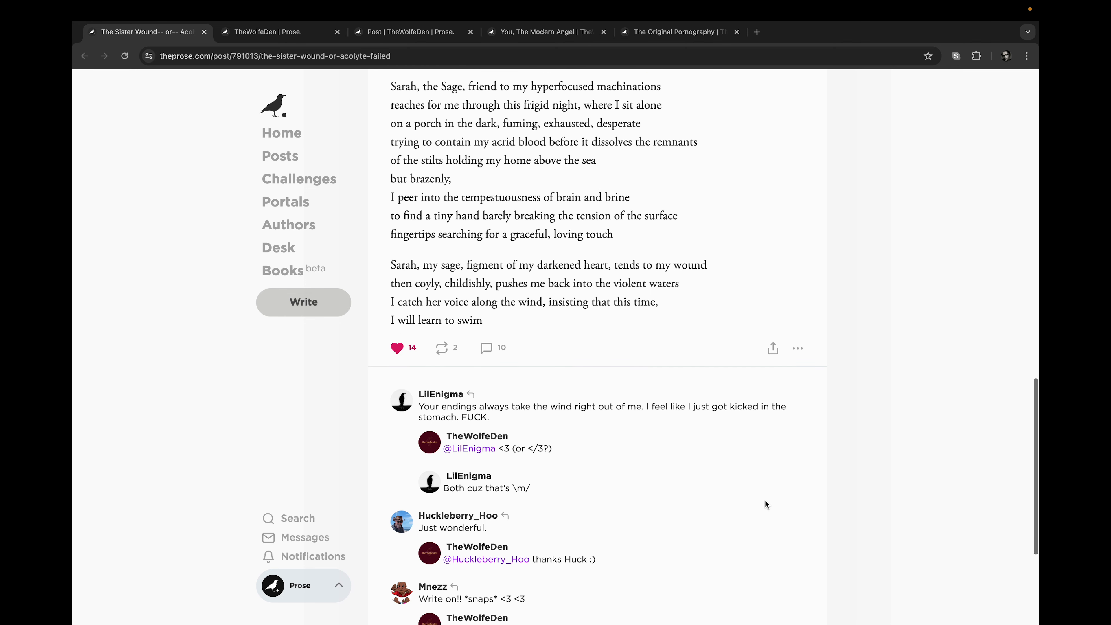
{"action": "scroll", "scroll_direction": "down", "scroll_amount": 3}
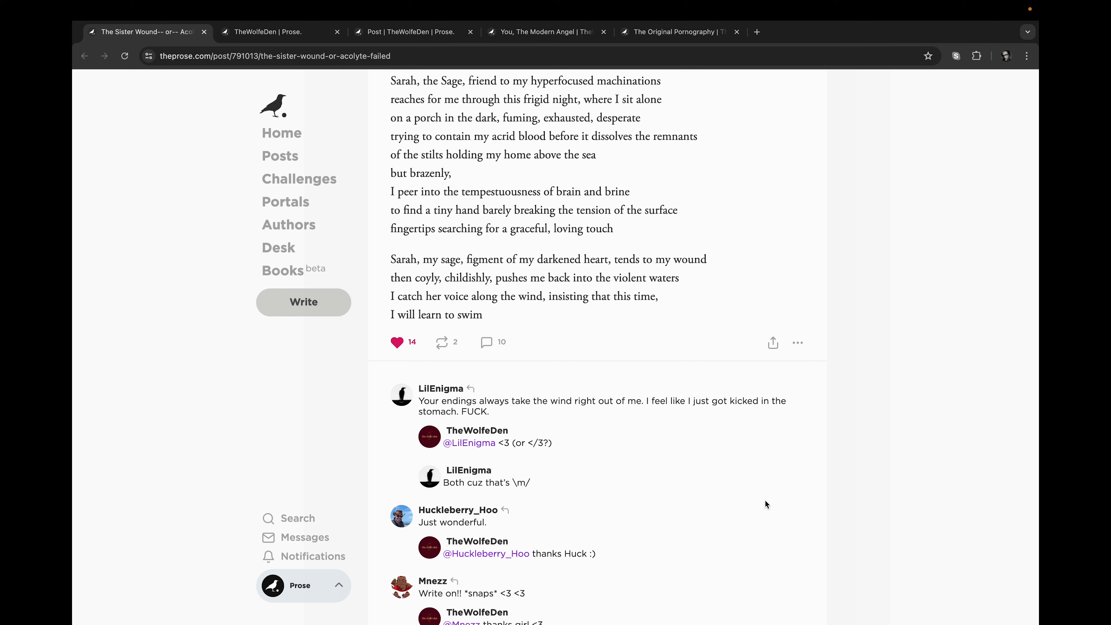
{"action": "scroll", "scroll_direction": "down", "scroll_amount": 3}
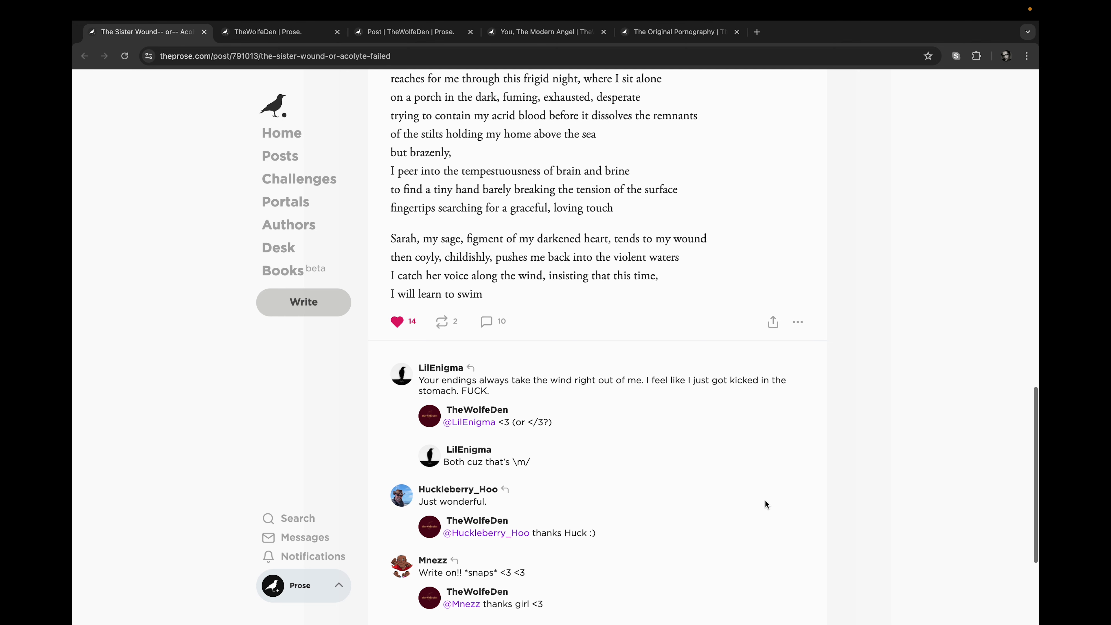
{"action": "scroll", "scroll_direction": "down", "scroll_amount": 3}
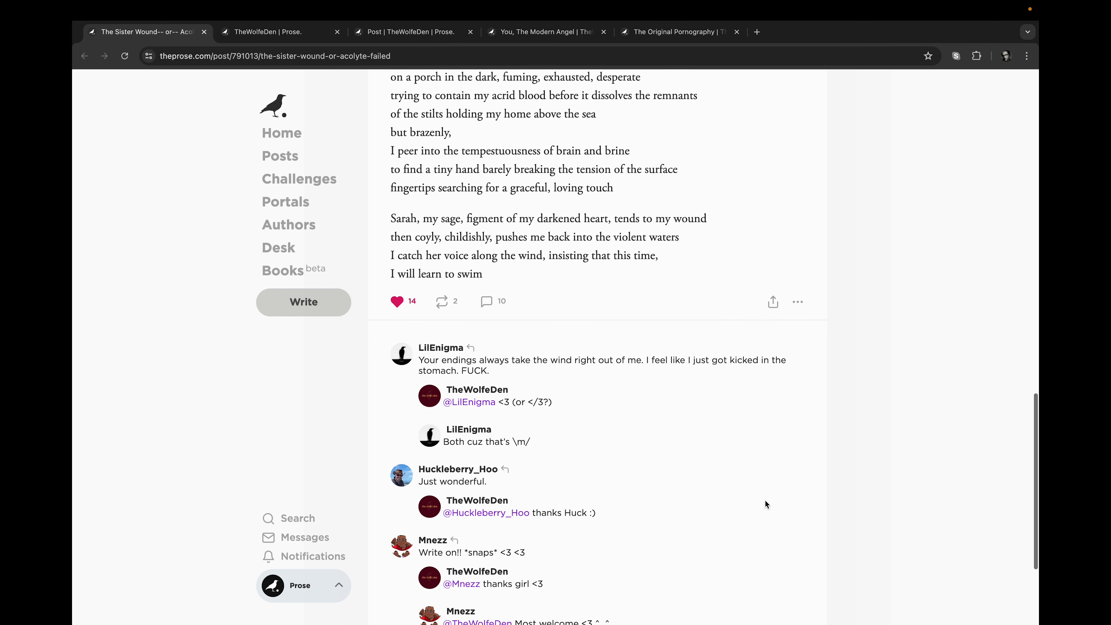
{"action": "scroll", "scroll_direction": "down", "scroll_amount": 3}
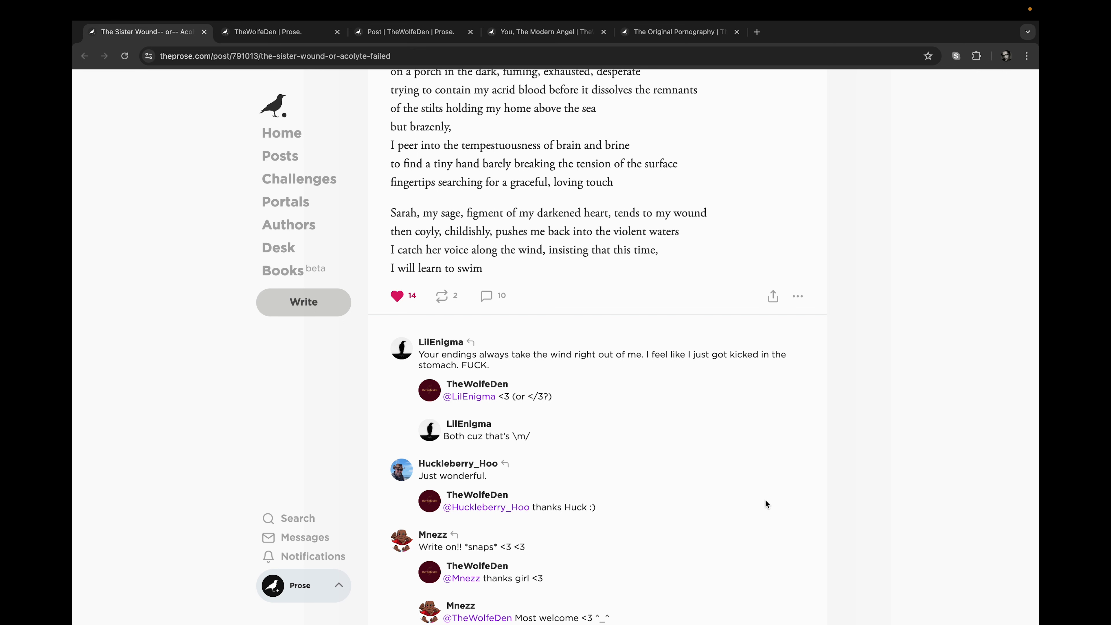
Finish the comments down to TheWolfeDen's reply to PrettyScaries and the comment box
{"action": "scroll", "scroll_direction": "down", "scroll_amount": 3}
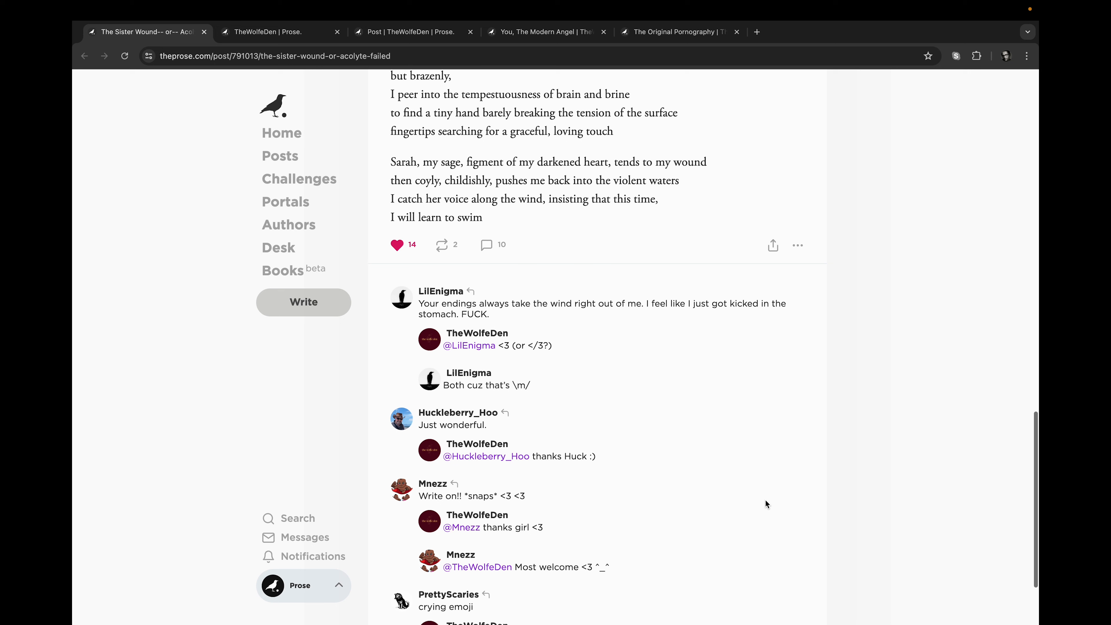
{"action": "scroll", "scroll_direction": "down", "scroll_amount": 3}
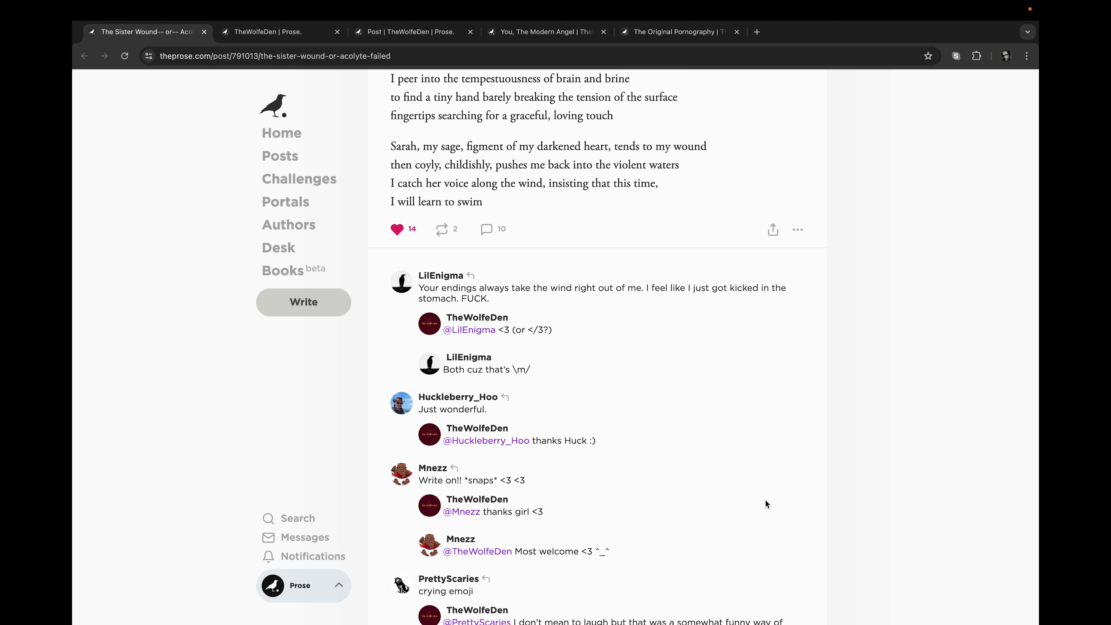
{"action": "scroll", "scroll_direction": "down", "scroll_amount": 3}
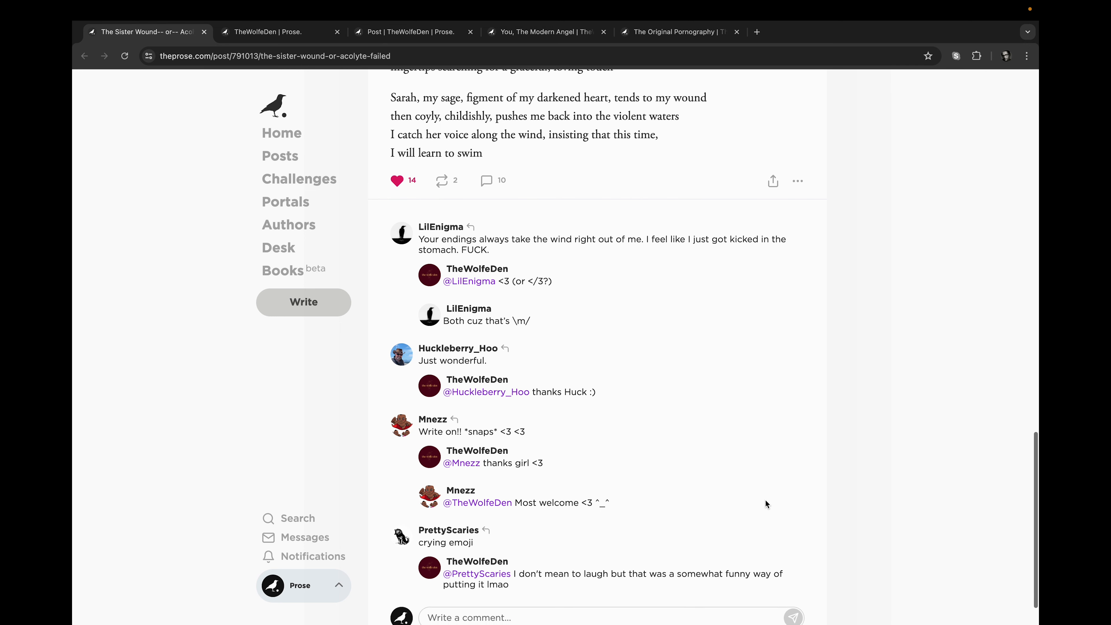
{"action": "scroll", "scroll_direction": "down", "scroll_amount": 3}
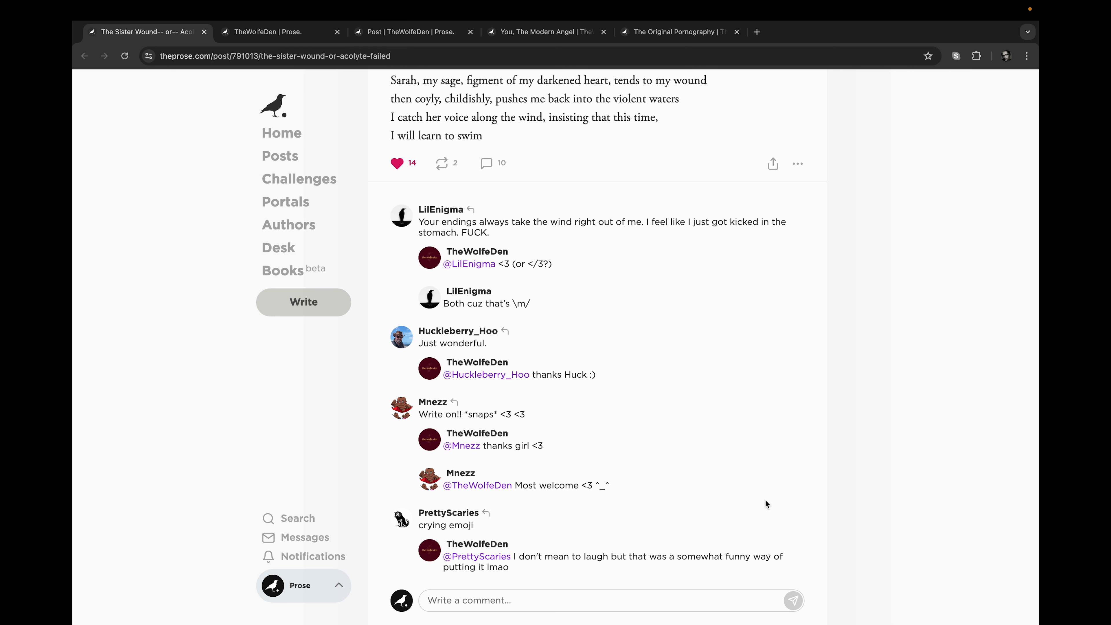
{"action": "scroll", "scroll_direction": "down", "scroll_amount": 3}
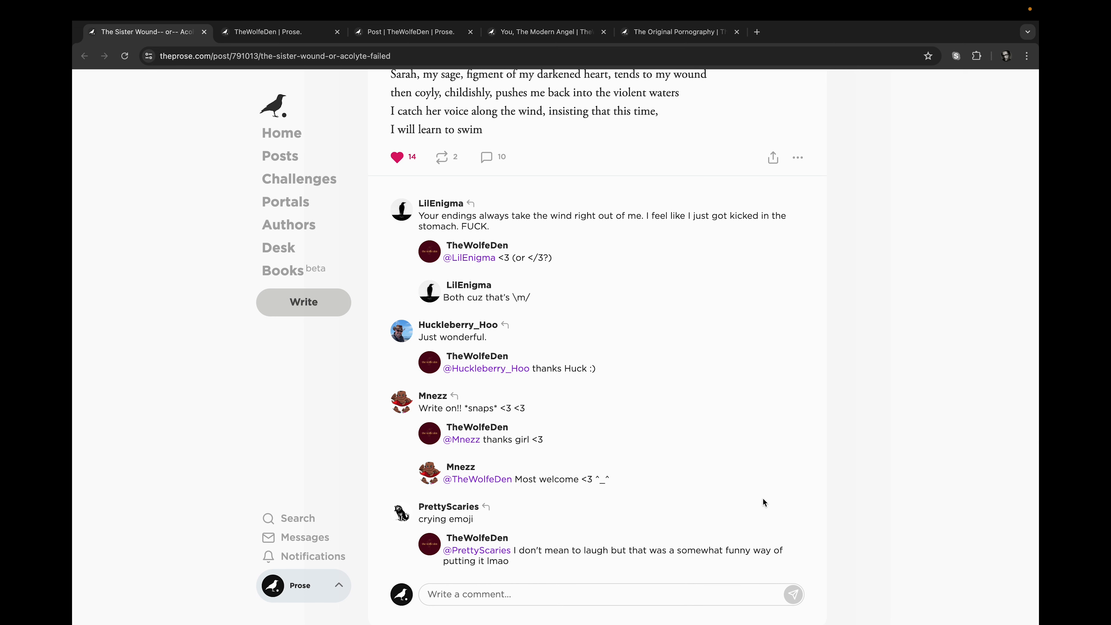
{"action": "mouse_move", "coordinate": [741, 491]}
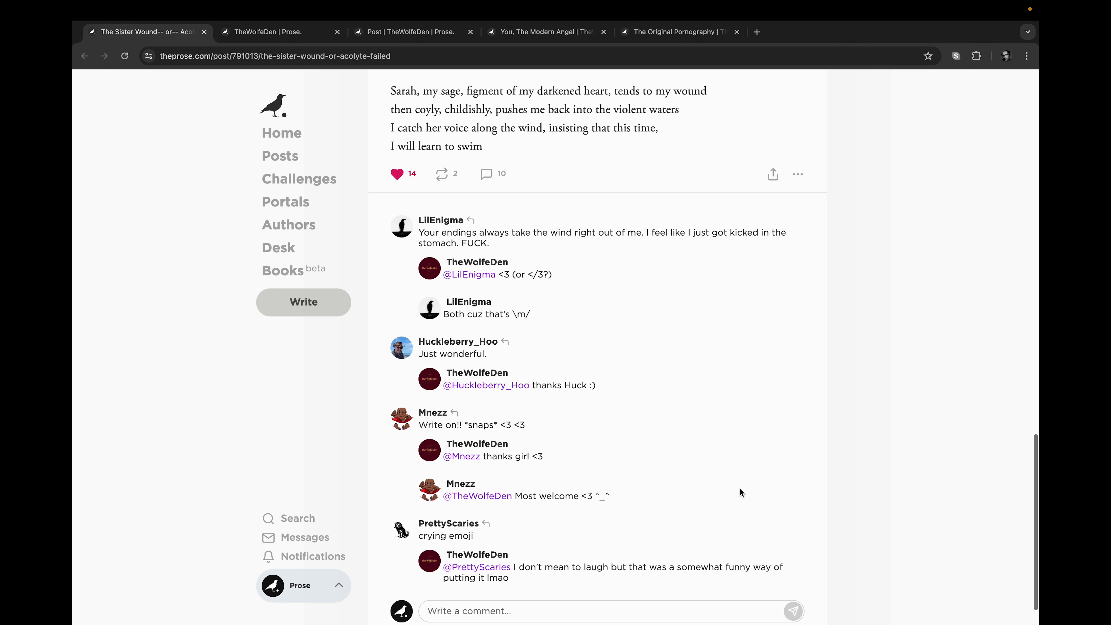
{"action": "scroll", "scroll_direction": "down", "scroll_amount": 3}
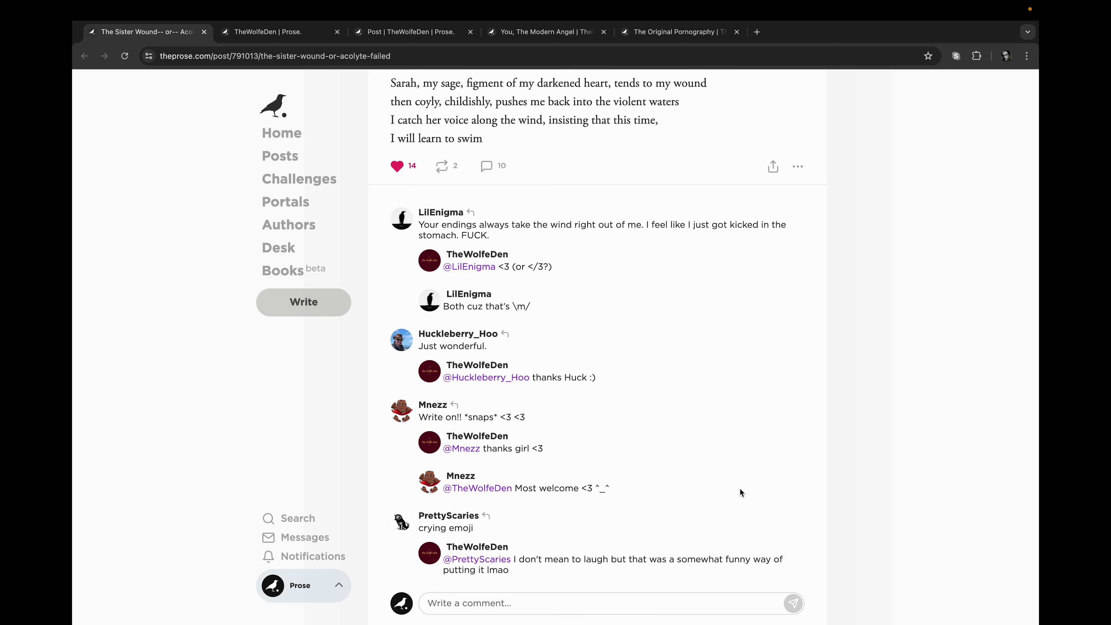
{"action": "mouse_move", "coordinate": [302, 463]}
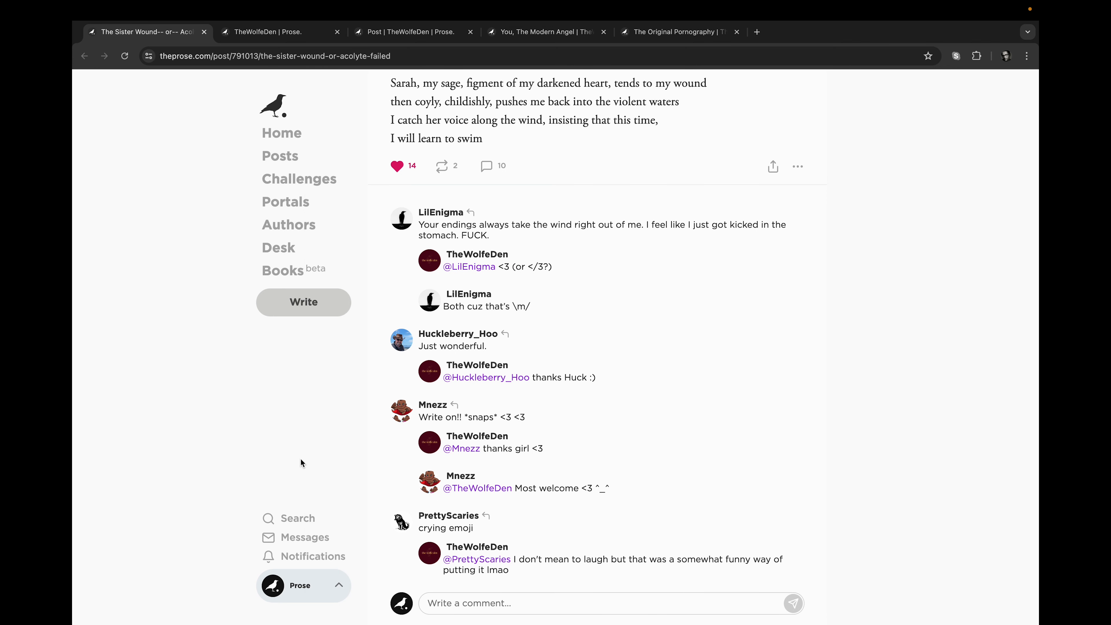
{"action": "mouse_move", "coordinate": [110, 142]}
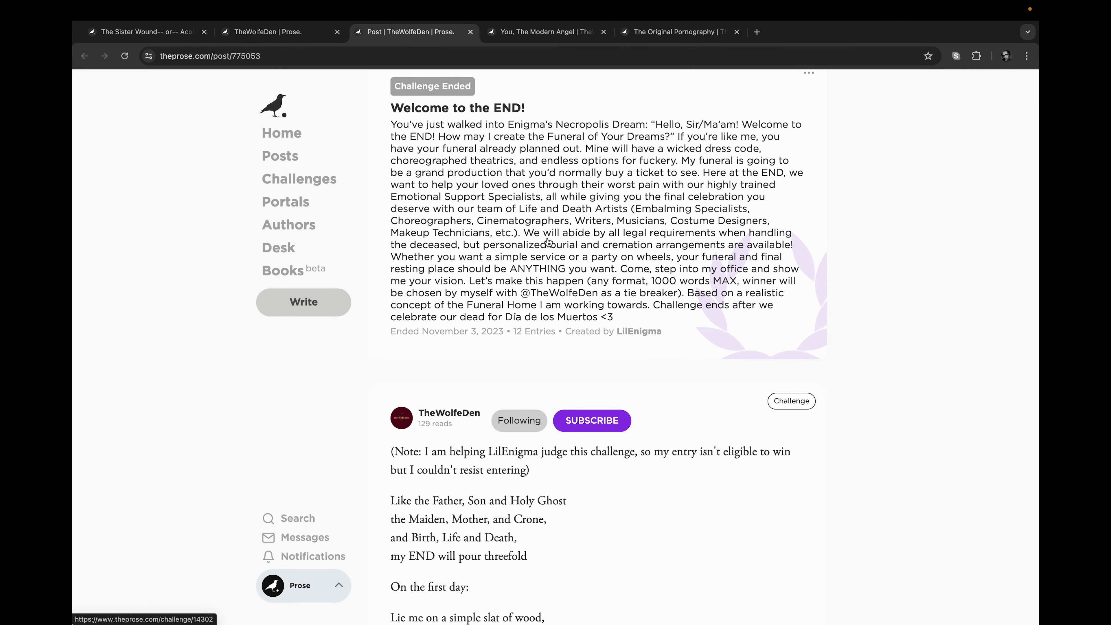
{"action": "scroll", "scroll_direction": "down", "scroll_amount": 3}
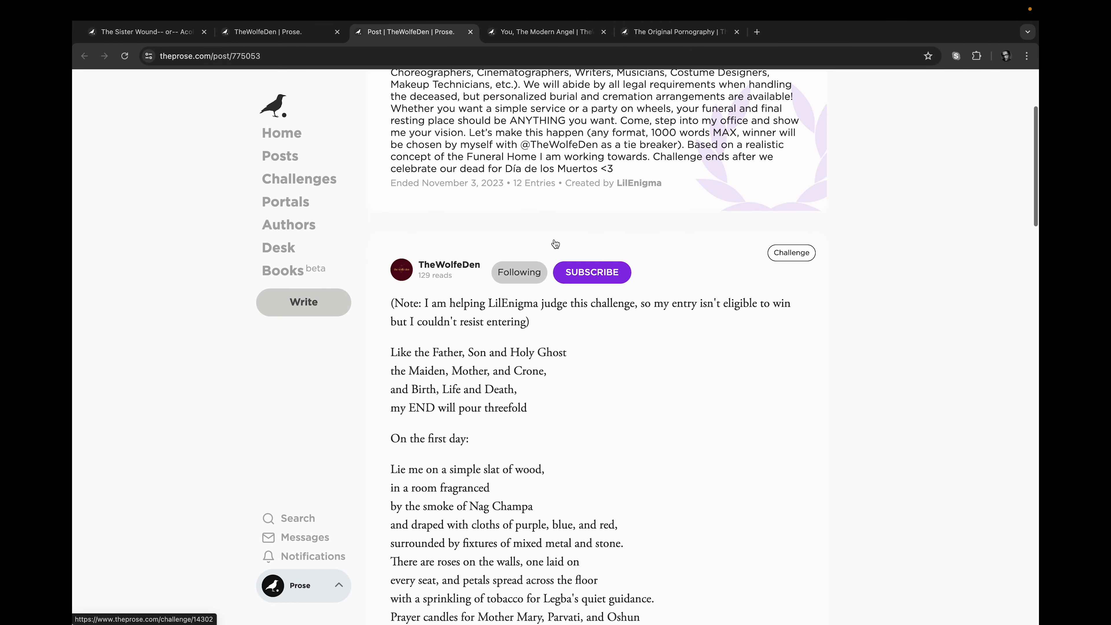
{"action": "scroll", "scroll_direction": "down", "scroll_amount": 3}
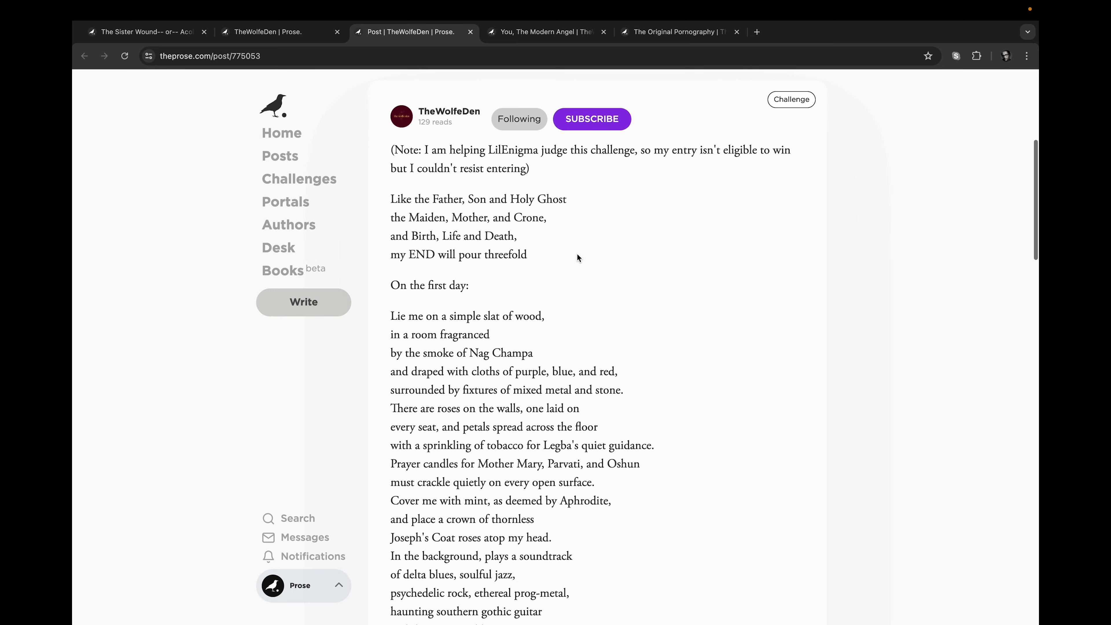
{"action": "scroll", "scroll_direction": "down", "scroll_amount": 3}
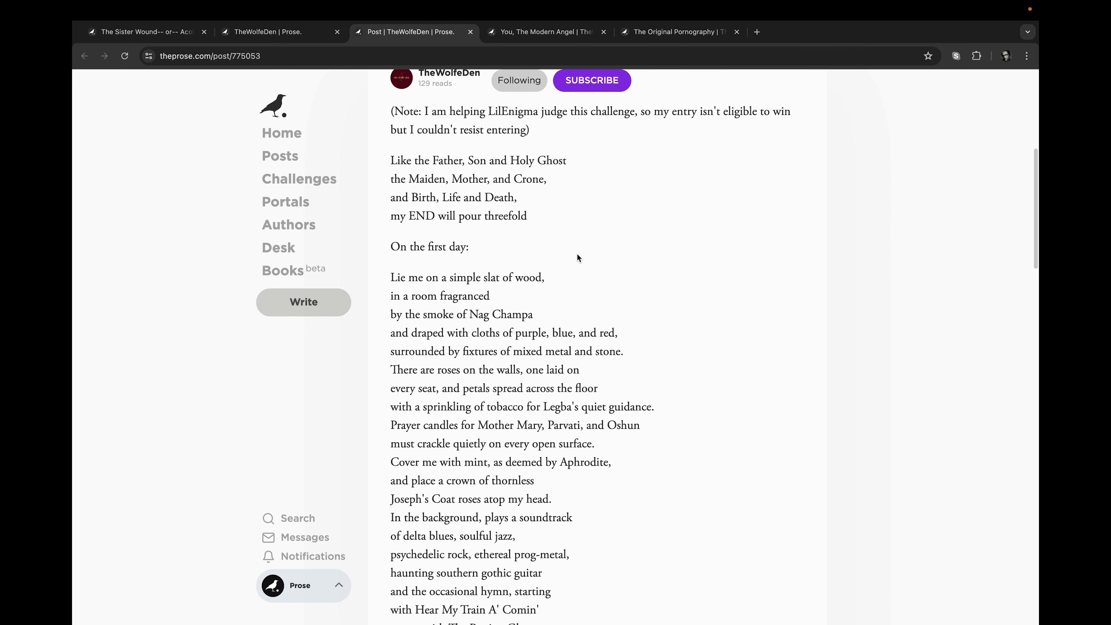
{"action": "scroll", "scroll_direction": "down", "scroll_amount": 3}
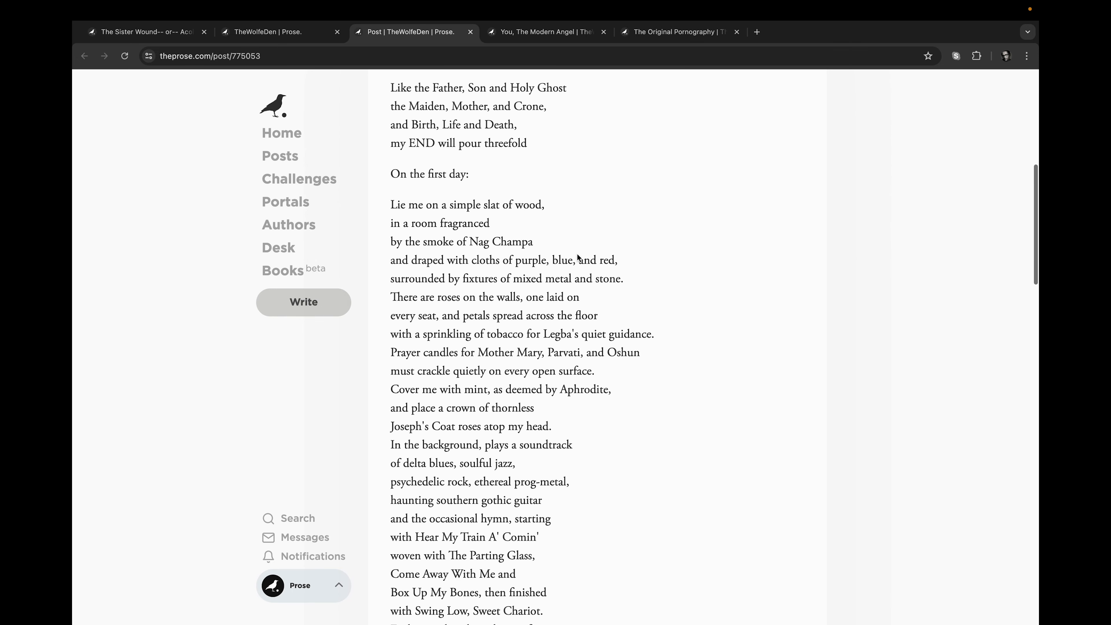
{"action": "mouse_move", "coordinate": [700, 245]}
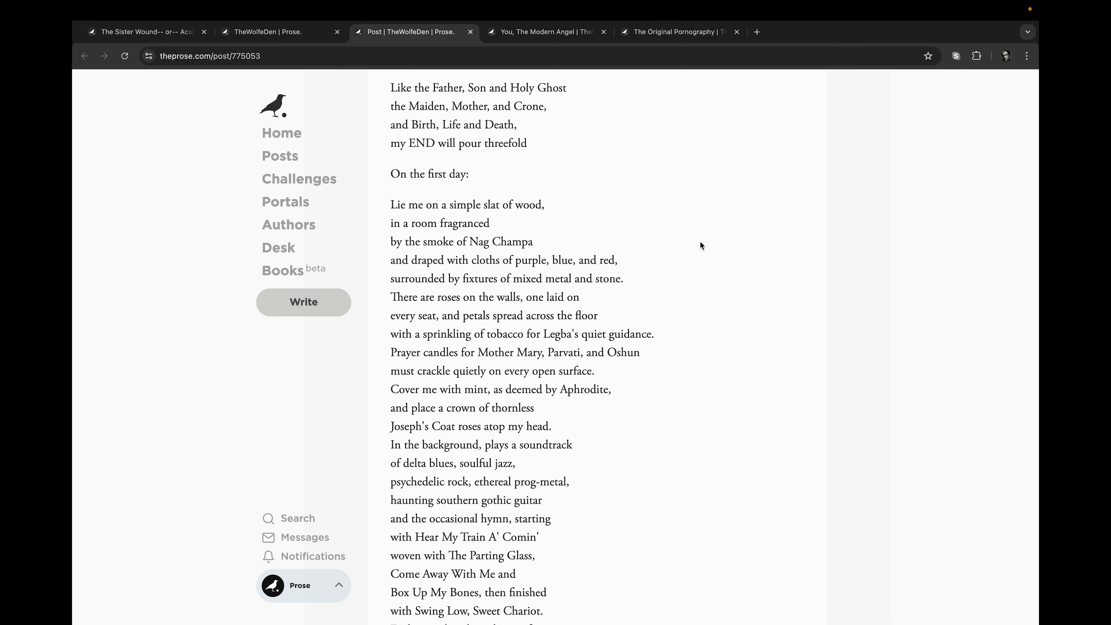
{"action": "mouse_move", "coordinate": [698, 251]}
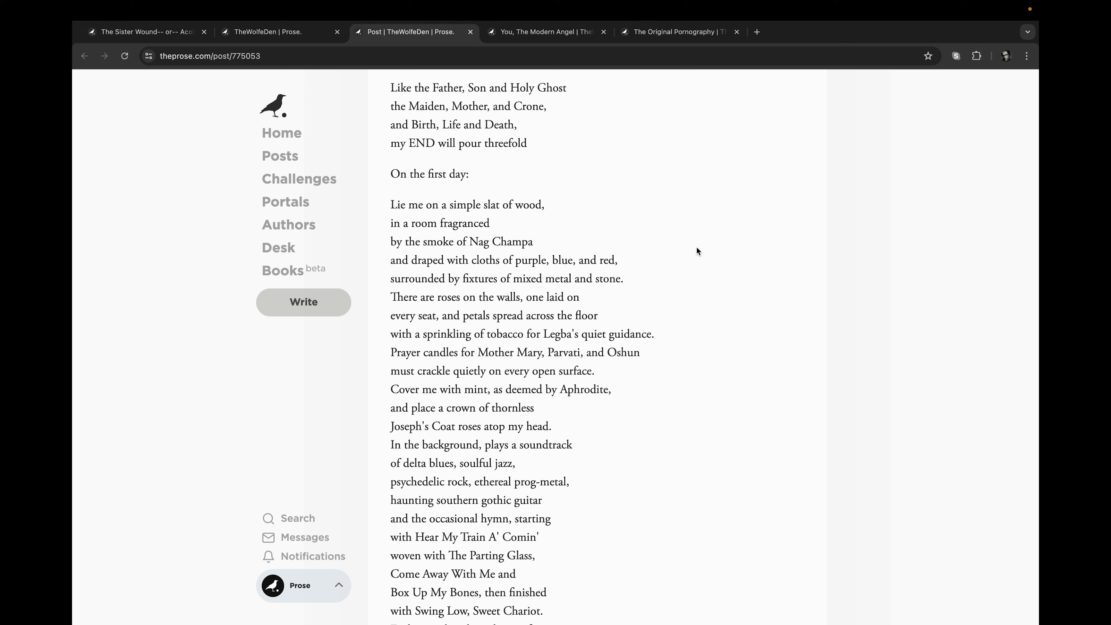
{"action": "scroll", "scroll_direction": "down", "scroll_amount": 3}
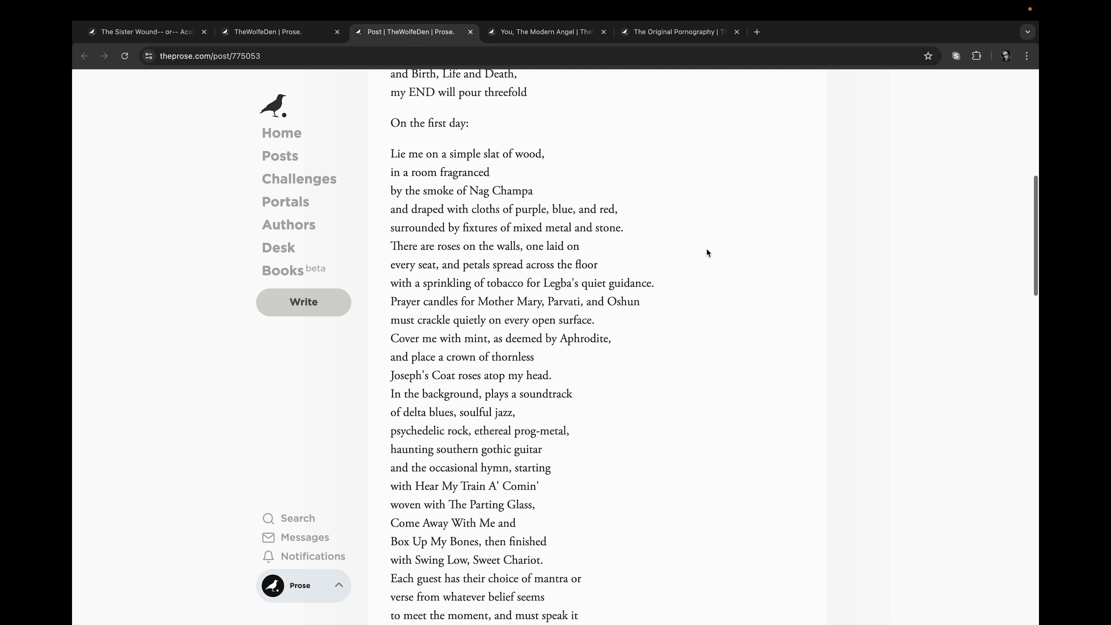
{"action": "scroll", "scroll_direction": "down", "scroll_amount": 3}
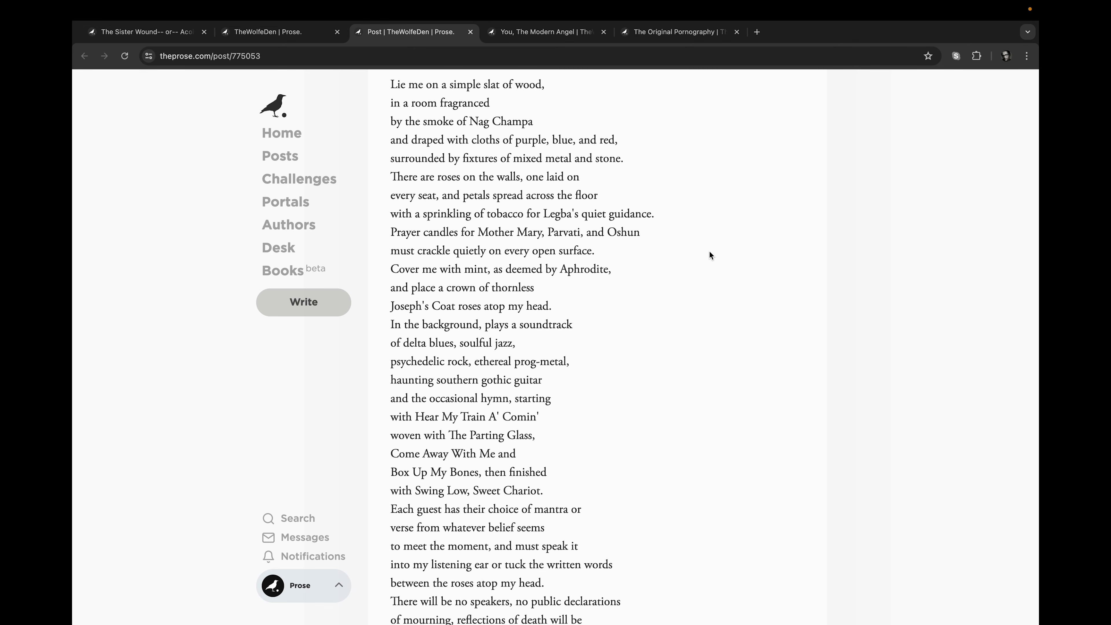
{"action": "scroll", "scroll_direction": "down", "scroll_amount": 3}
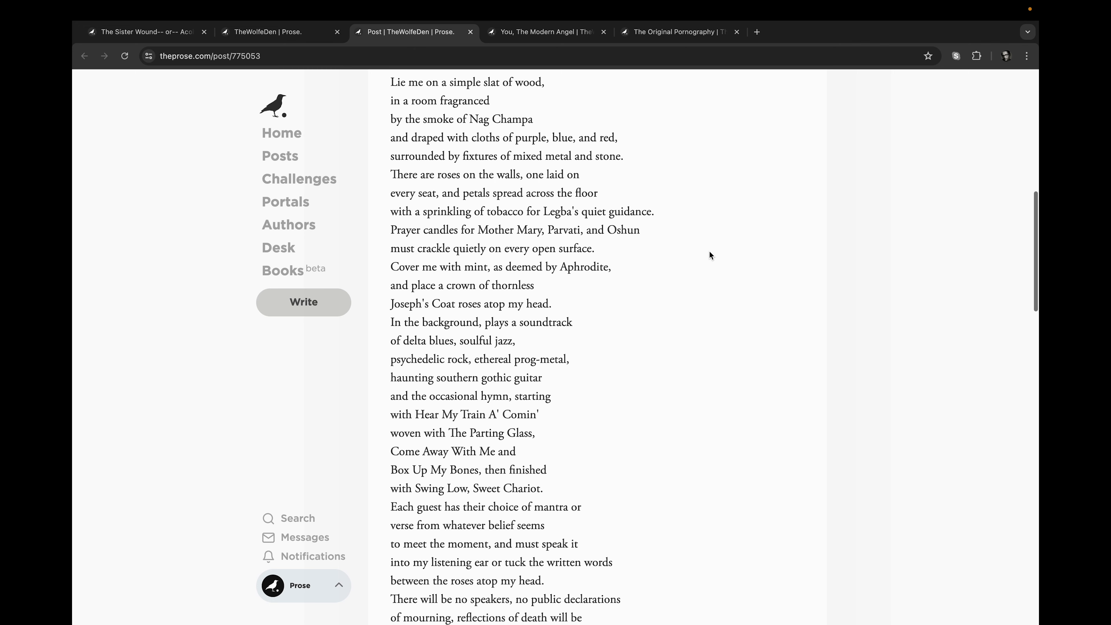
{"action": "scroll", "scroll_direction": "down", "scroll_amount": 3}
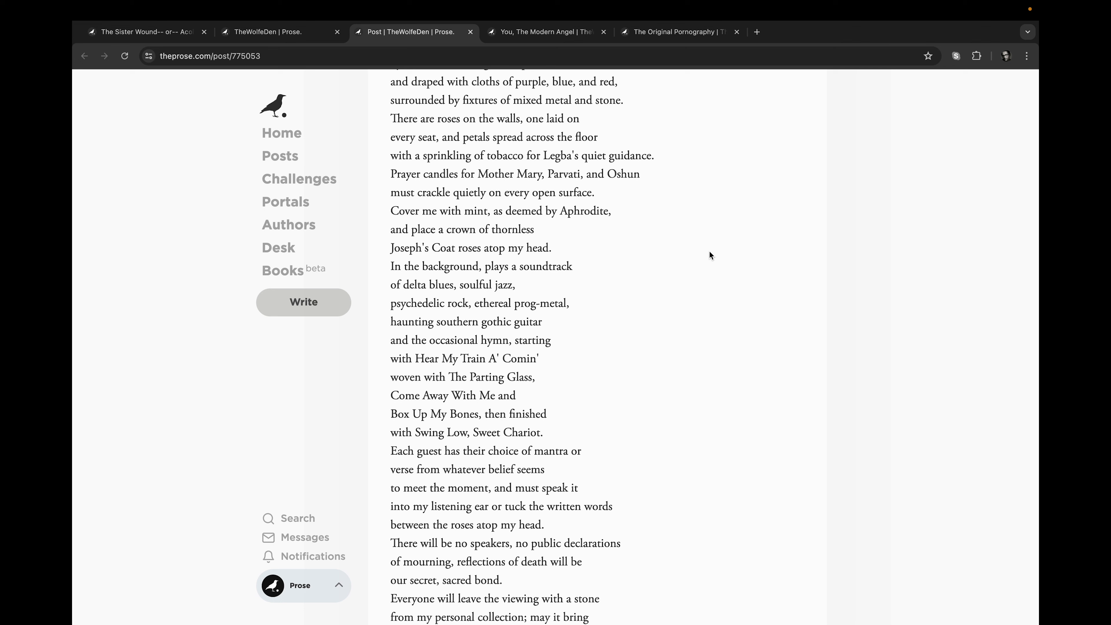
{"action": "scroll", "scroll_direction": "down", "scroll_amount": 3}
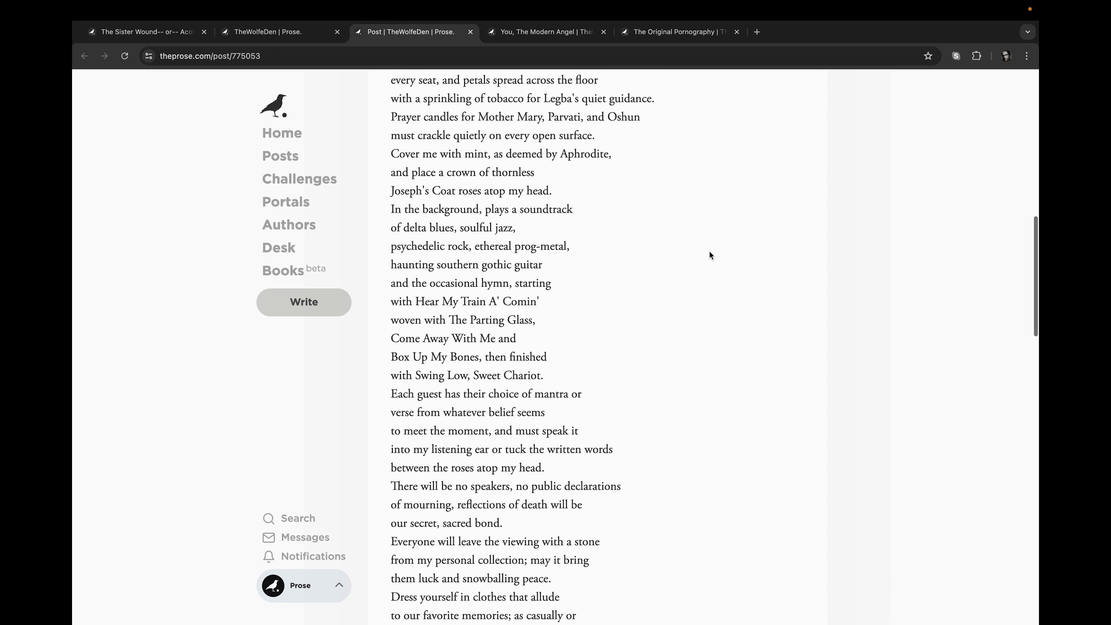
{"action": "scroll", "scroll_direction": "down", "scroll_amount": 3}
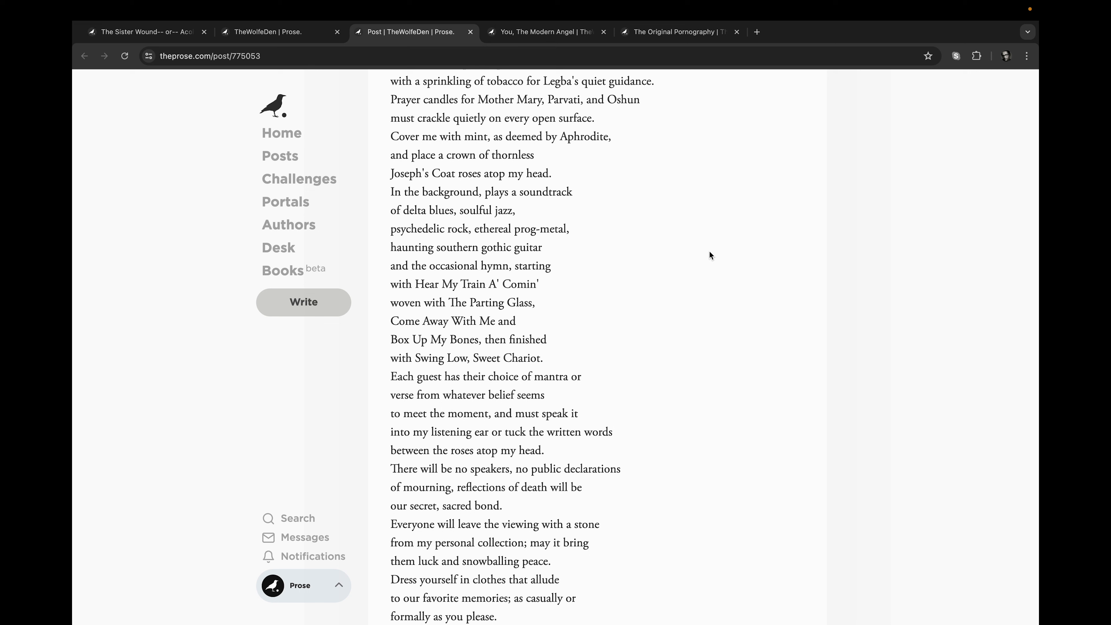
{"action": "scroll", "scroll_direction": "down", "scroll_amount": 3}
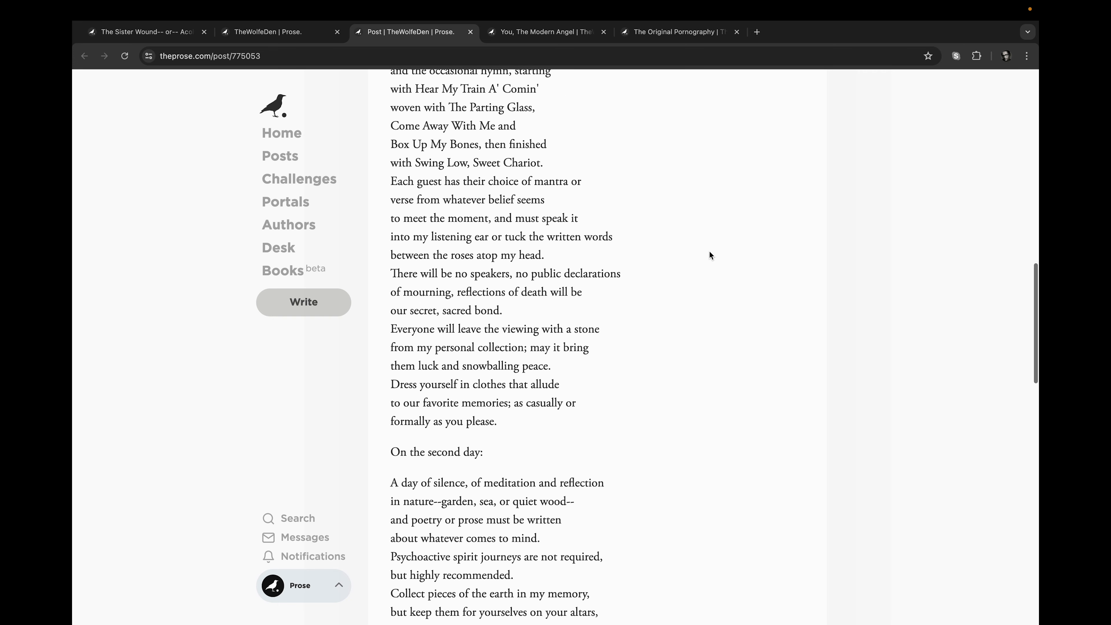
{"action": "scroll", "scroll_direction": "up", "scroll_amount": 3}
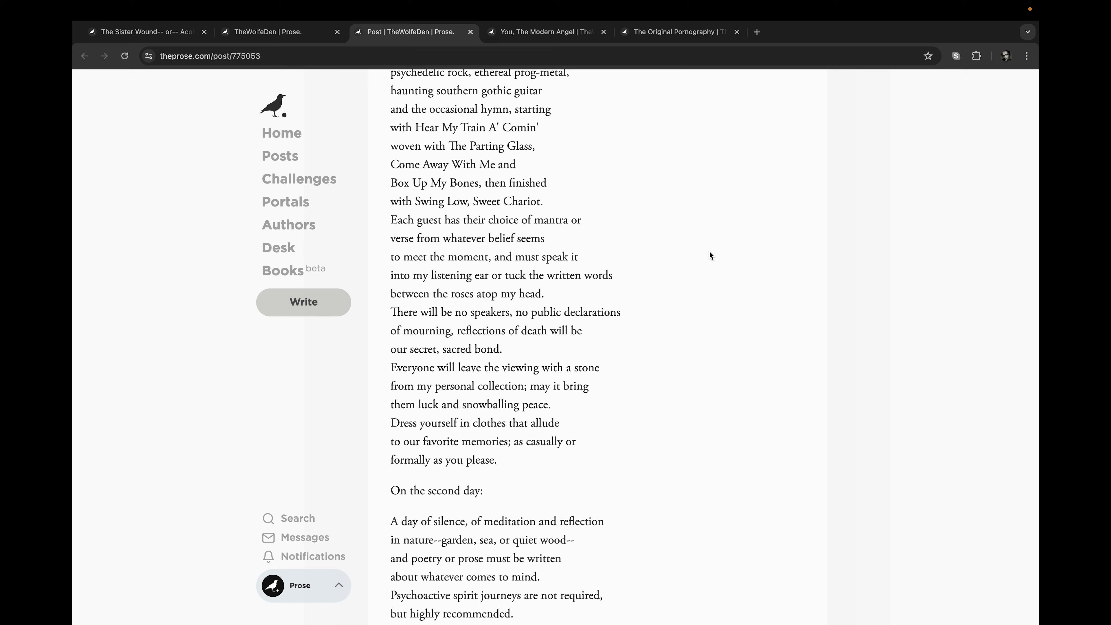
{"action": "scroll", "scroll_direction": "down", "scroll_amount": 3}
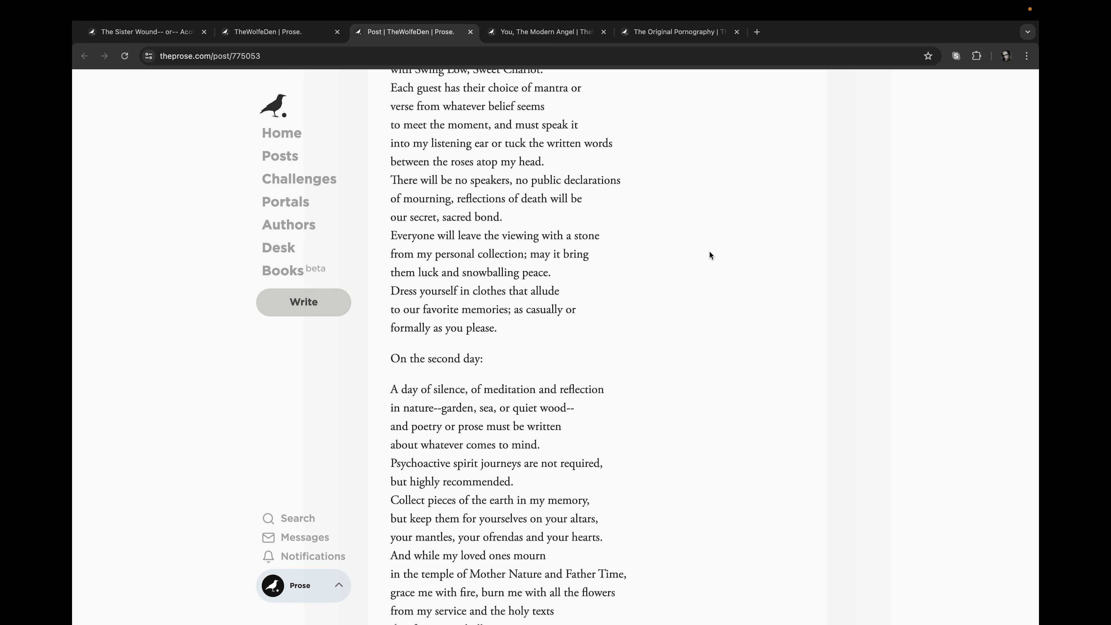
{"action": "mouse_move", "coordinate": [701, 253]}
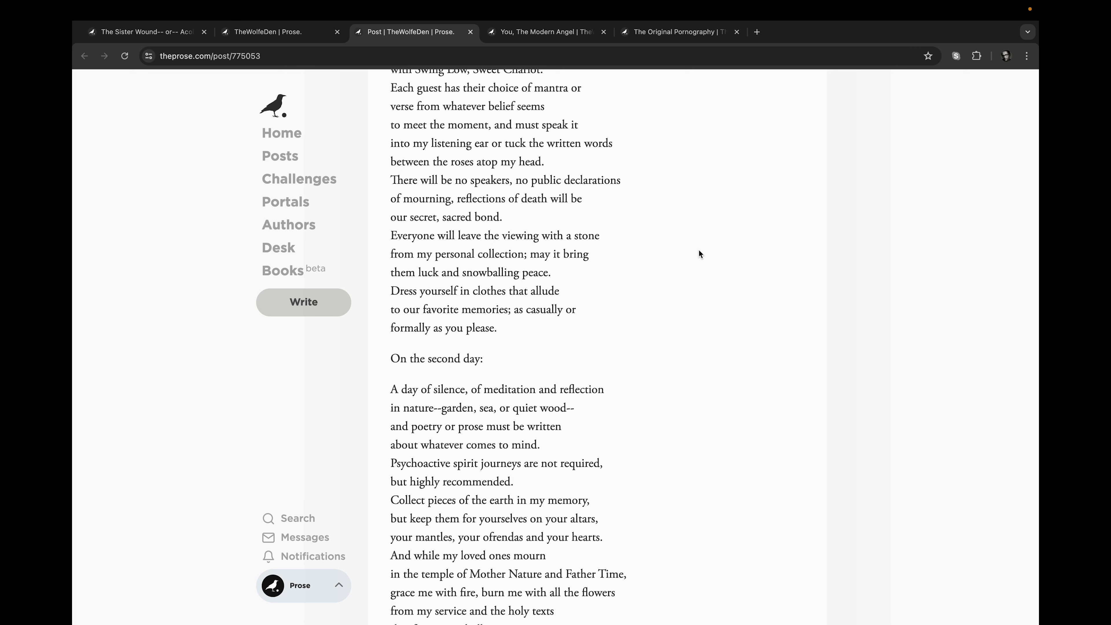
{"action": "scroll", "scroll_direction": "down", "scroll_amount": 3}
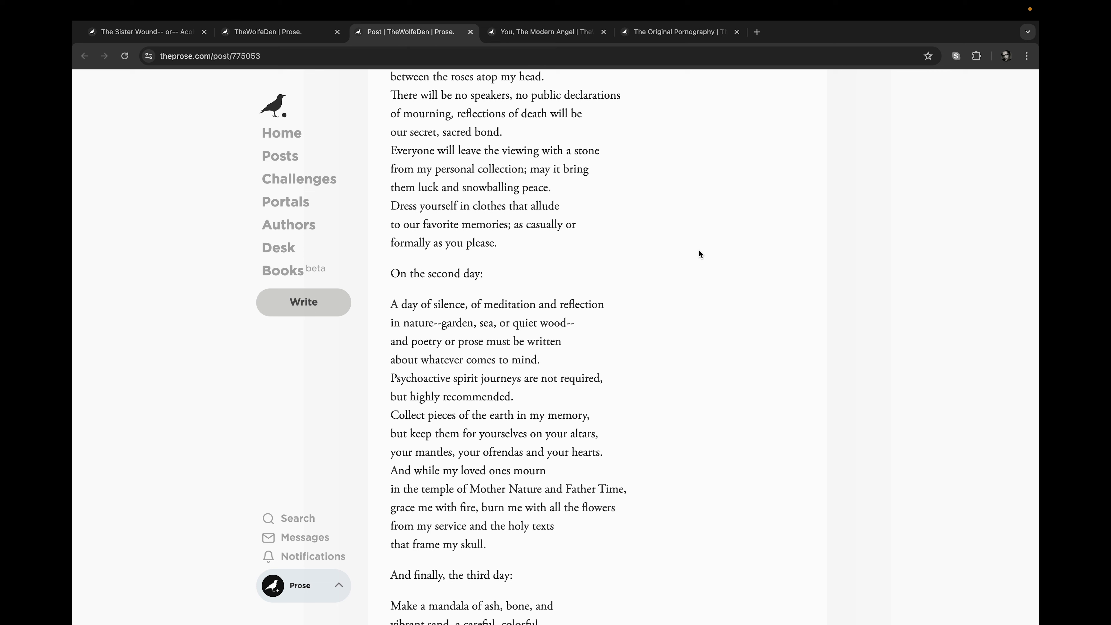
{"action": "scroll", "scroll_direction": "down", "scroll_amount": 3}
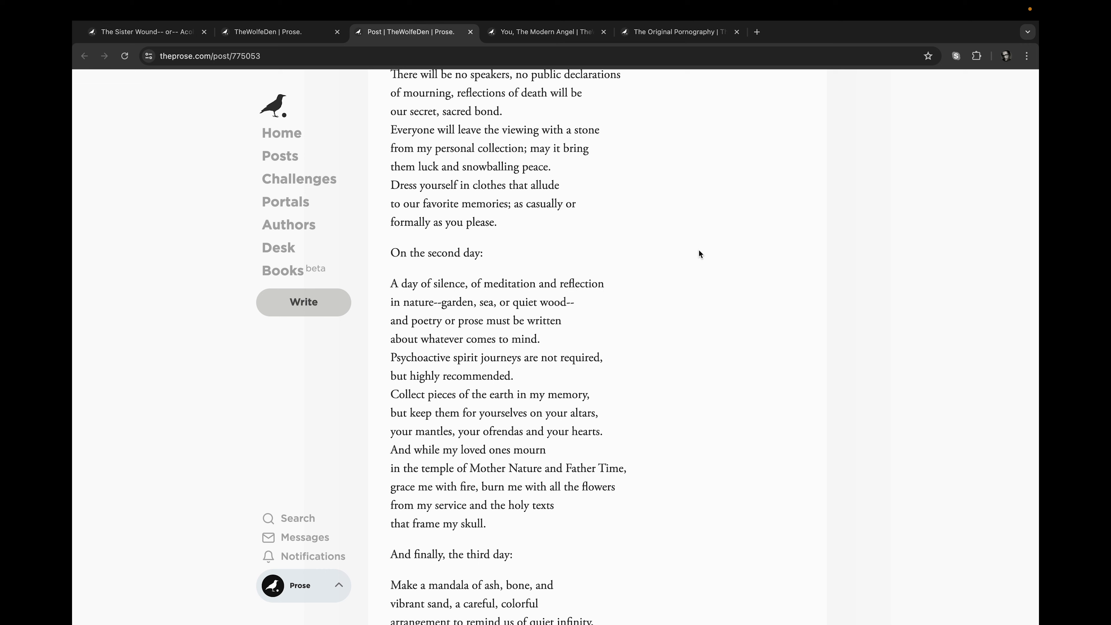
{"action": "scroll", "scroll_direction": "down", "scroll_amount": 3}
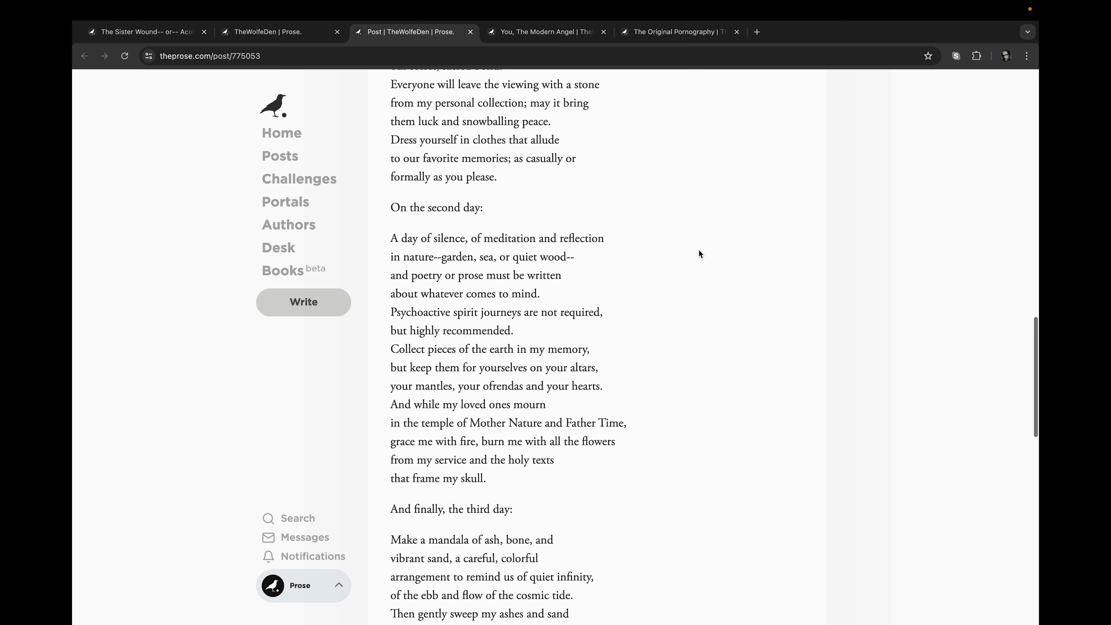
{"action": "scroll", "scroll_direction": "down", "scroll_amount": 3}
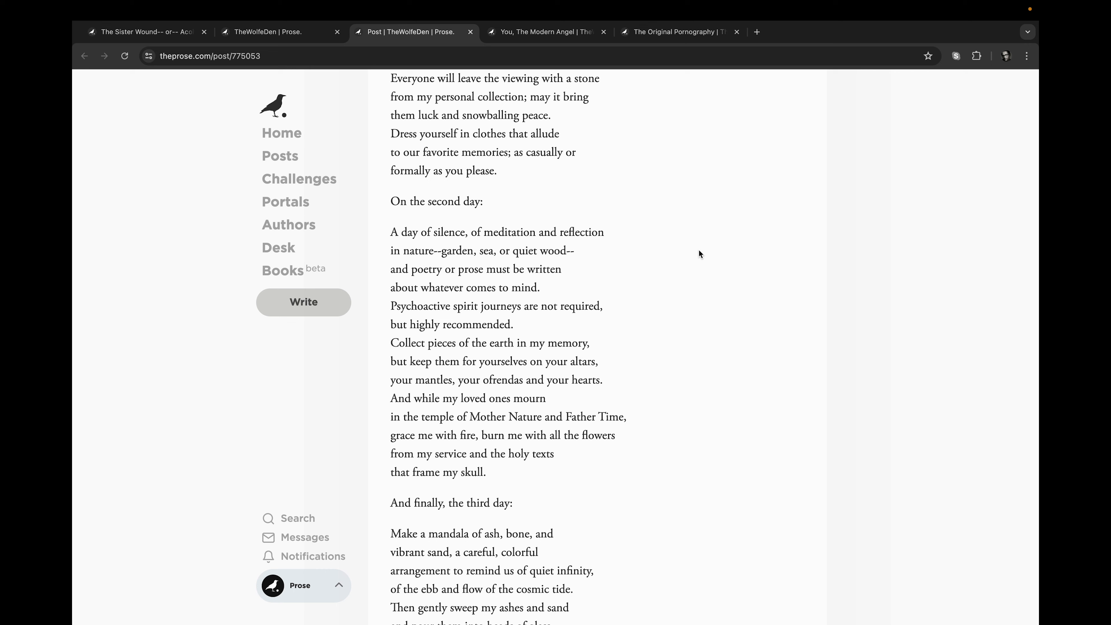
{"action": "scroll", "scroll_direction": "down", "scroll_amount": 3}
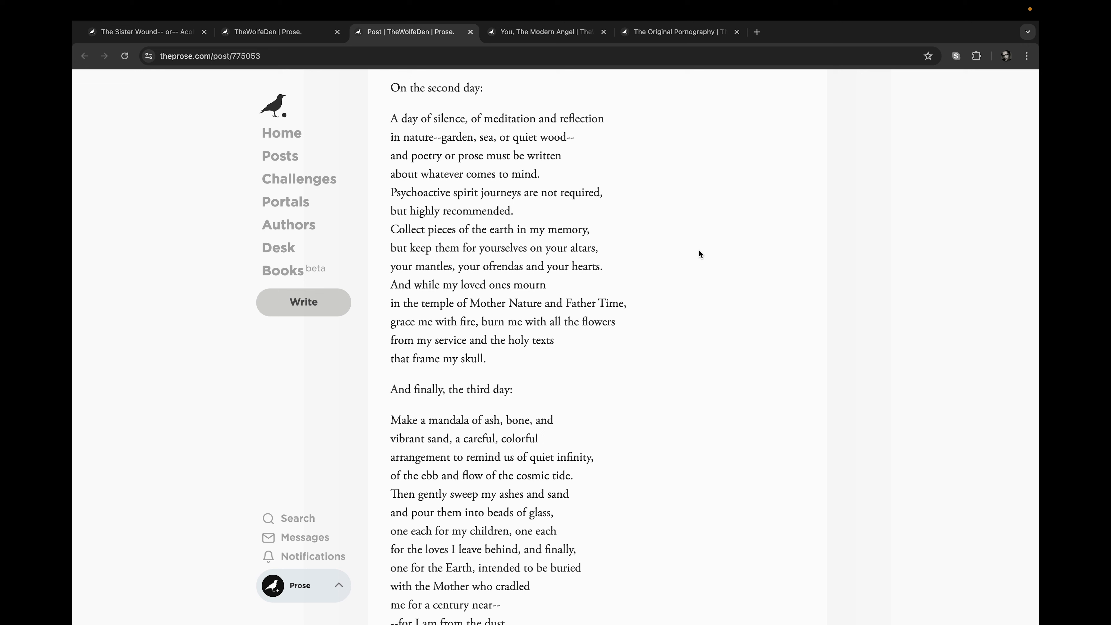
Read the challenge poem to 'and to dust I shall return' and like it, count rising to 17
{"action": "scroll", "scroll_direction": "down", "scroll_amount": 3}
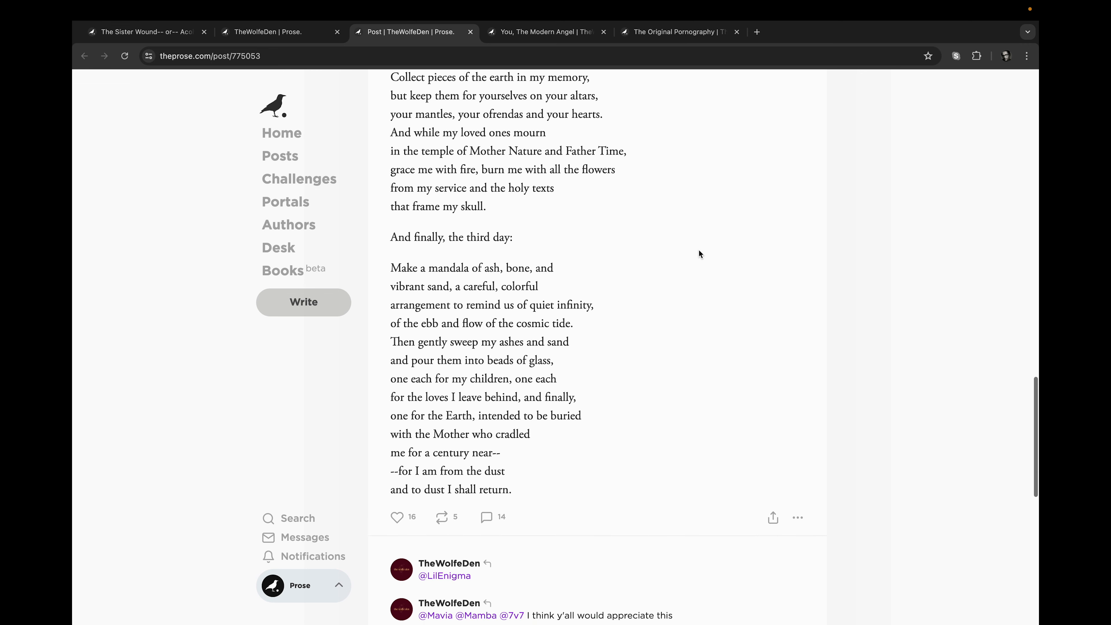
{"action": "scroll", "scroll_direction": "down", "scroll_amount": 3}
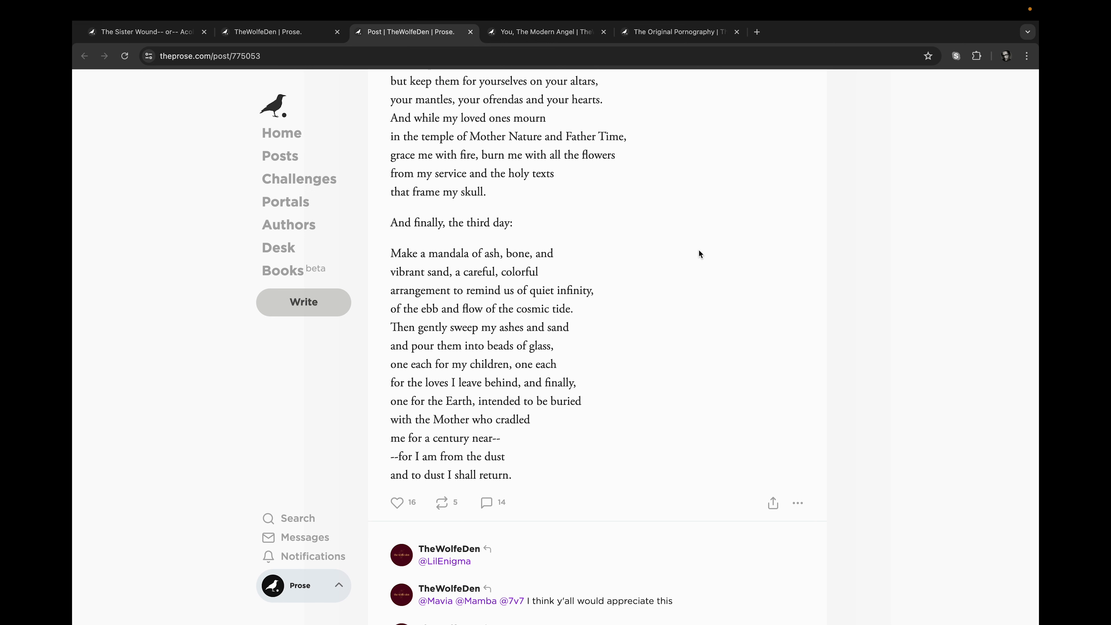
{"action": "scroll", "scroll_direction": "down", "scroll_amount": 3}
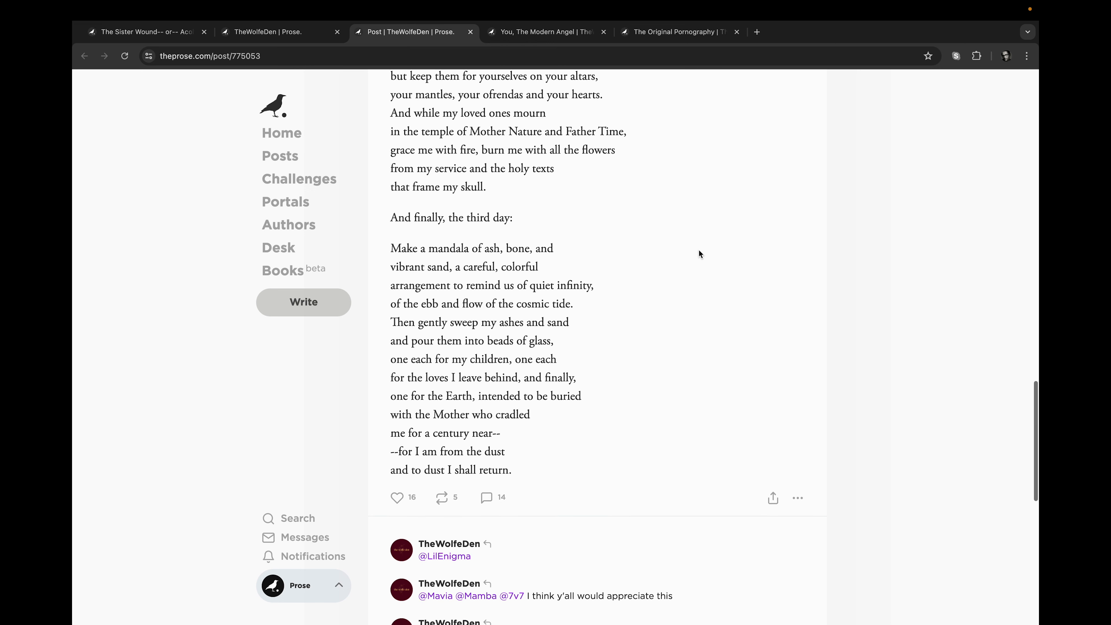
{"action": "scroll", "scroll_direction": "down", "scroll_amount": 3}
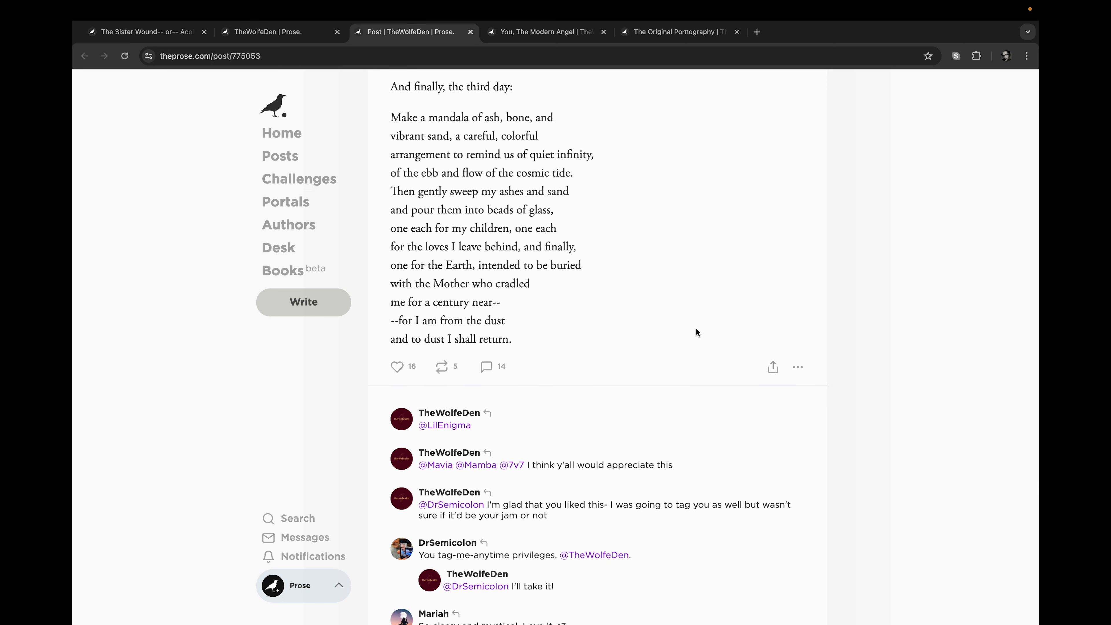
{"action": "left_click", "coordinate": [397, 367]}
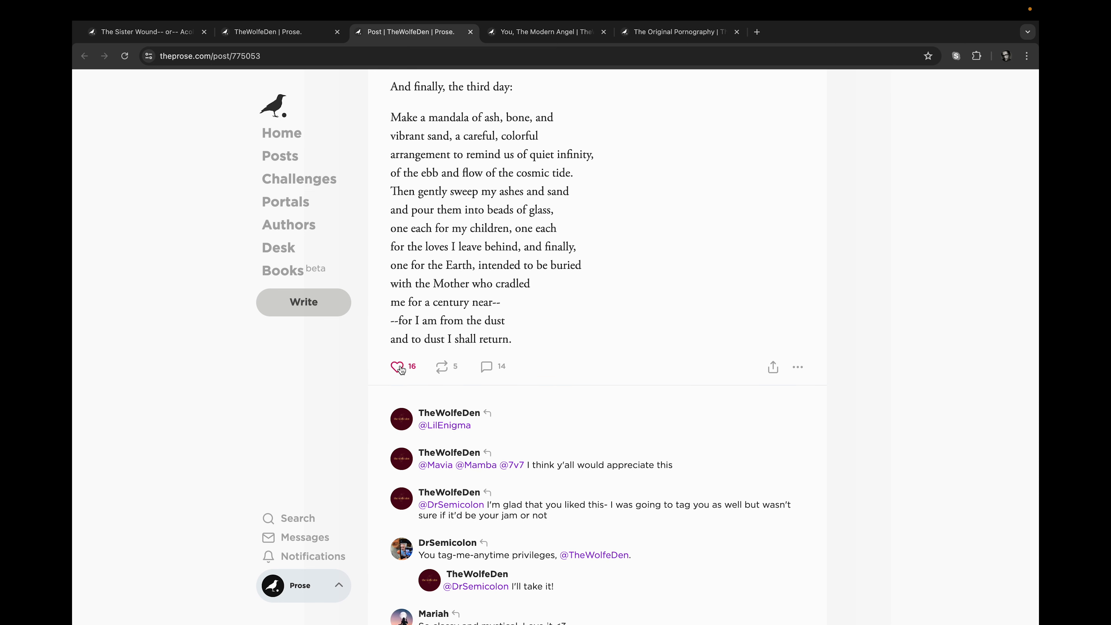
{"action": "left_click", "coordinate": [397, 367]}
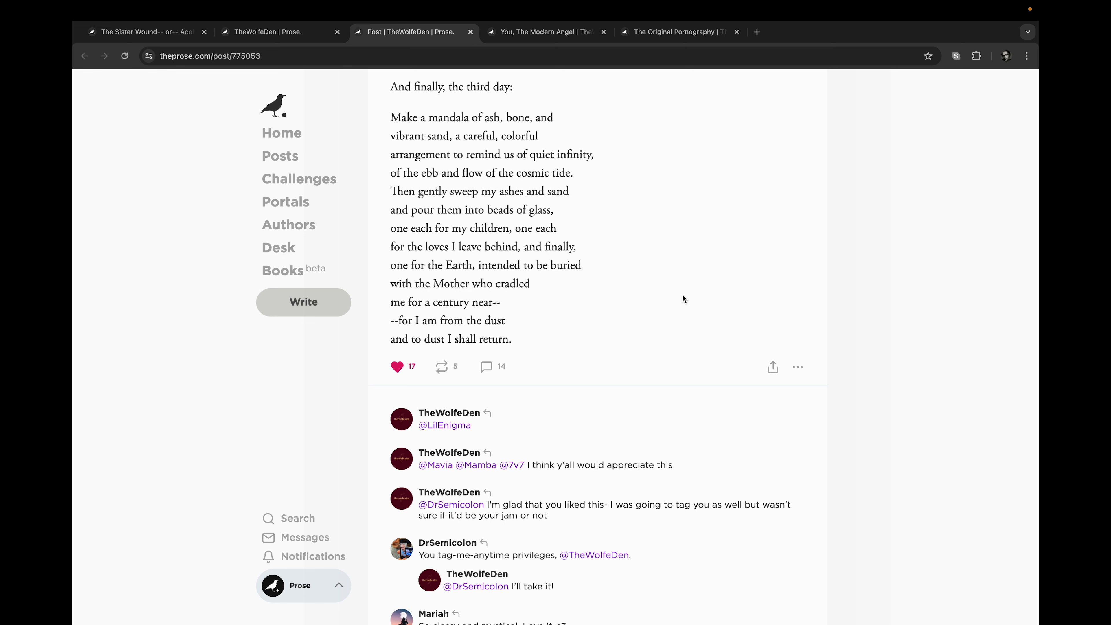
{"action": "scroll", "scroll_direction": "down", "scroll_amount": 3}
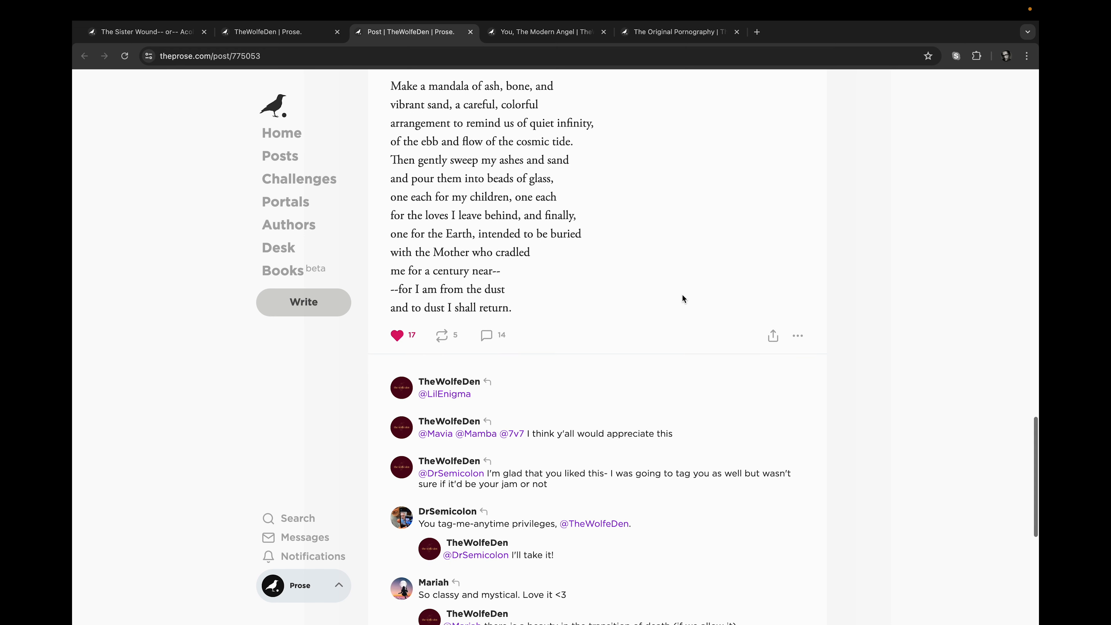
{"action": "scroll", "scroll_direction": "down", "scroll_amount": 3}
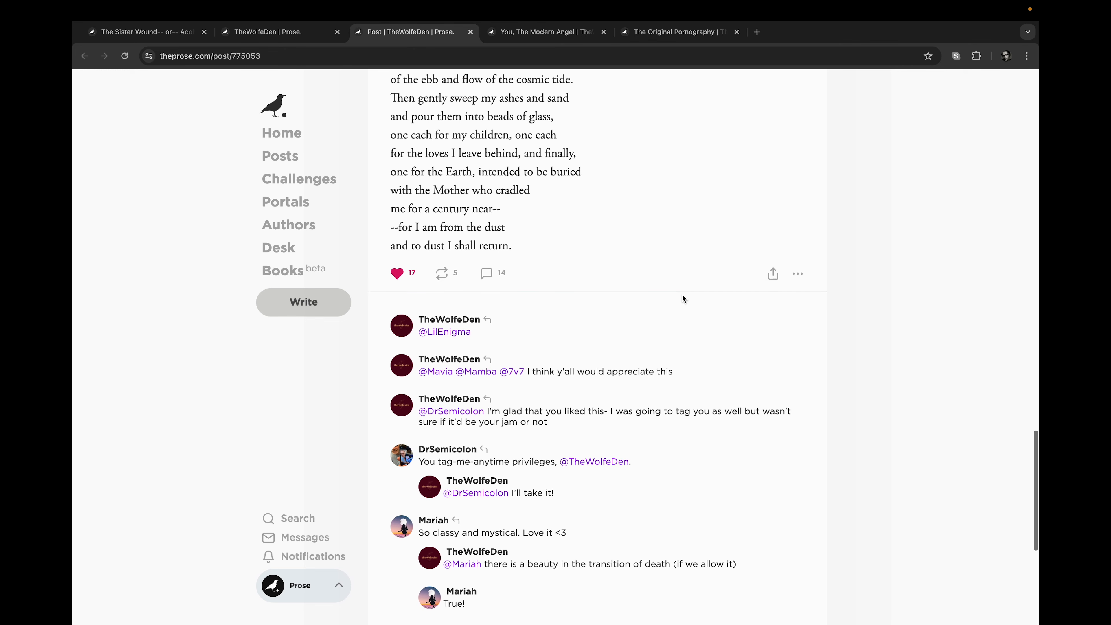
{"action": "scroll", "scroll_direction": "down", "scroll_amount": 3}
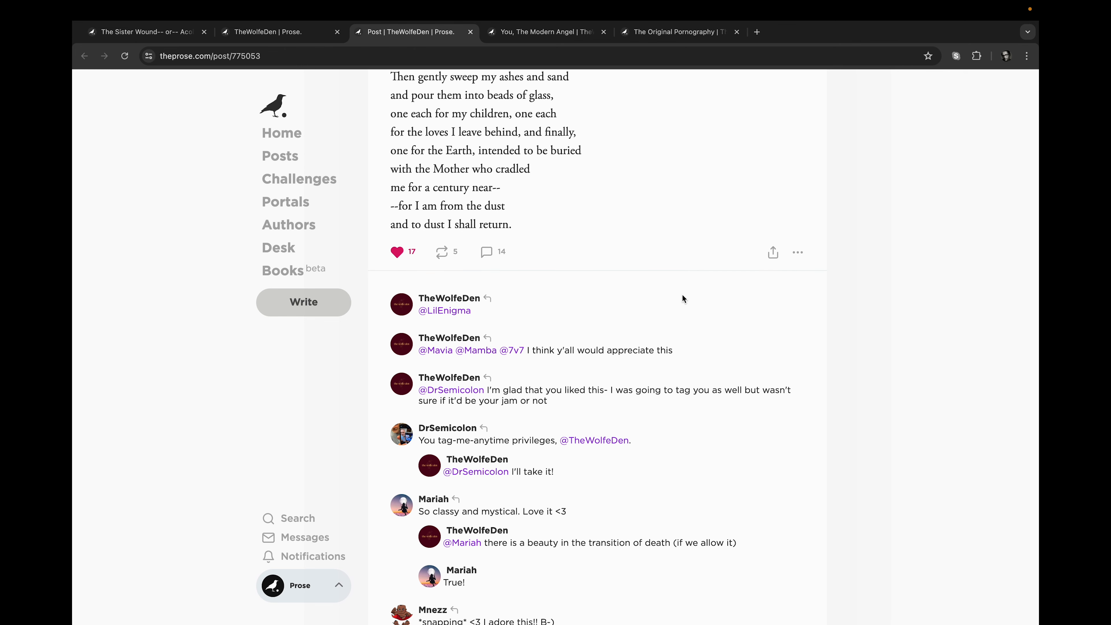
{"action": "scroll", "scroll_direction": "down", "scroll_amount": 3}
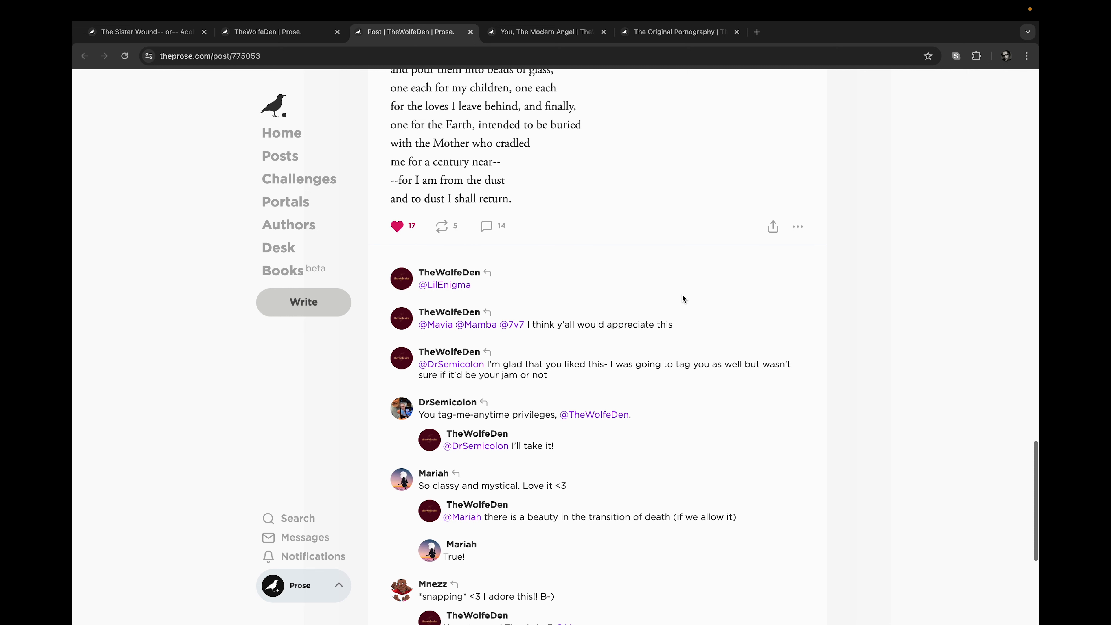
{"action": "scroll", "scroll_direction": "down", "scroll_amount": 3}
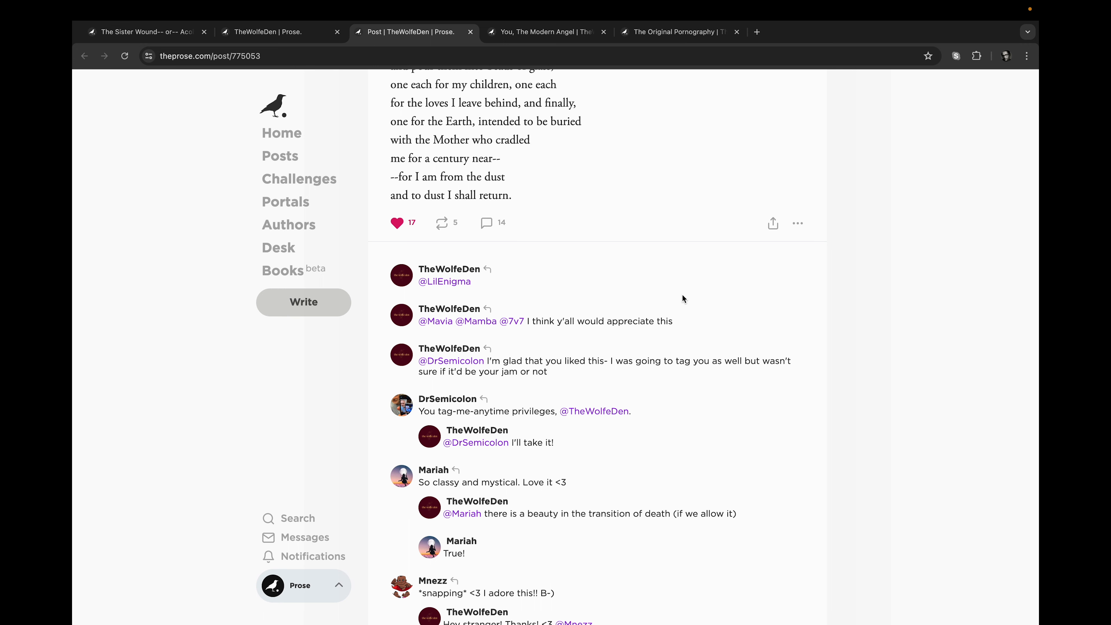
{"action": "scroll", "scroll_direction": "down", "scroll_amount": 3}
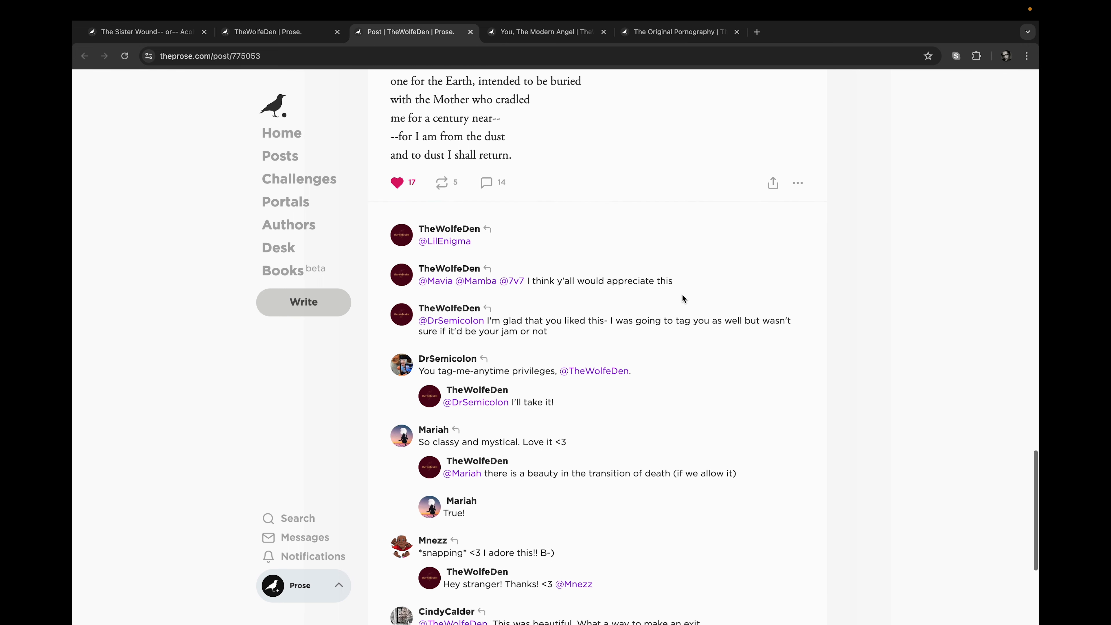
{"action": "scroll", "scroll_direction": "down", "scroll_amount": 3}
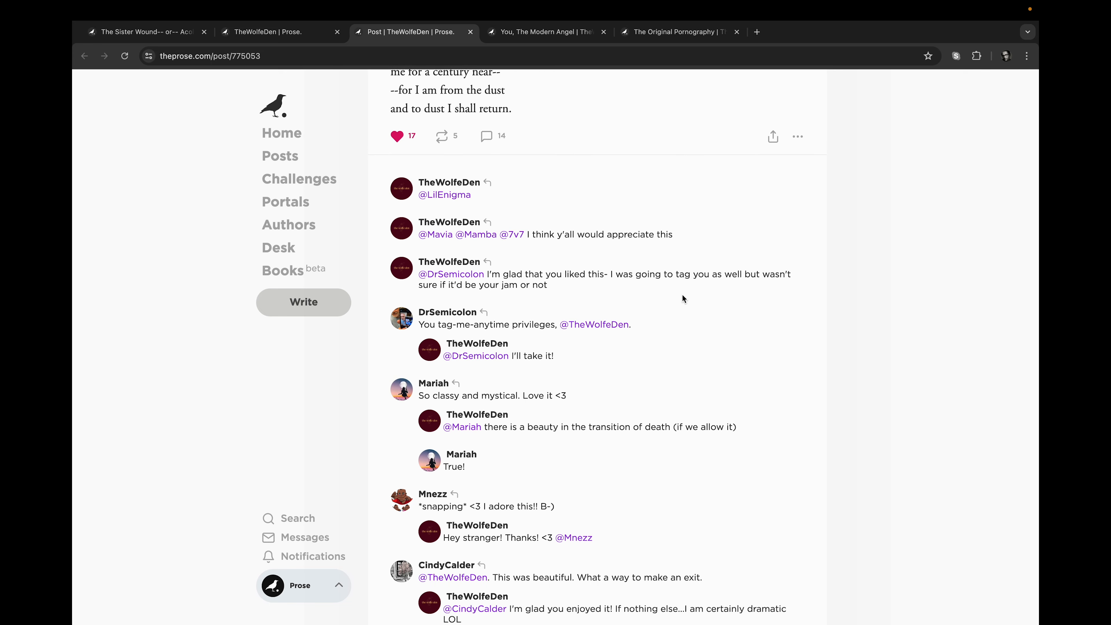